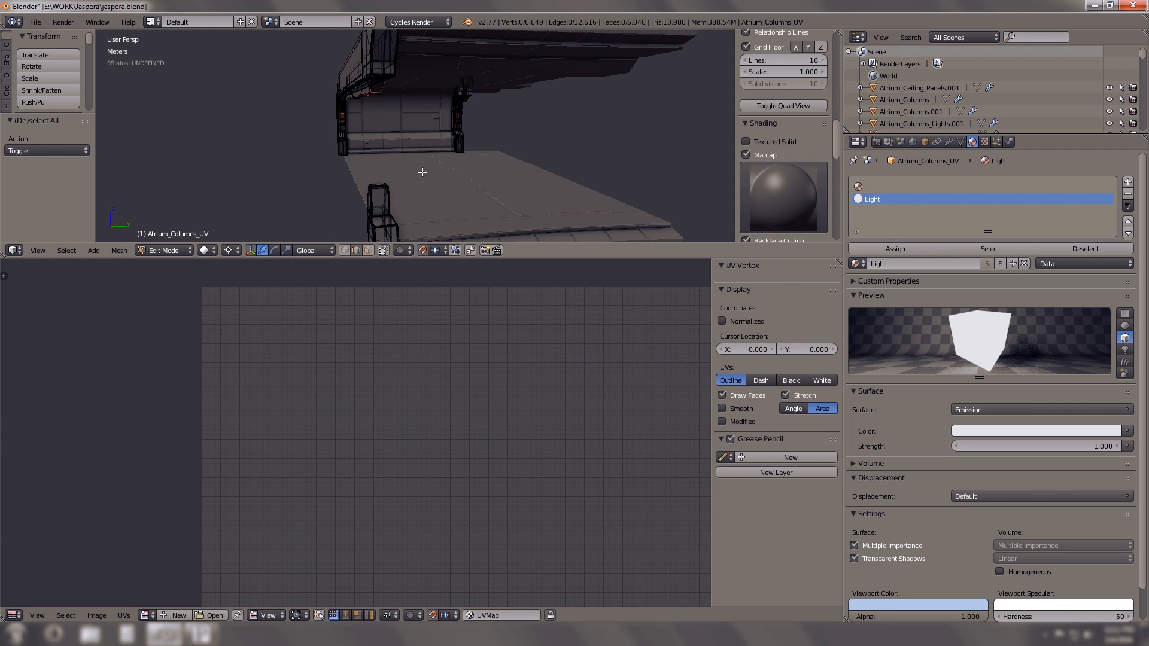
Select the entire atrium column mesh with A to inspect its UV islands.
key("a")
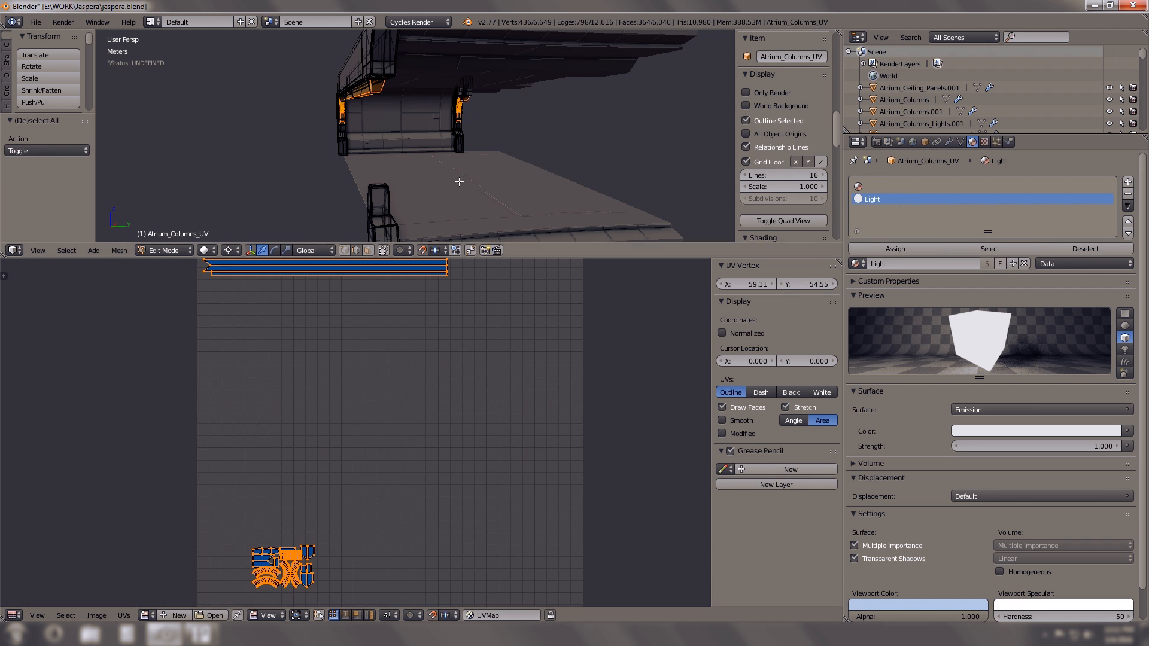
key("a")
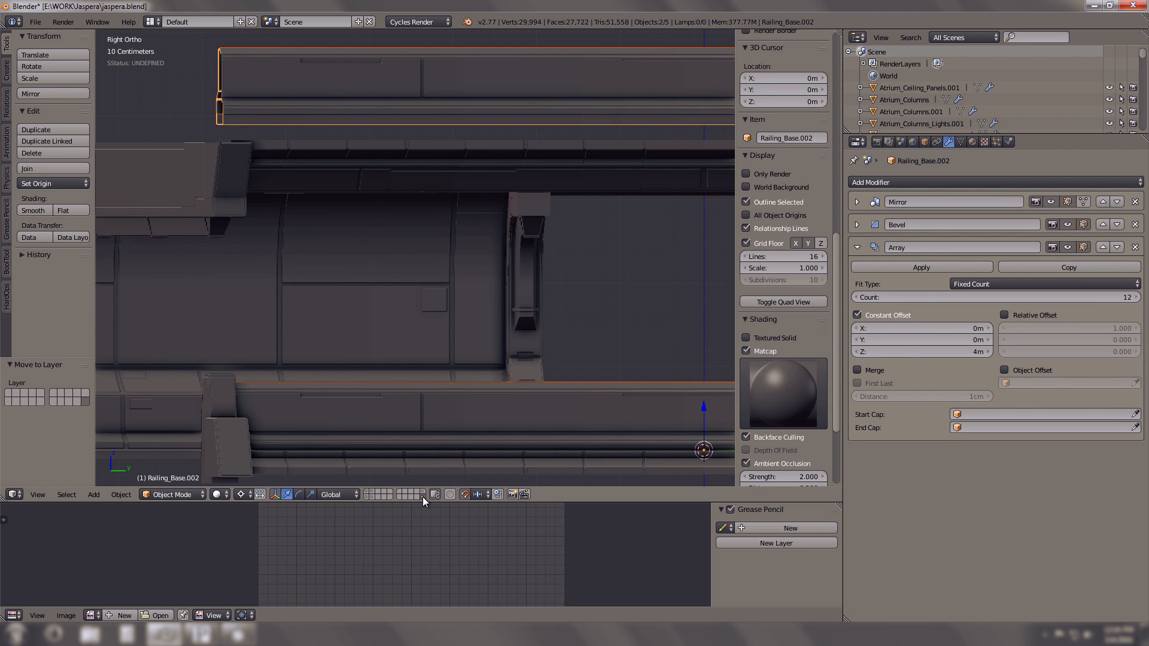
Select a railing object and re-enter Edit Mode on the railing base mesh.
left_click(1136, 247)
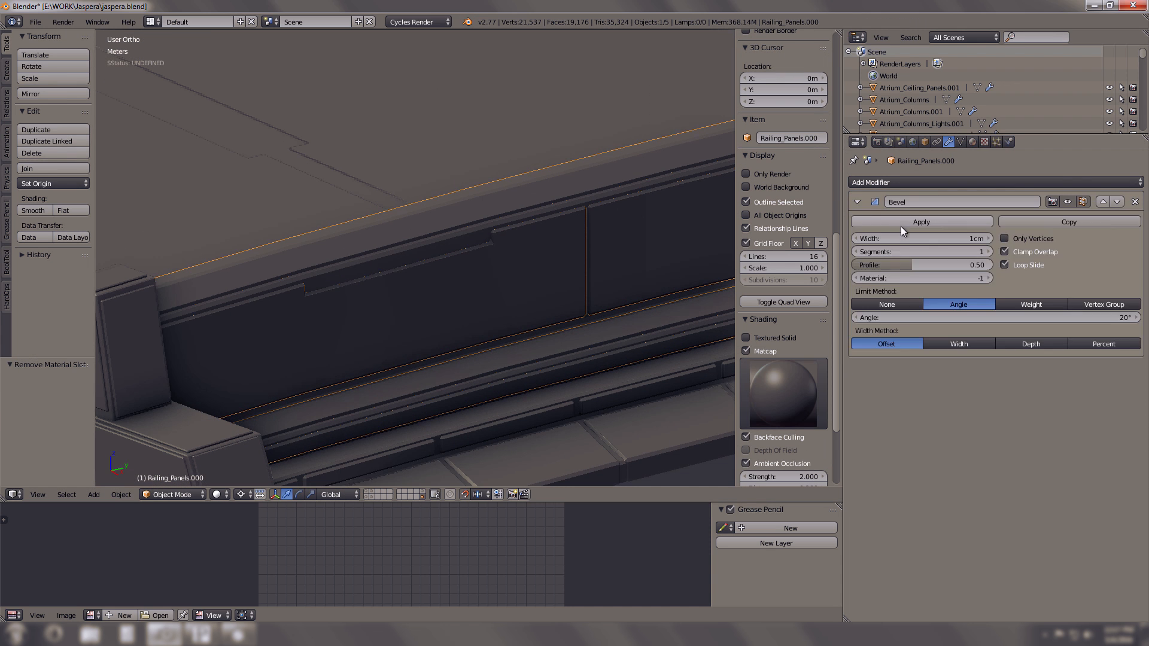
key("Tab")
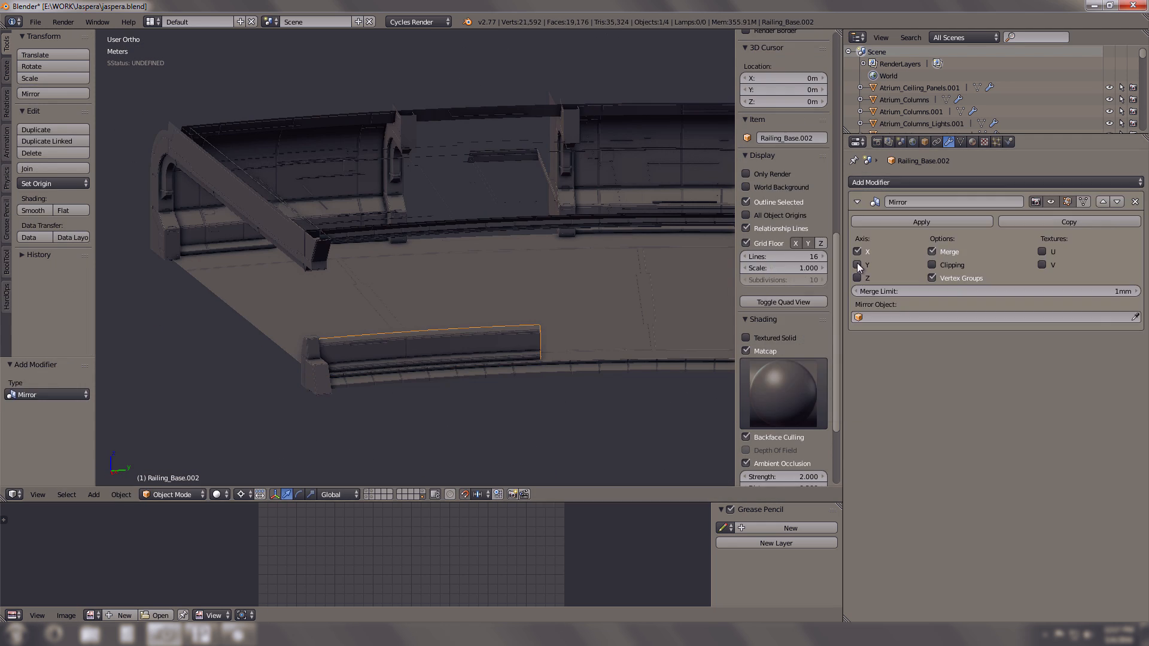
key("Tab")
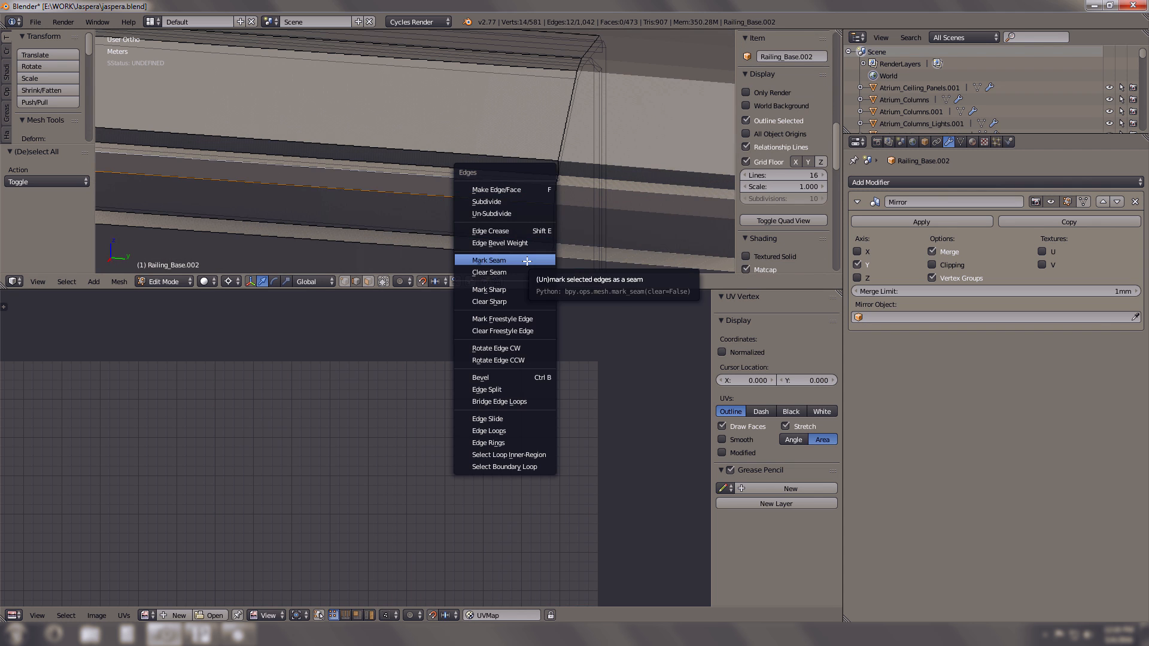
Mark the selected railing edges as a UV seam and select the atrium floor object.
left_click(489, 260)
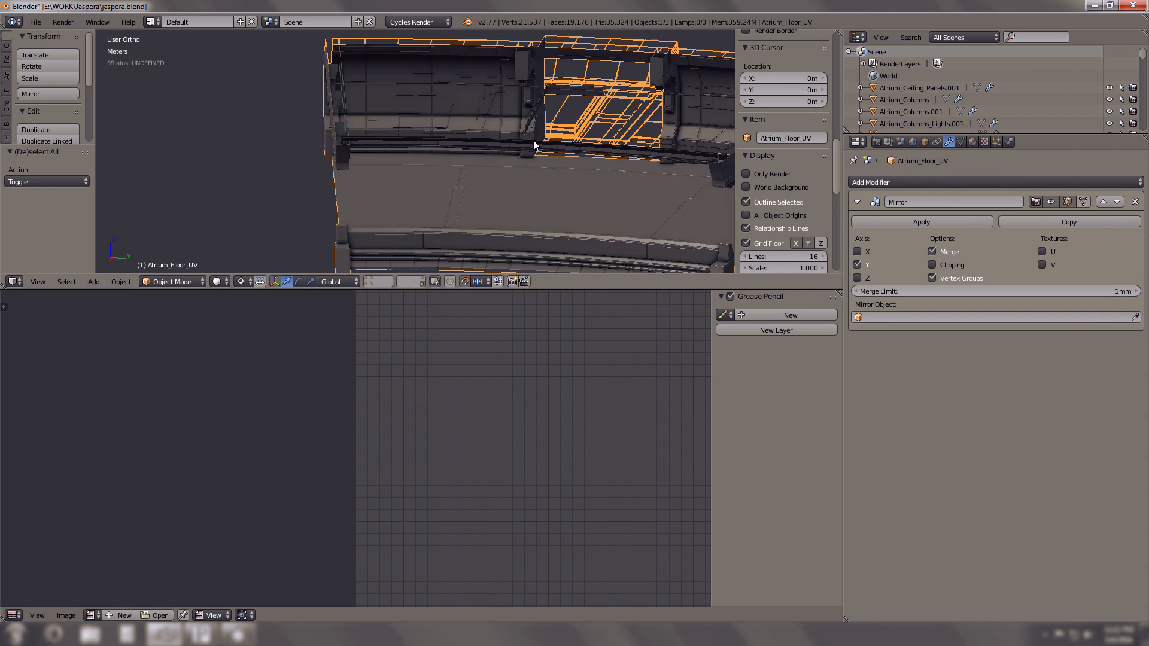
left_click(872, 142)
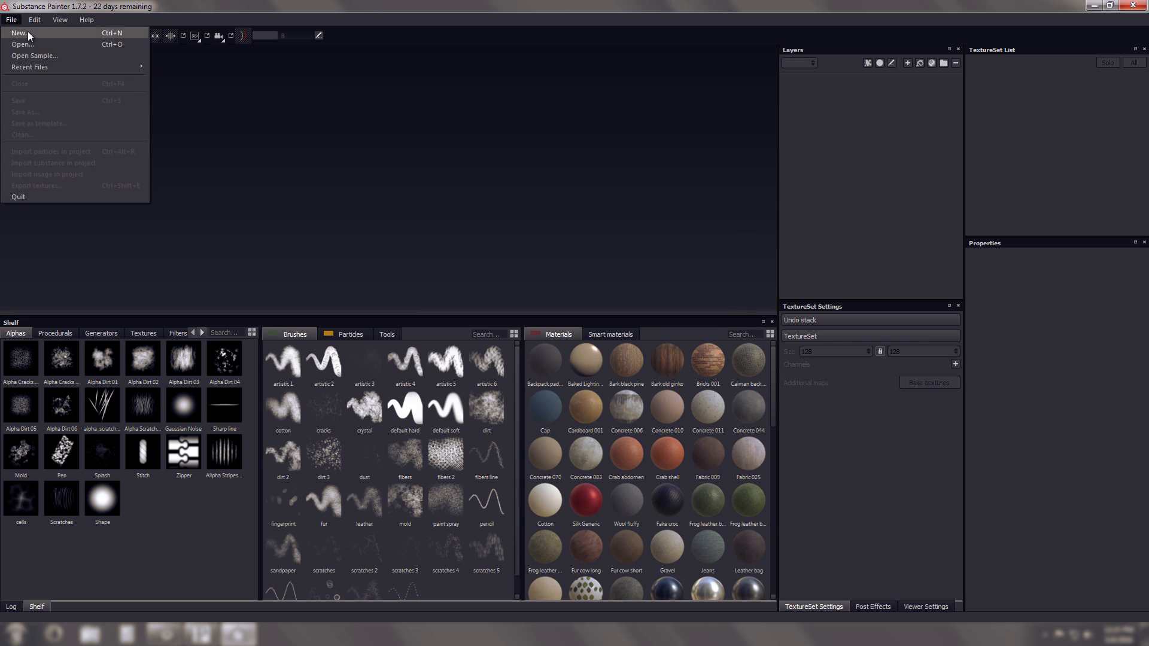
Create a project from atrium_outer_segment.obj, check baking settings, and save as atrium_outer_segment.spp.
left_click(20, 32)
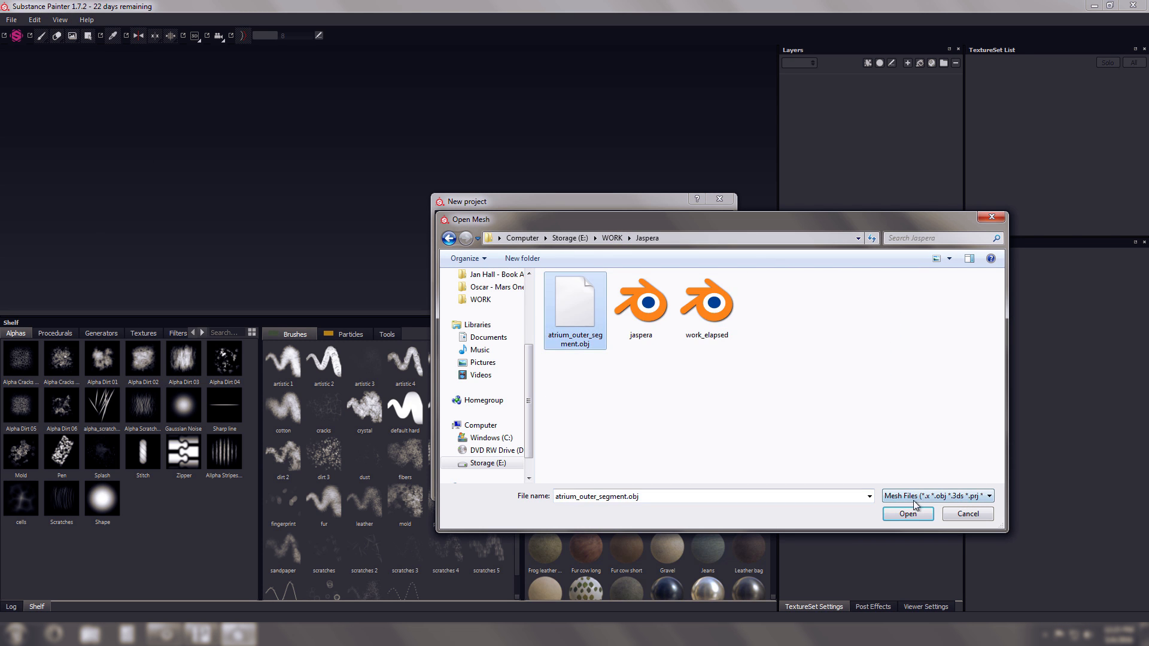
left_click(907, 513)
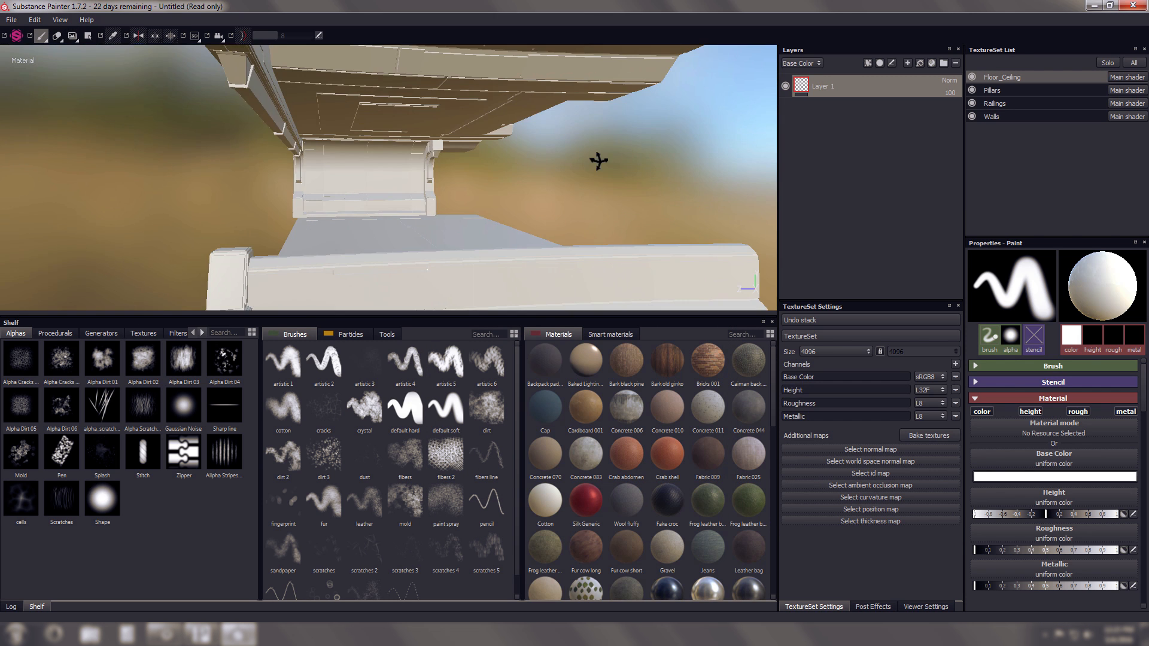
left_click(926, 606)
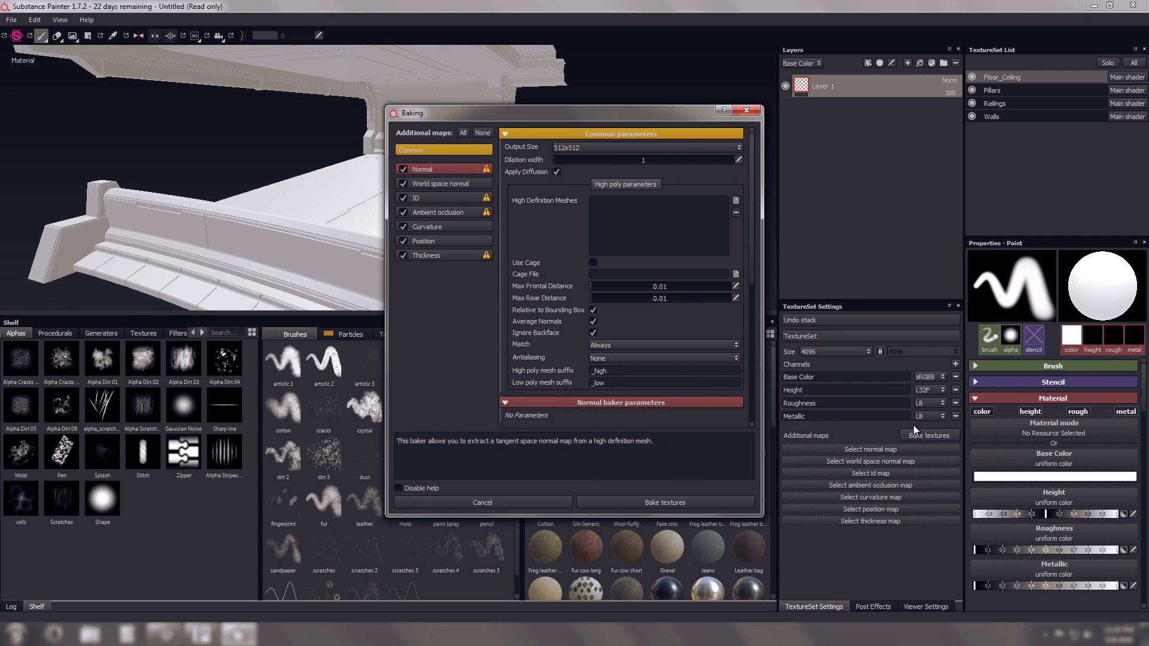
left_click(664, 502)
type("atrium_segment_")
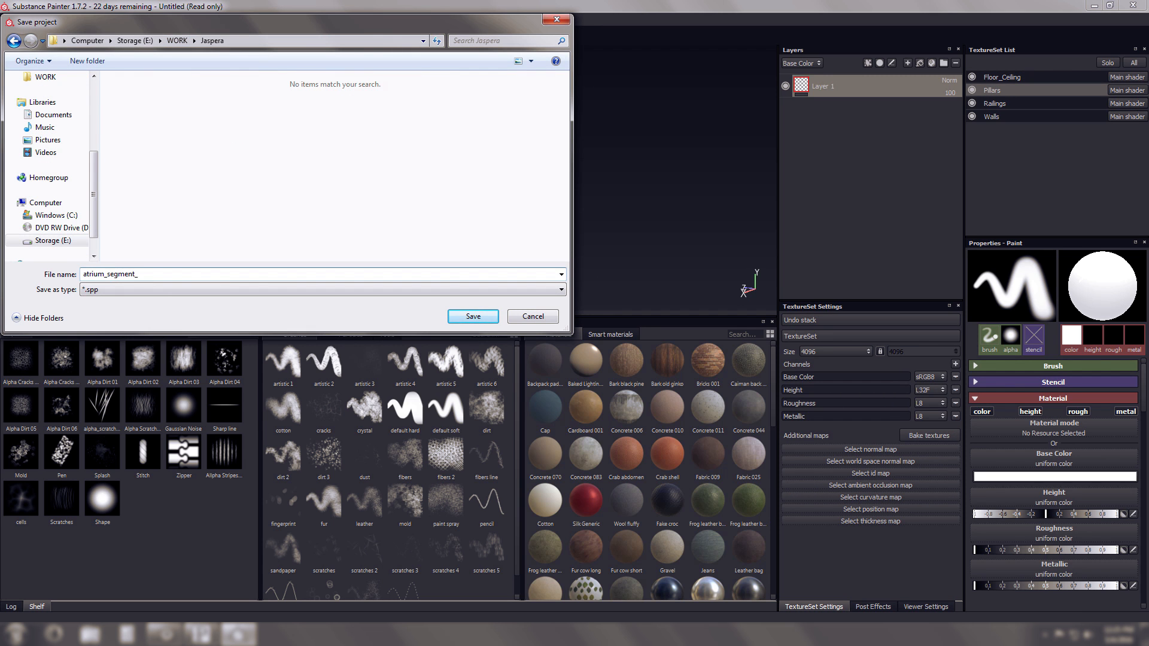
left_click(472, 317)
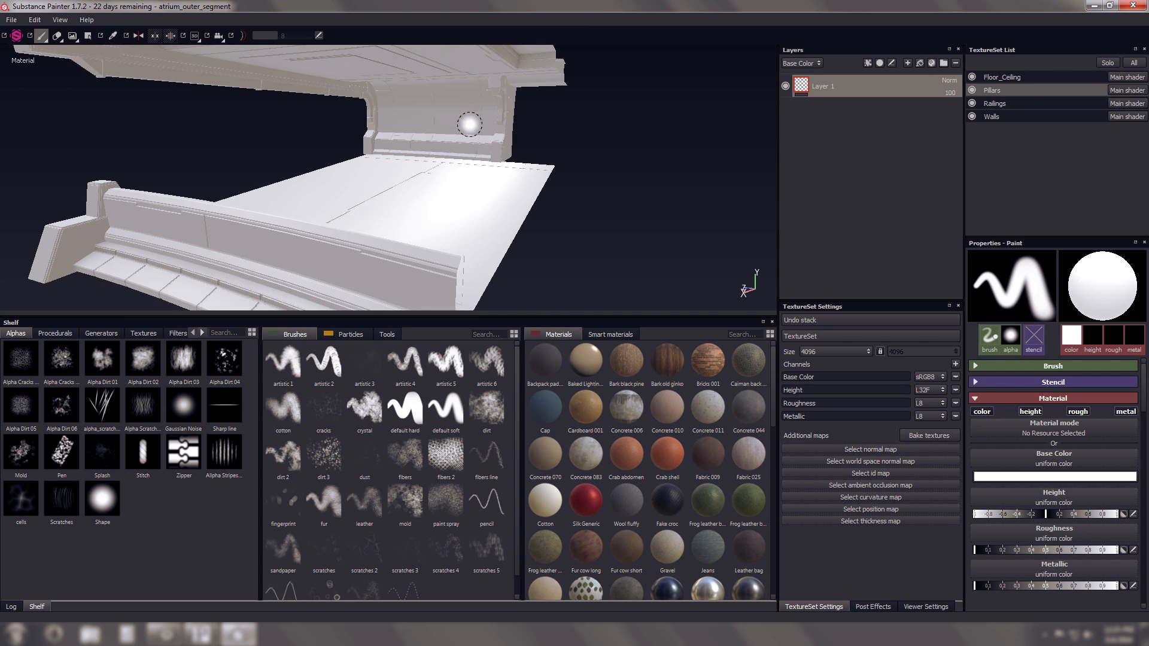
Bake 4096x4096 mesh maps for the Pillars, Railings and Walls texture sets.
left_click(928, 435)
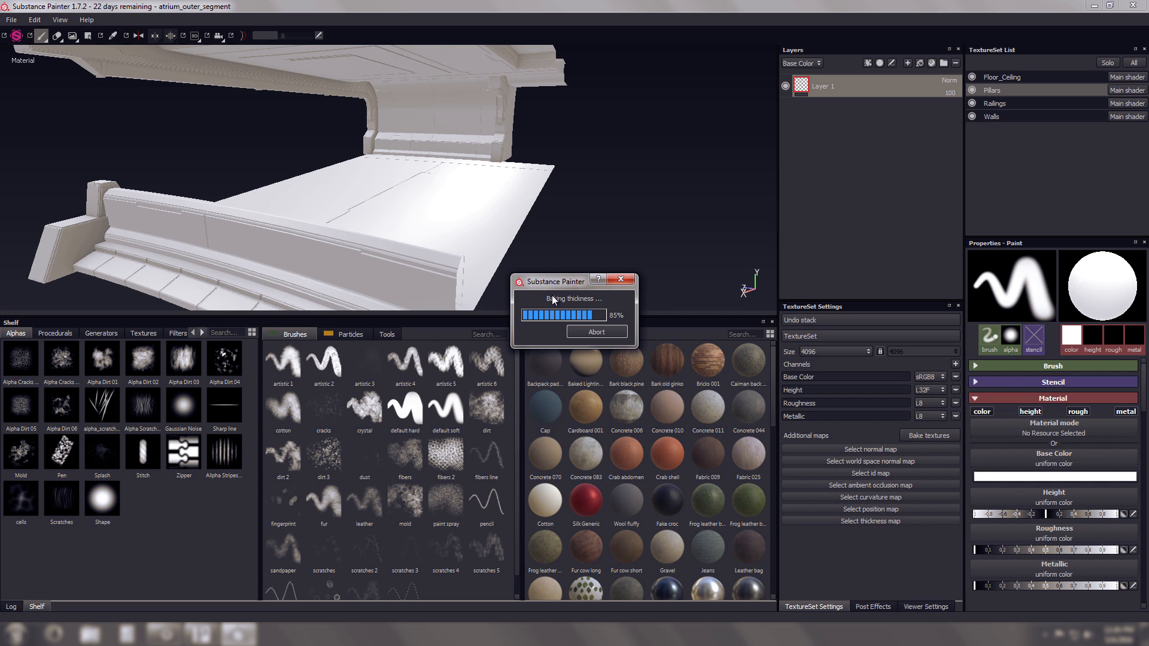
mouse_move(552, 300)
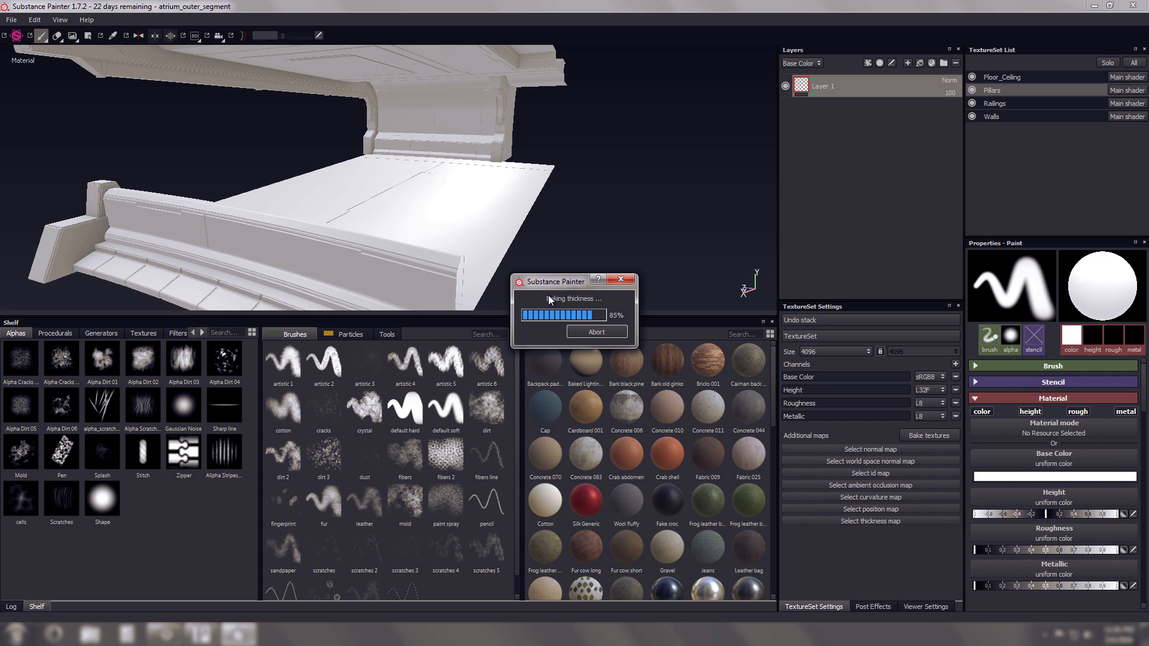
mouse_move(571, 297)
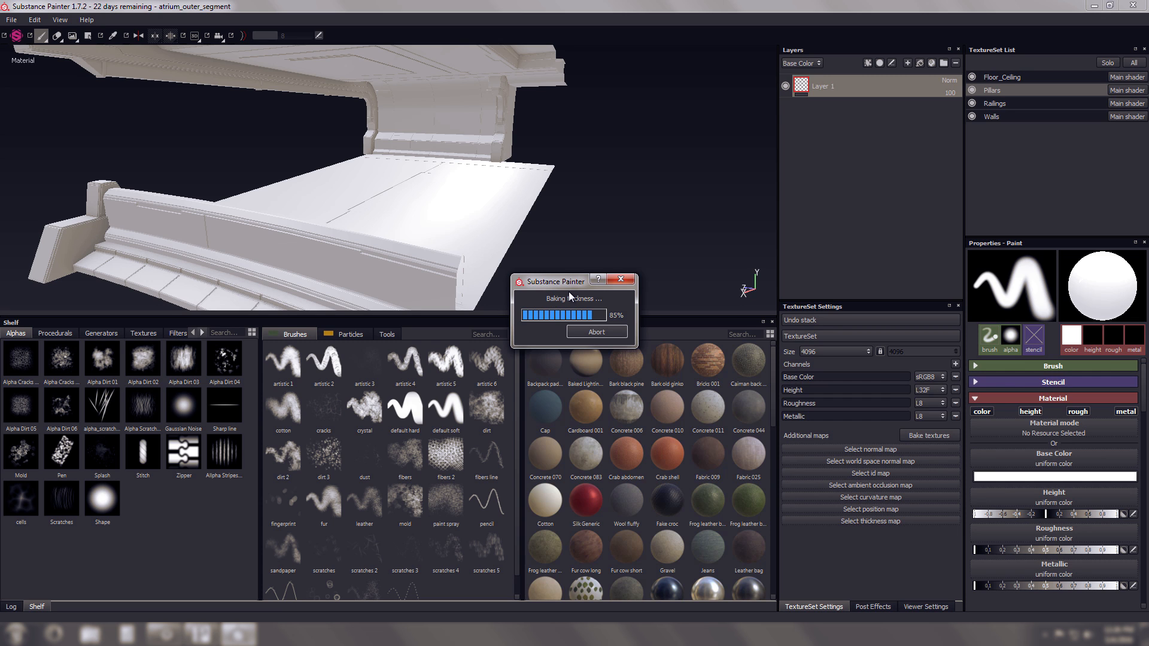
left_click(11, 19)
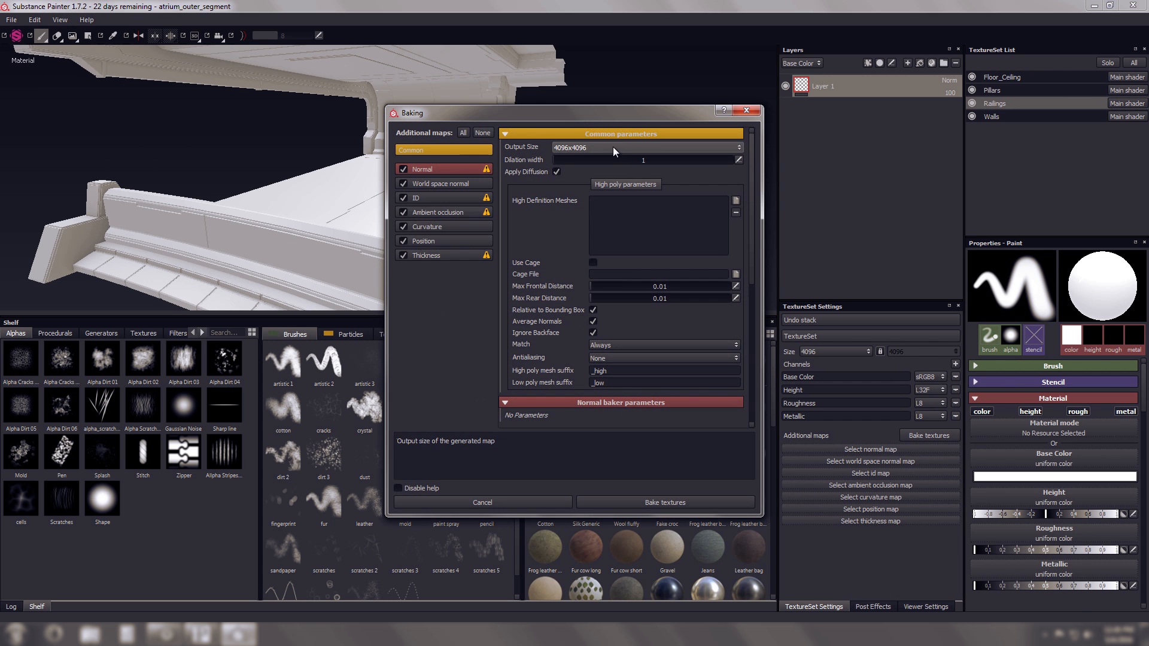
left_click(663, 502)
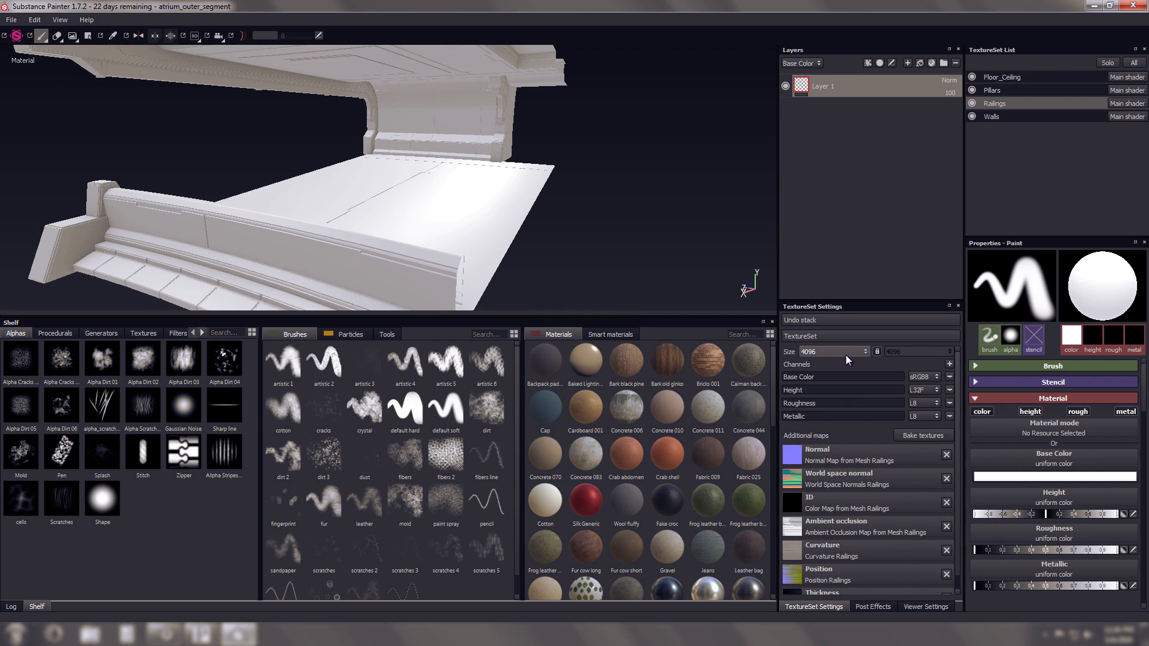
left_click(927, 435)
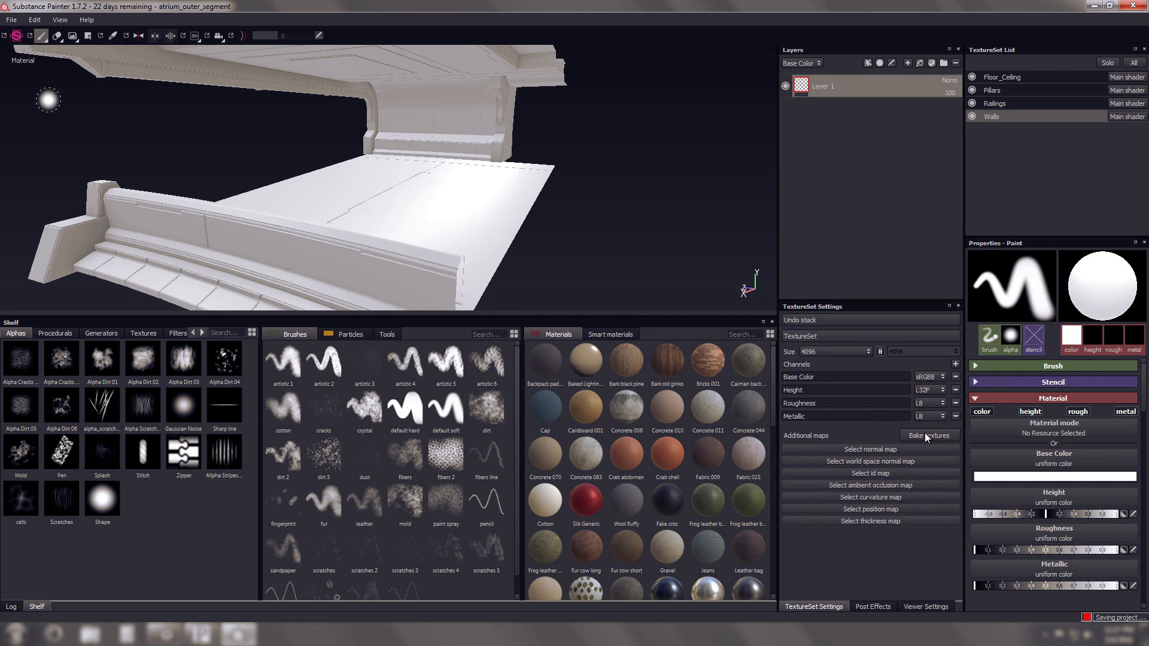
left_click(928, 435)
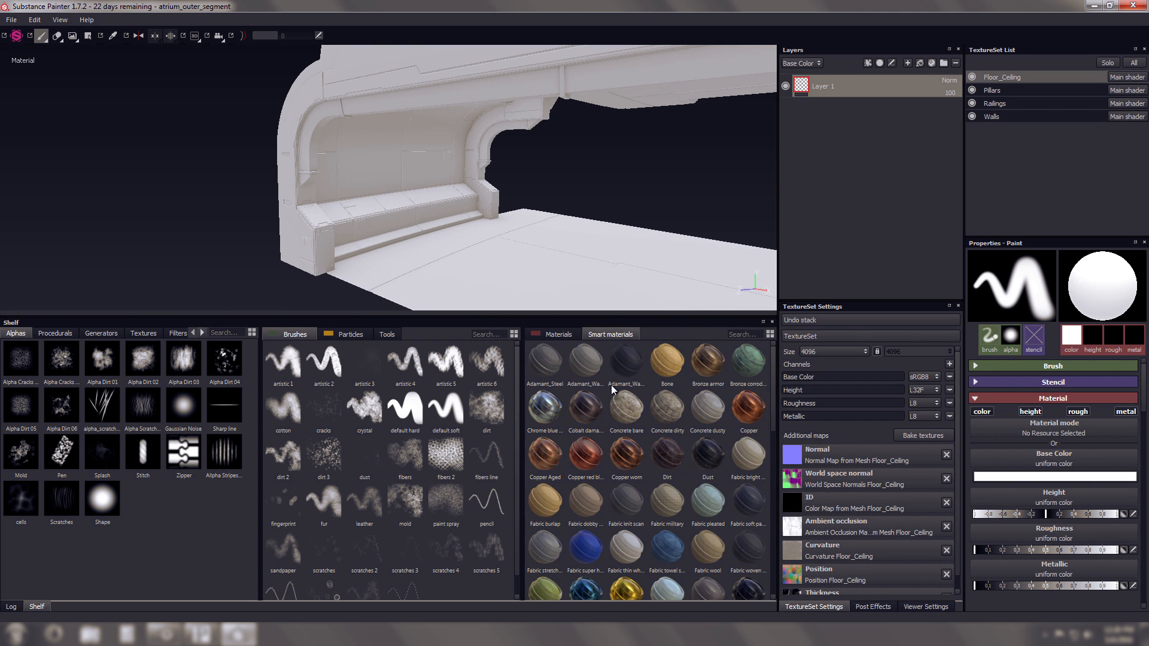
Apply the Adamant walls smart material to Floor_Ceiling, and its dark variant to Pillars.
left_click_drag(585, 364, 845, 179)
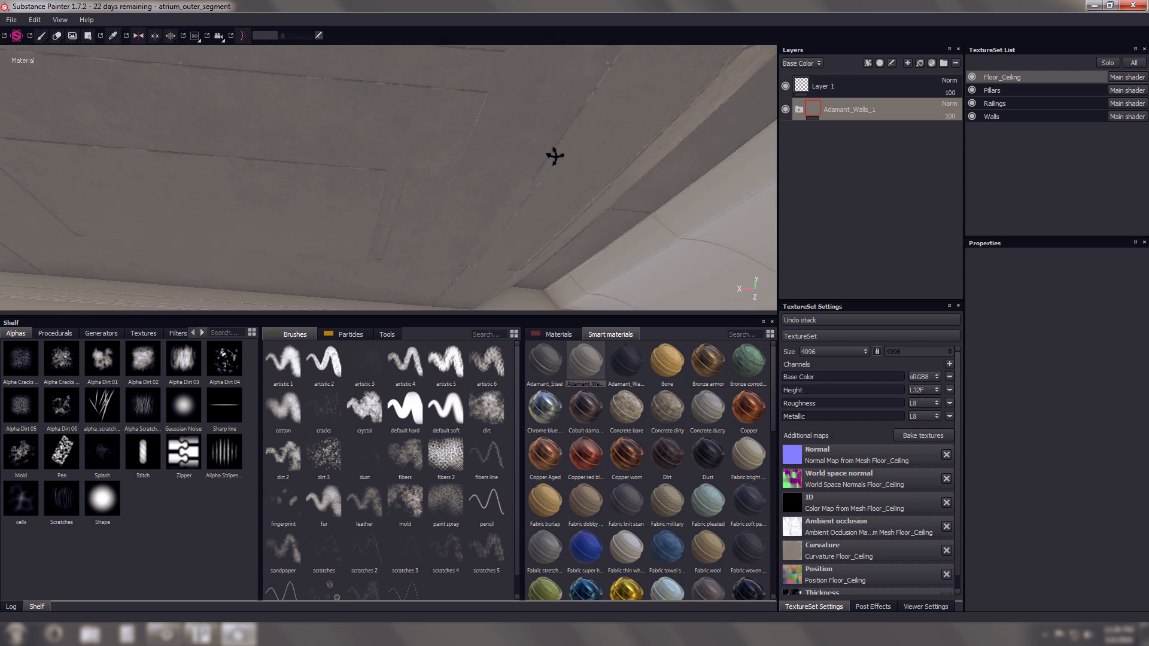
left_click_drag(557, 154, 411, 172)
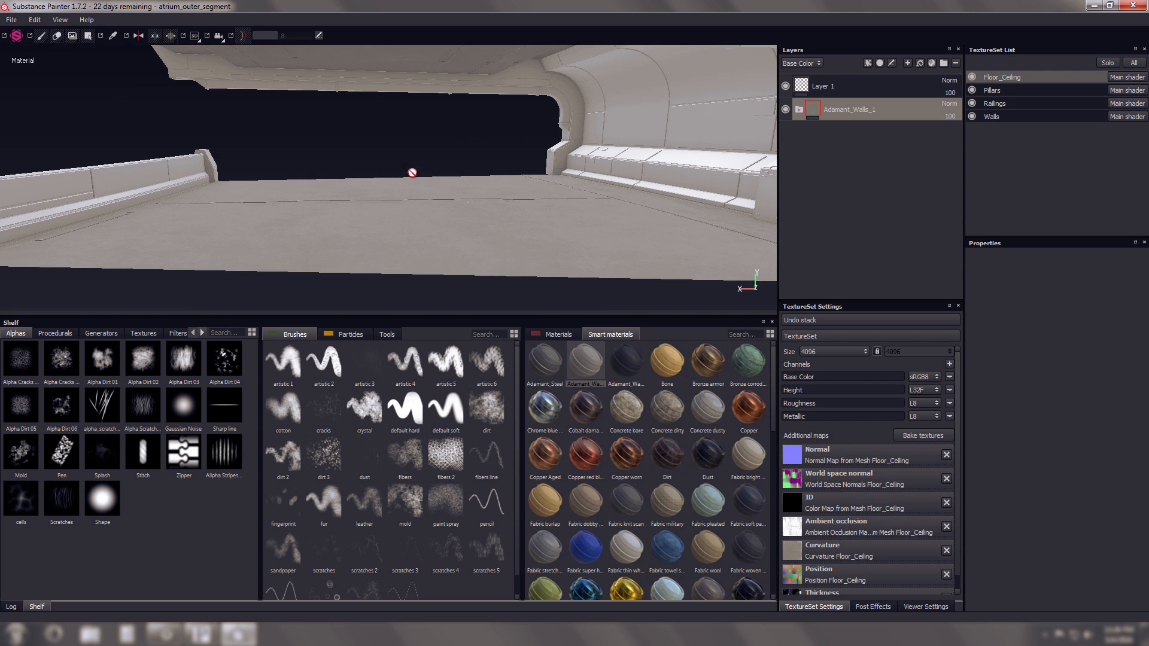
left_click(993, 89)
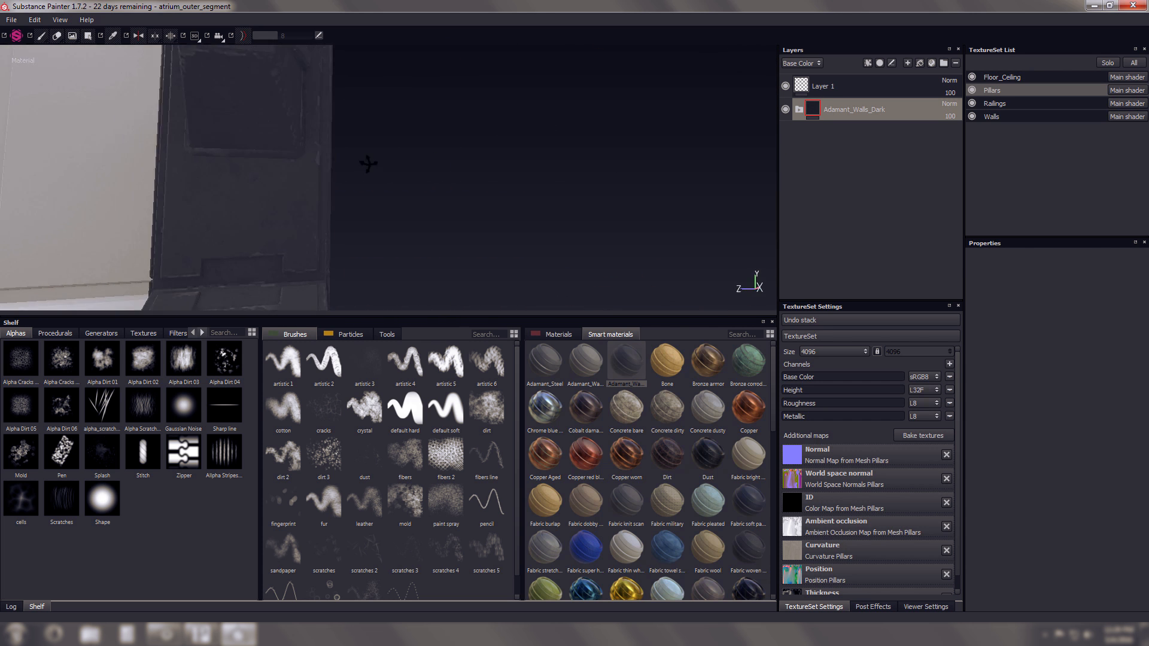
left_click_drag(366, 166, 584, 267)
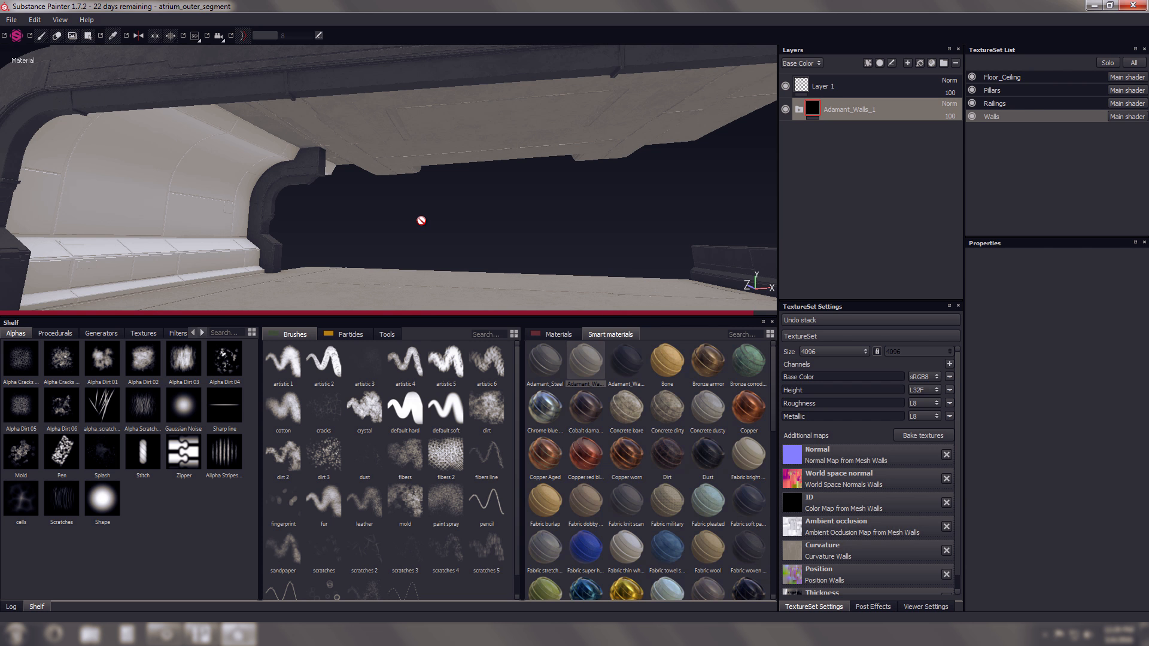
left_click_drag(422, 220, 535, 160)
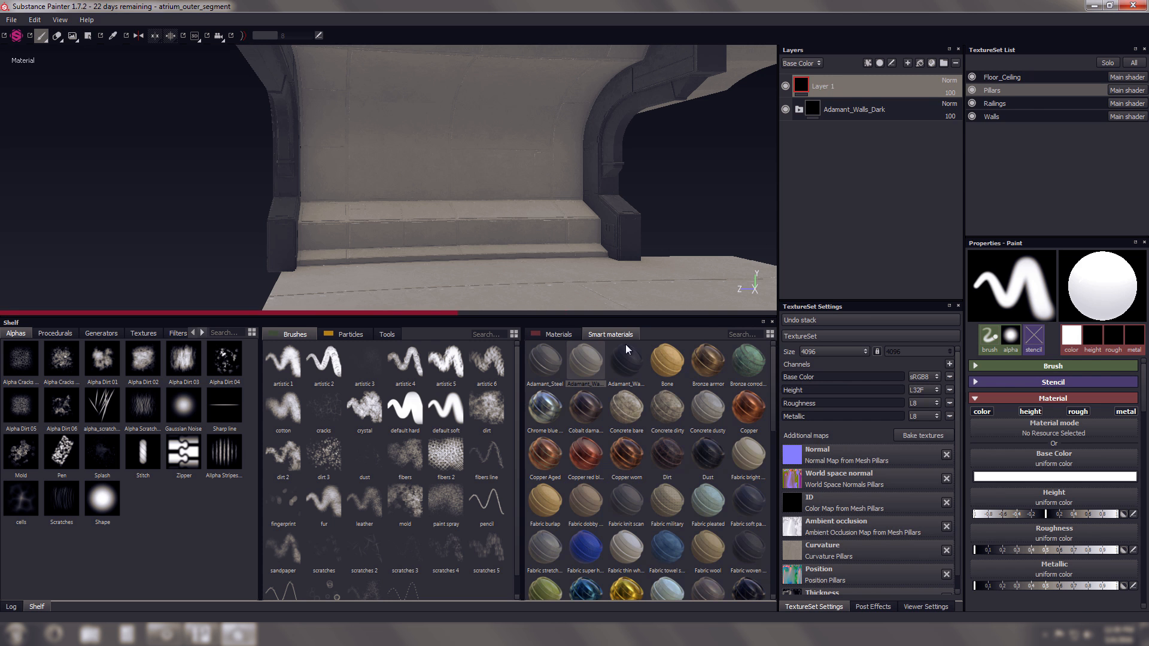
Add a uniform plastic glossy fill to Pillars with a mask confined to the light strips.
left_click(625, 509)
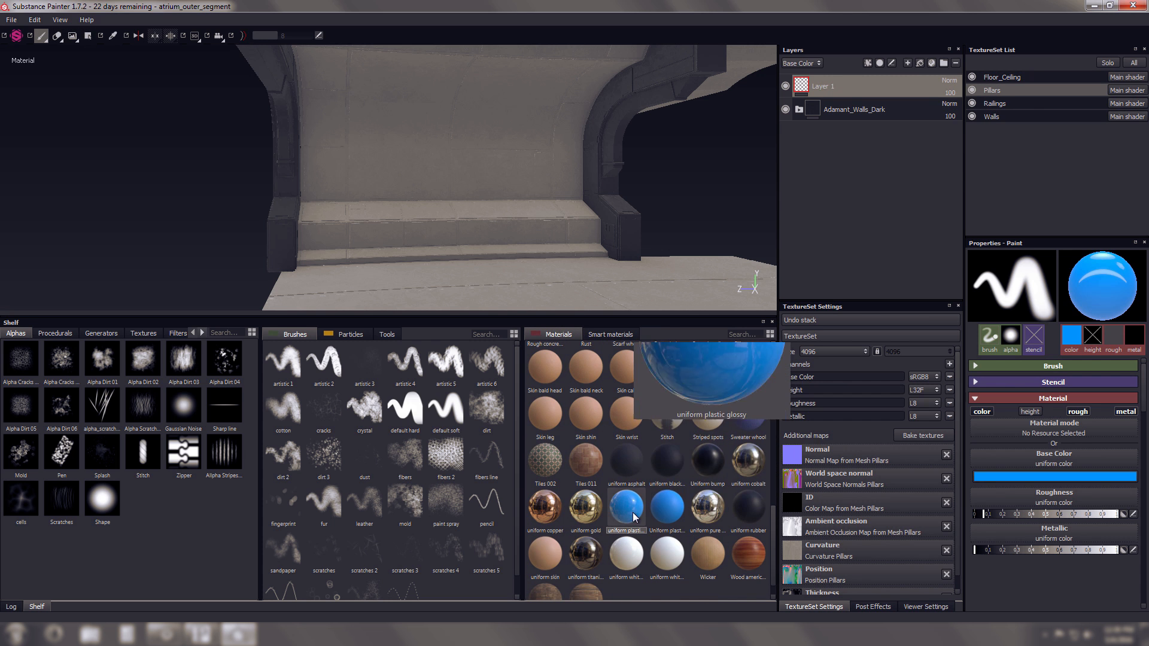
right_click(828, 109)
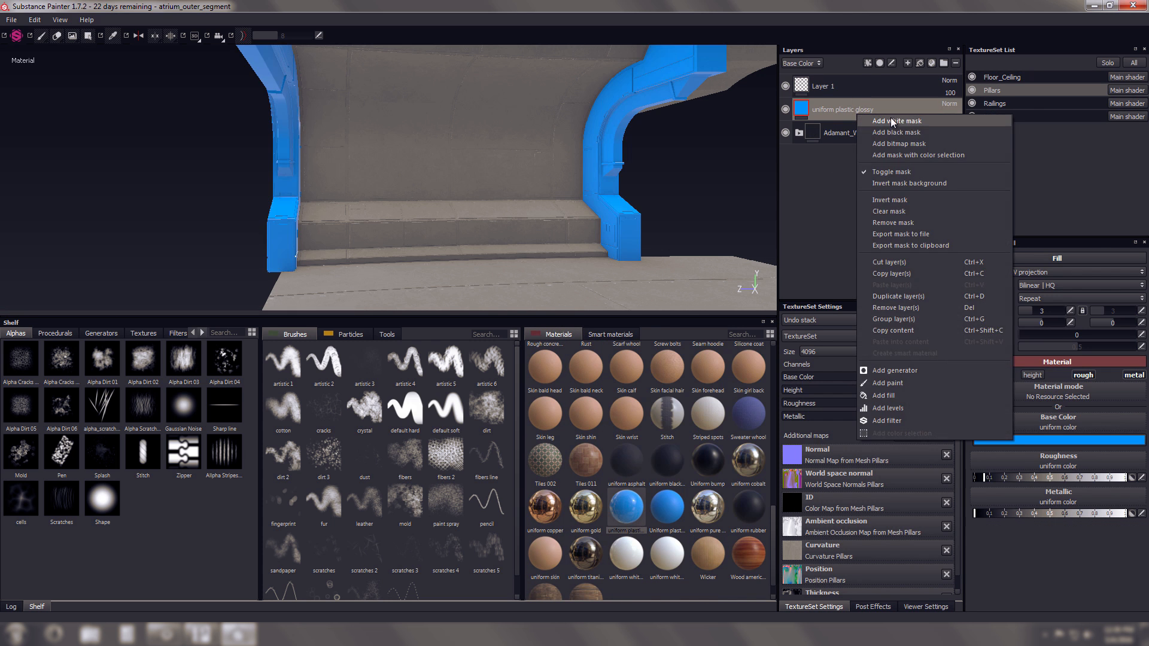
left_click(894, 120)
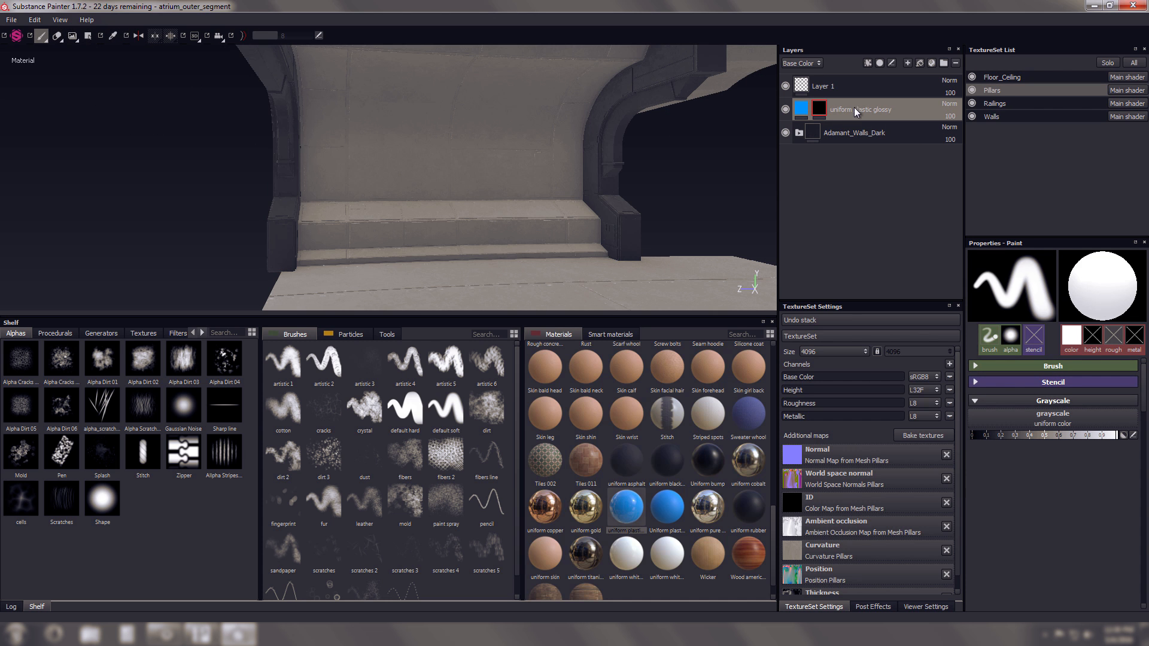
left_click(87, 35)
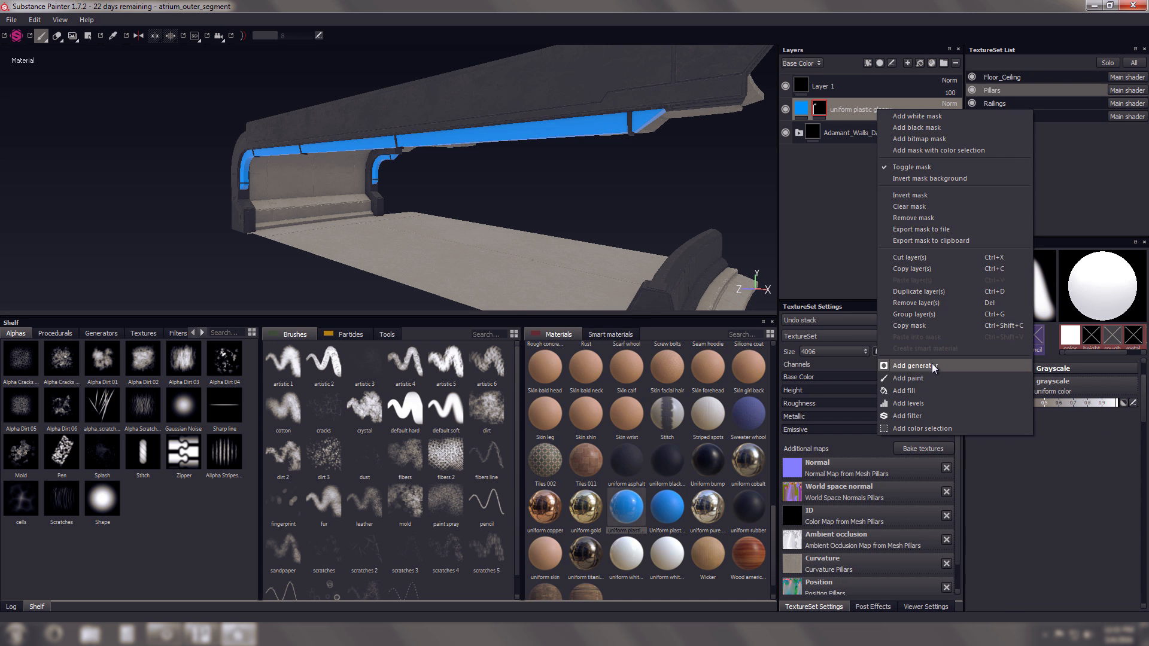
left_click(906, 416)
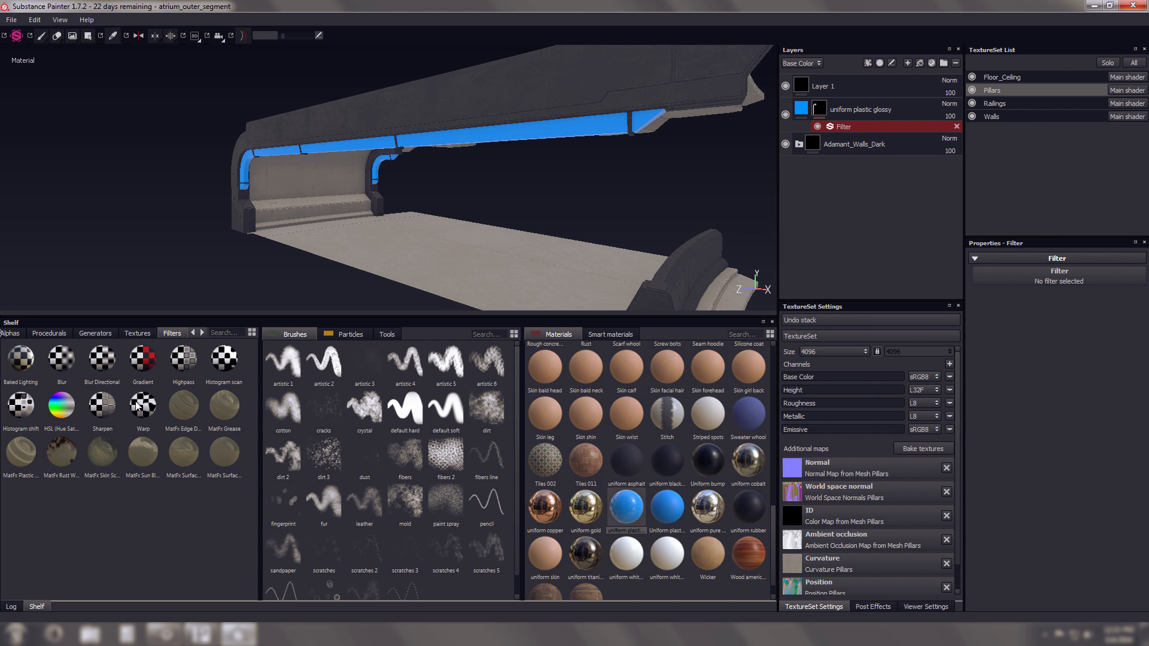
mouse_move(223, 450)
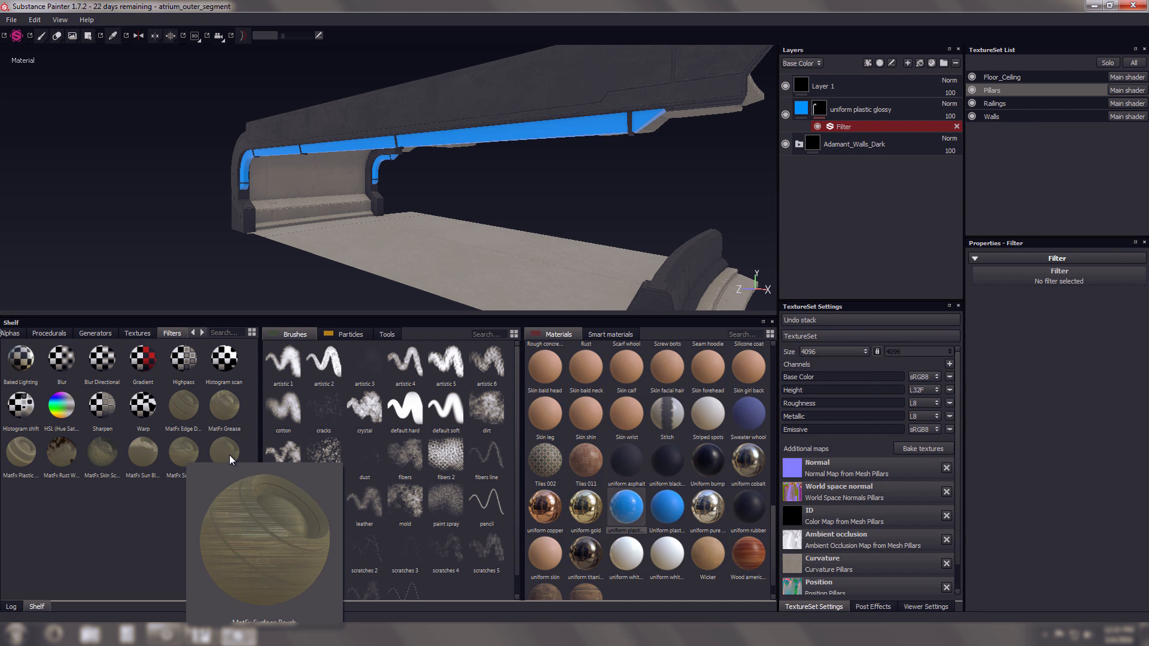
left_click(94, 334)
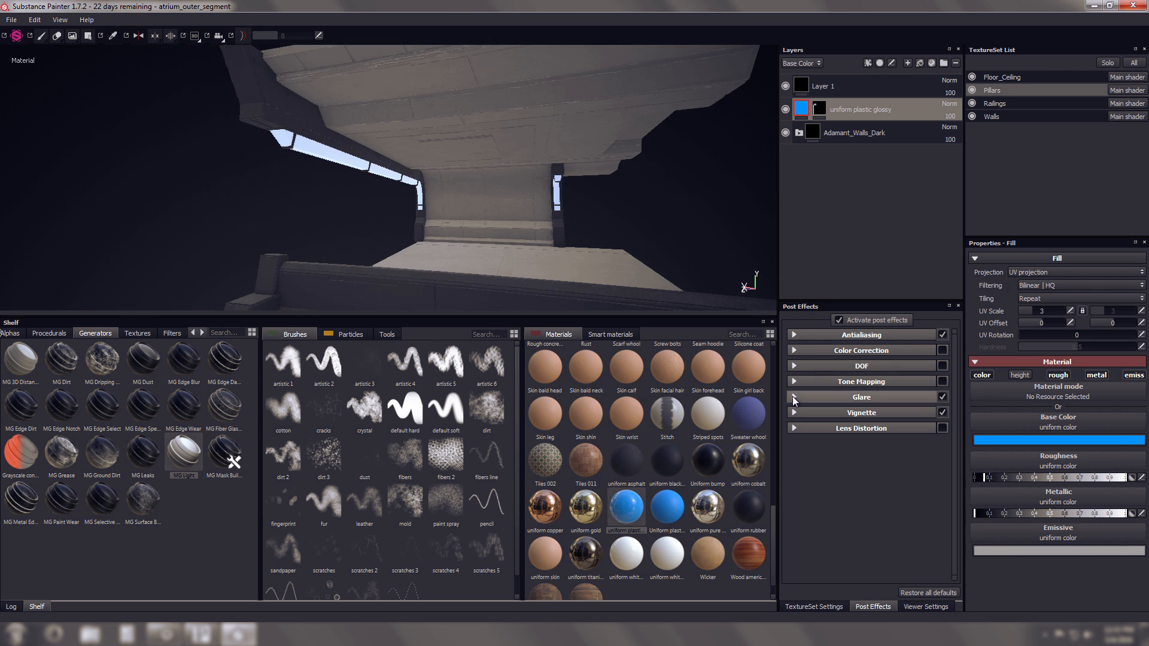
Lower the glare luminance and threshold and set the glare shape to Bloom.
left_click(861, 396)
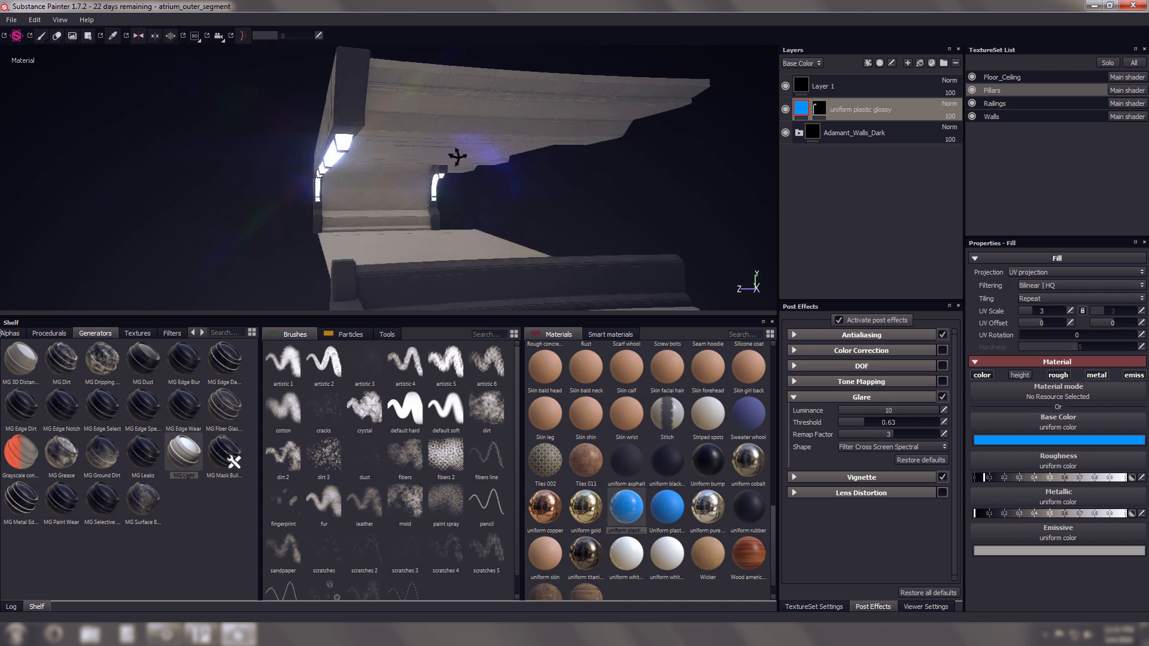
left_click_drag(454, 139, 408, 174)
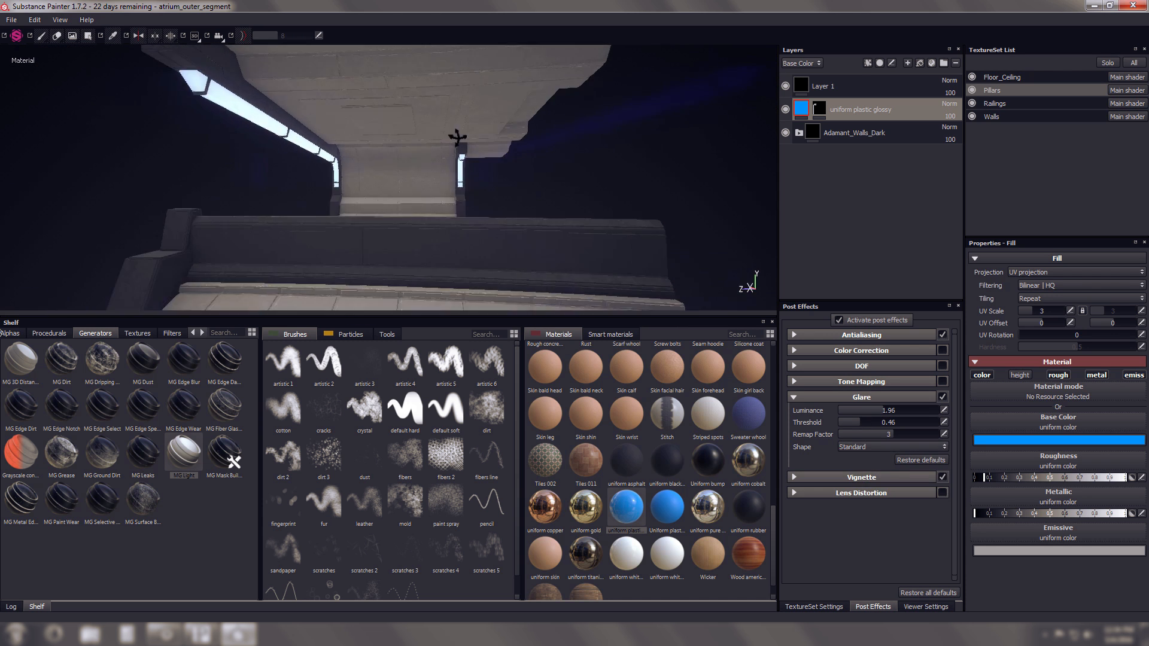
left_click(891, 447)
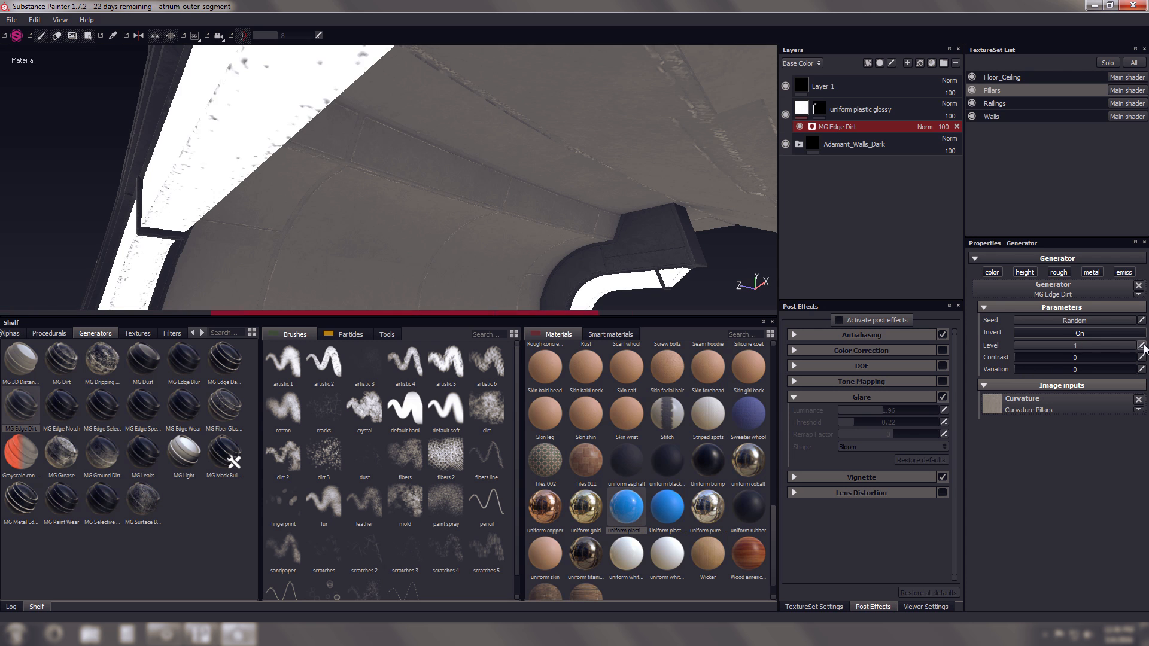
View the pillar arch from another angle and select the new Scratches layer.
left_click_drag(1143, 346, 1034, 357)
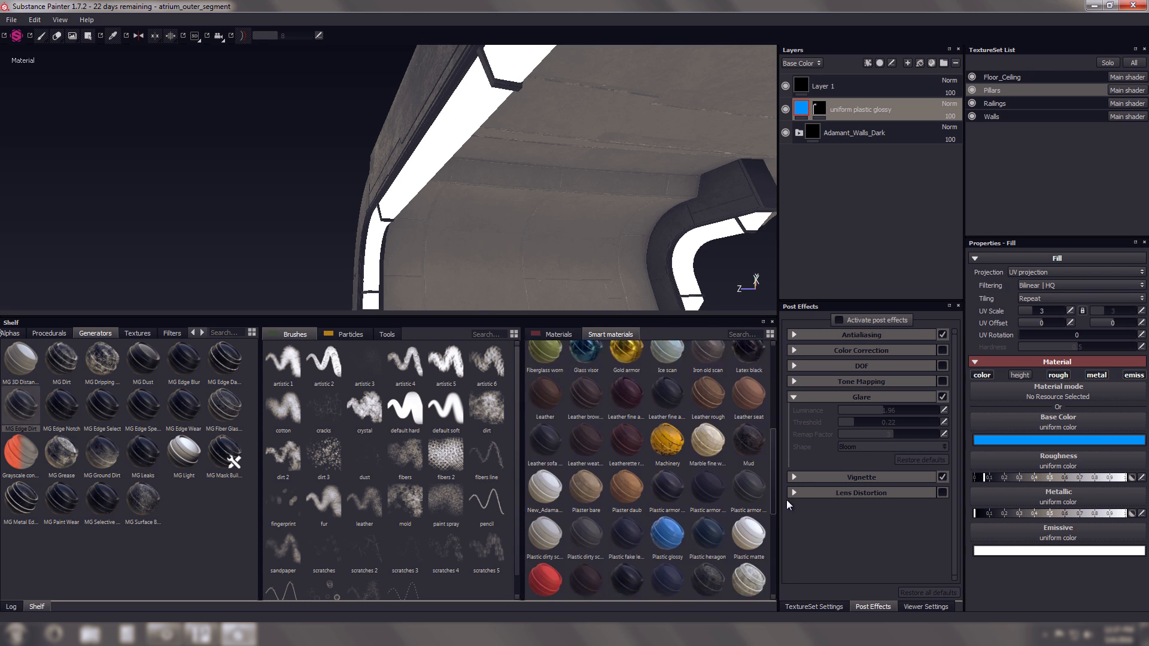
scroll("down", 3)
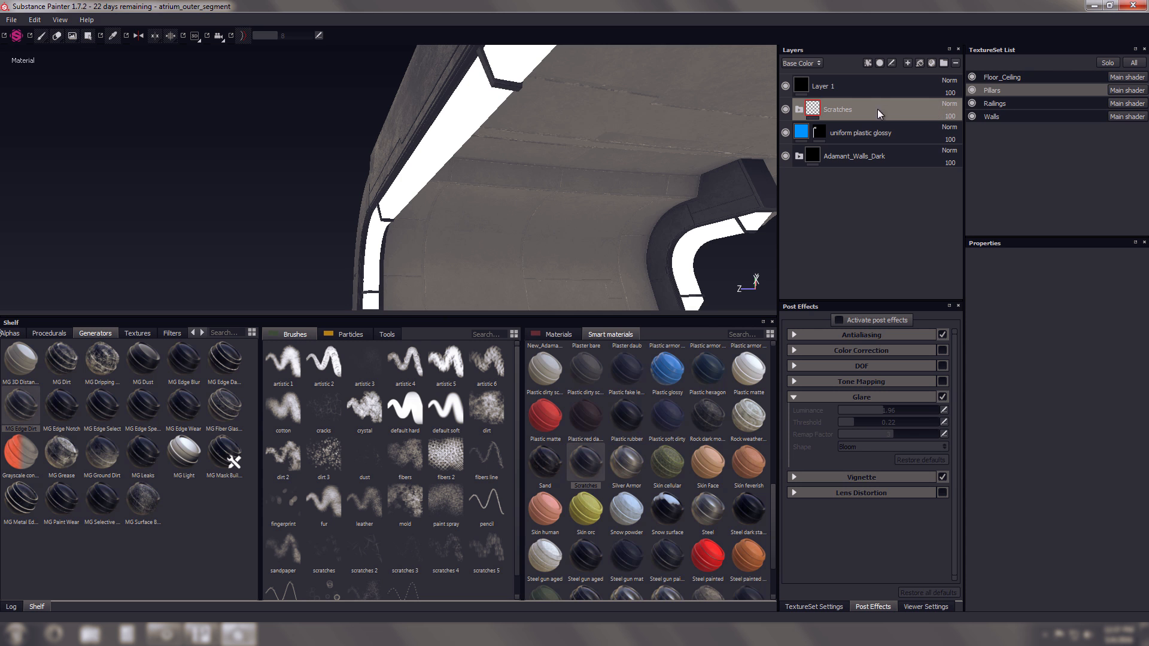
left_click(812, 109)
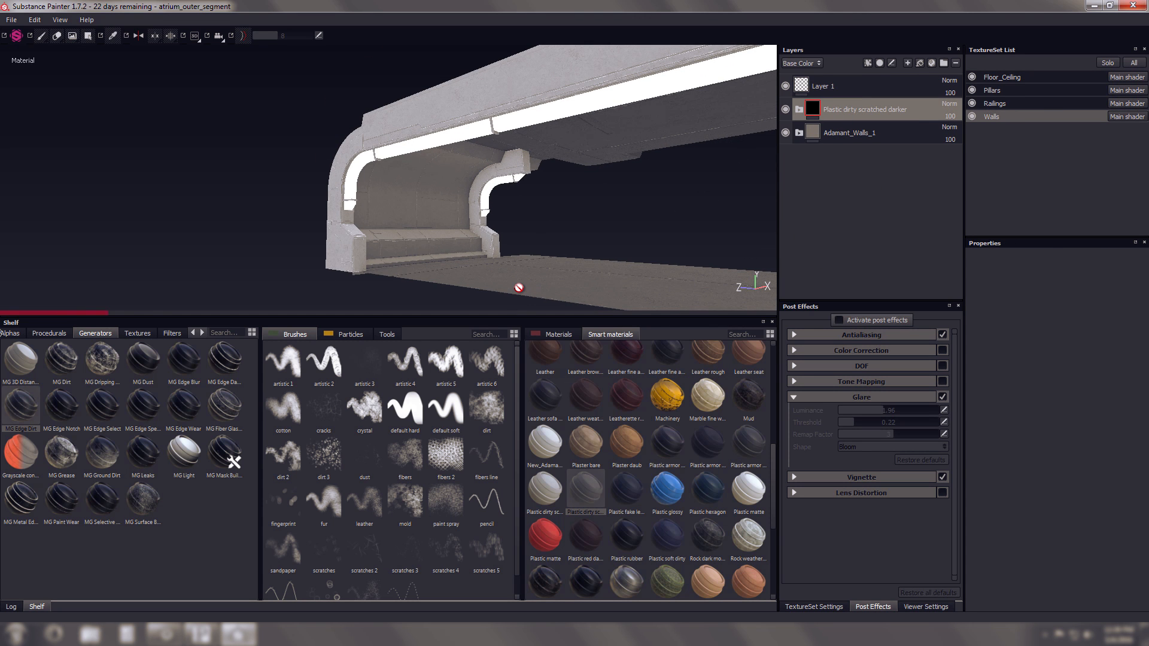
Polygon-fill the bench panels and ledge strip into the scratched plastic layer's mask.
left_click_drag(512, 176, 469, 176)
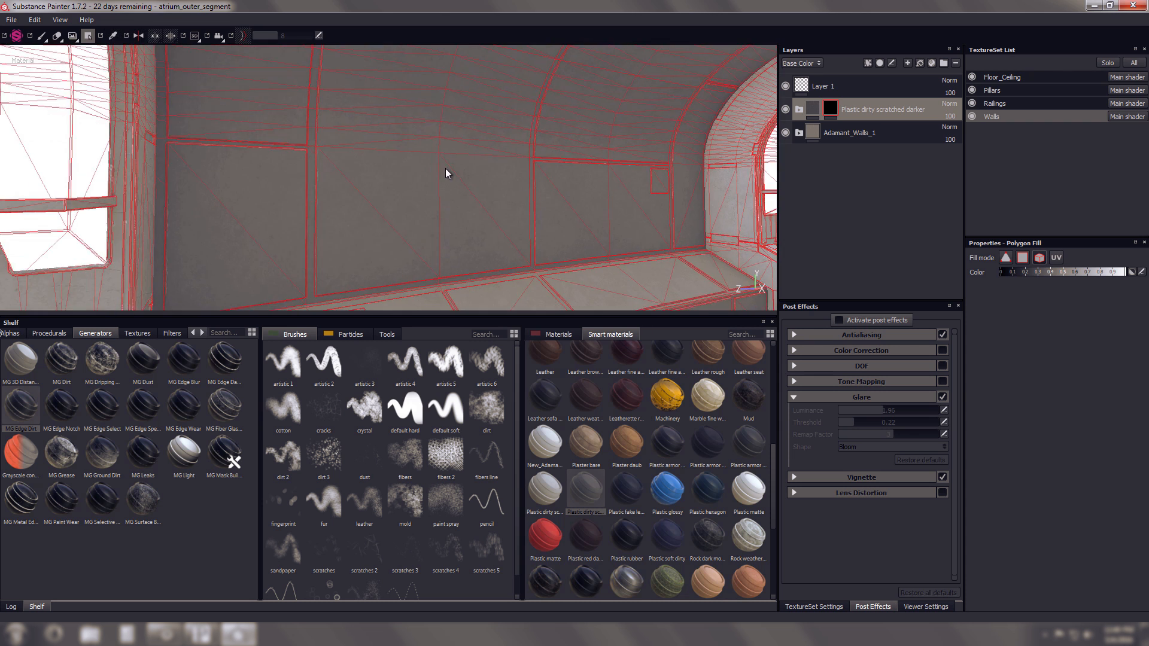
left_click_drag(445, 174, 221, 218)
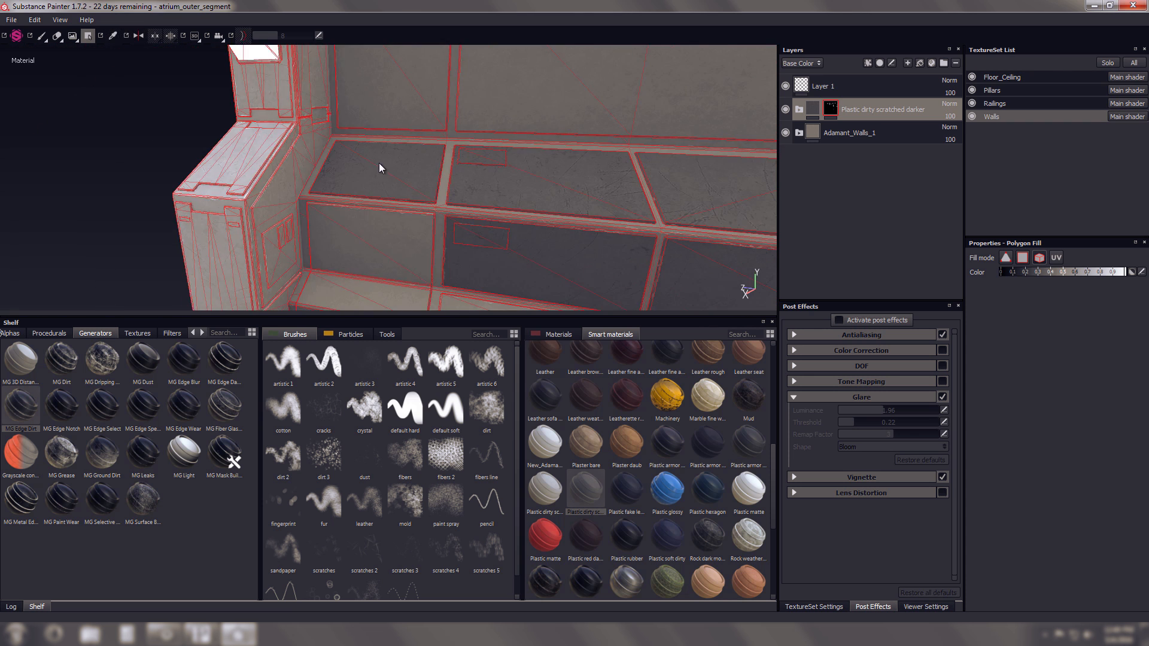
left_click_drag(380, 168, 322, 203)
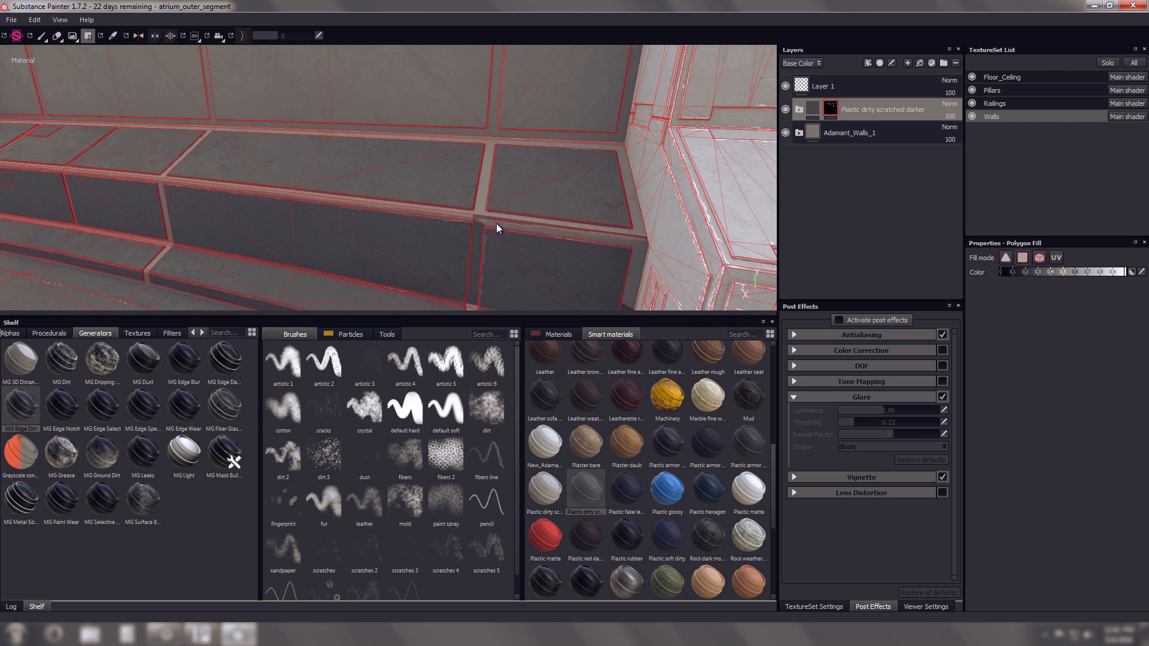
left_click_drag(496, 228, 177, 234)
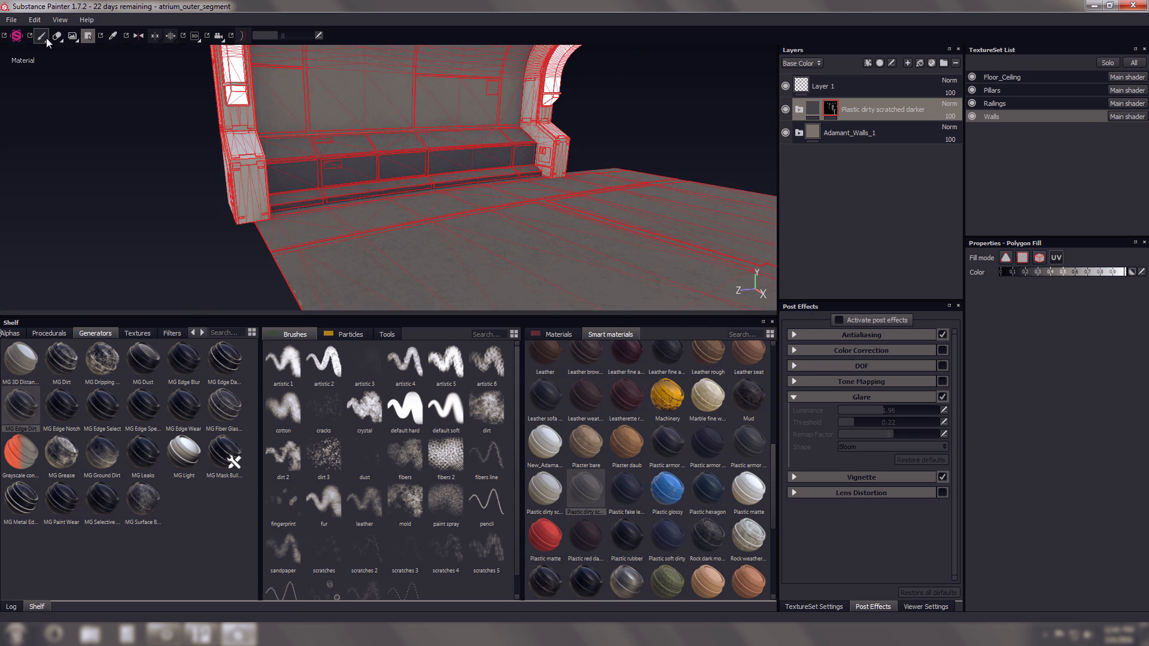
left_click(87, 35)
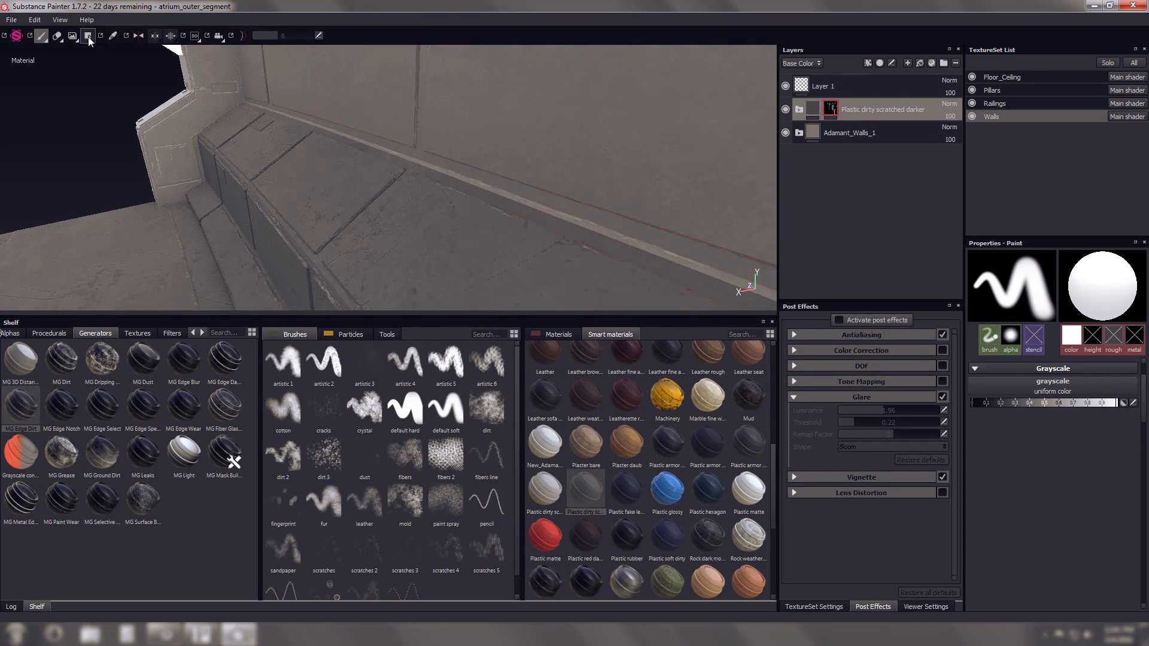
left_click(88, 35)
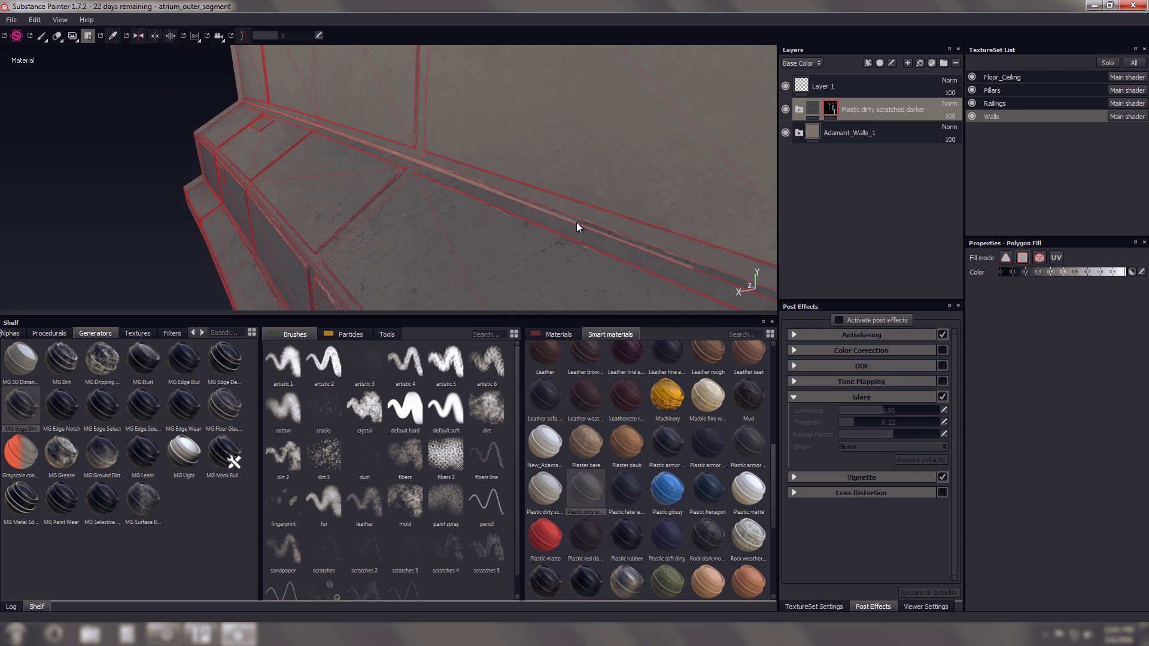
left_click_drag(578, 227, 222, 215)
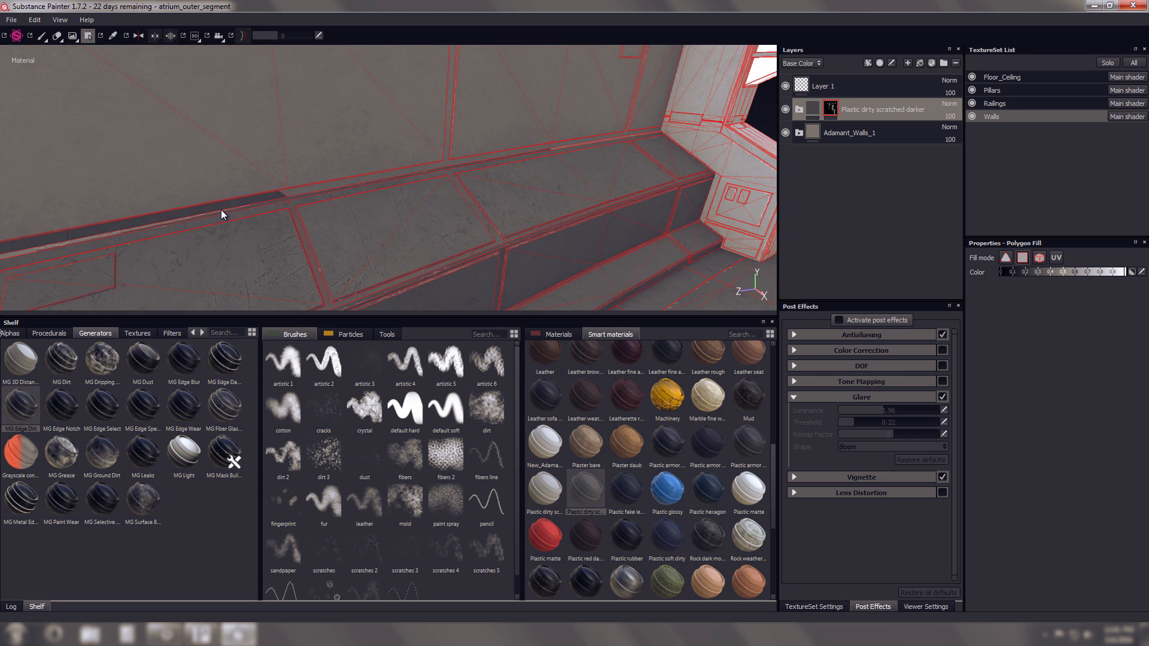
left_click_drag(222, 215, 597, 179)
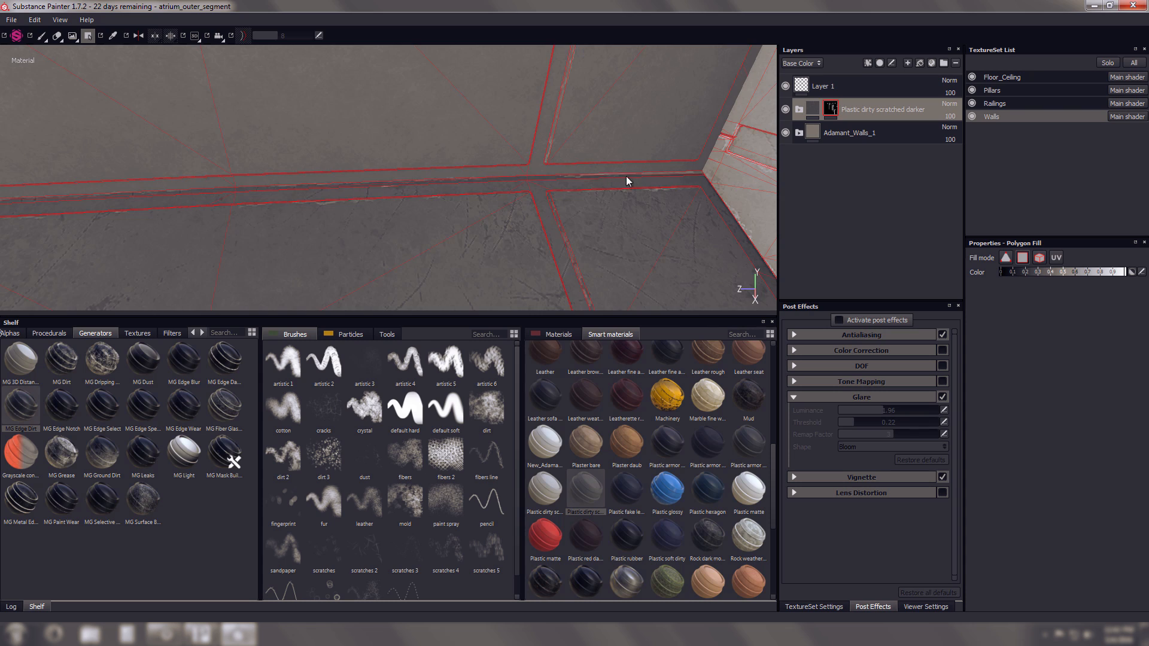
left_click_drag(627, 180, 410, 161)
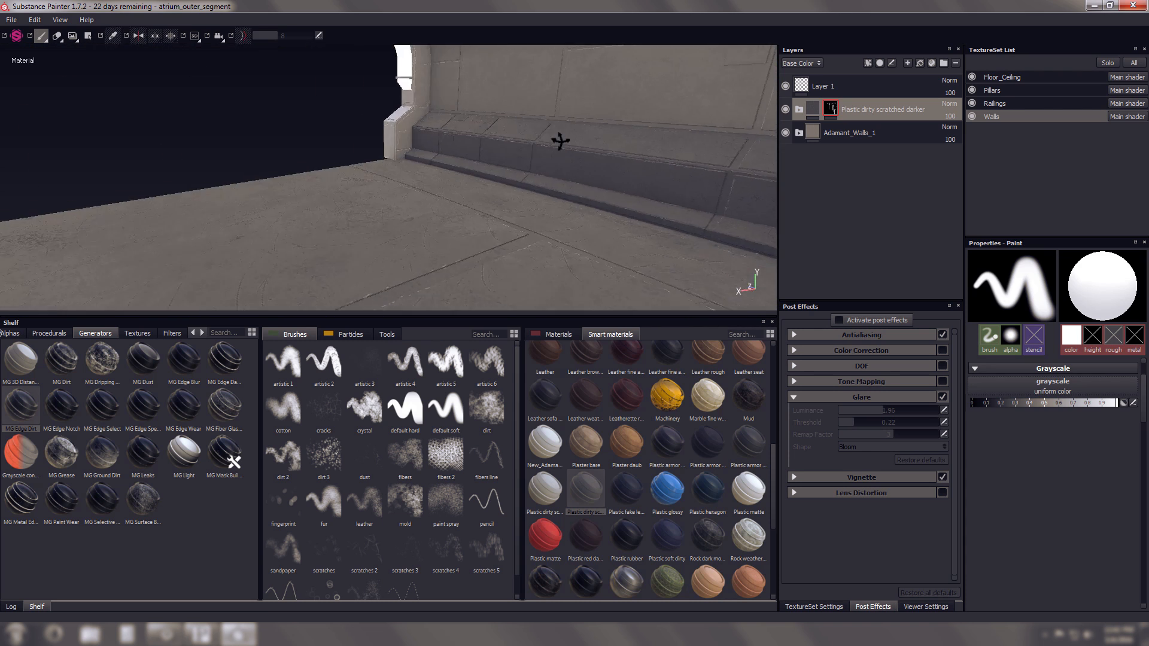
left_click(11, 19)
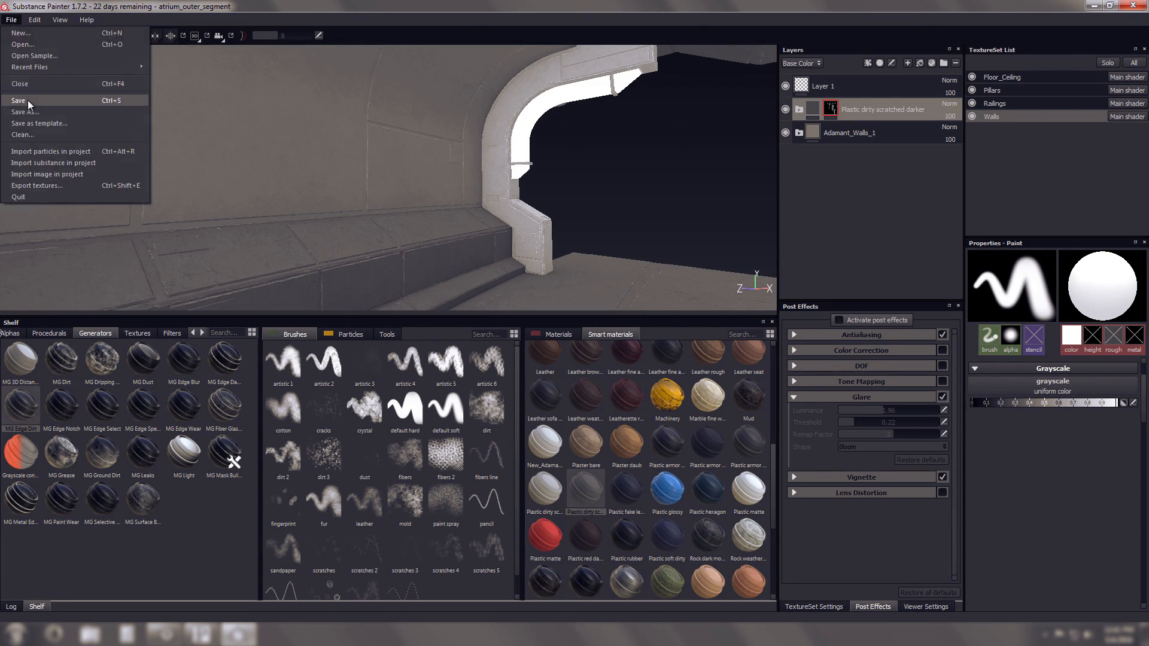
Select the Floor_Ceiling texture set in the TextureSet List.
left_click(17, 101)
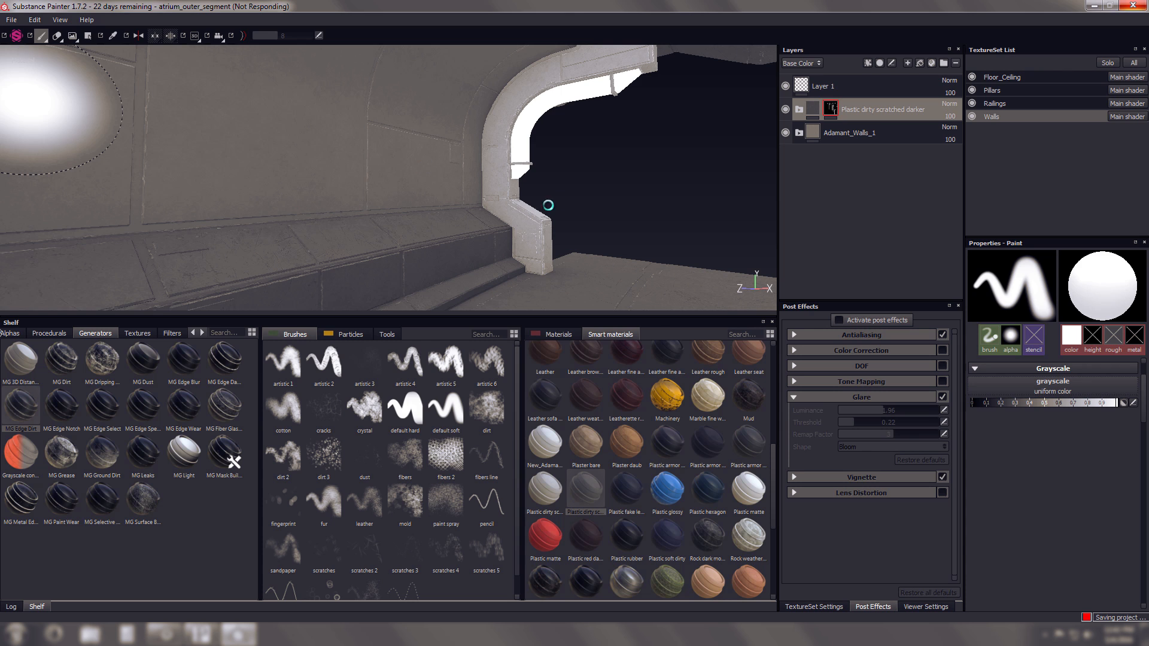
mouse_move(542, 208)
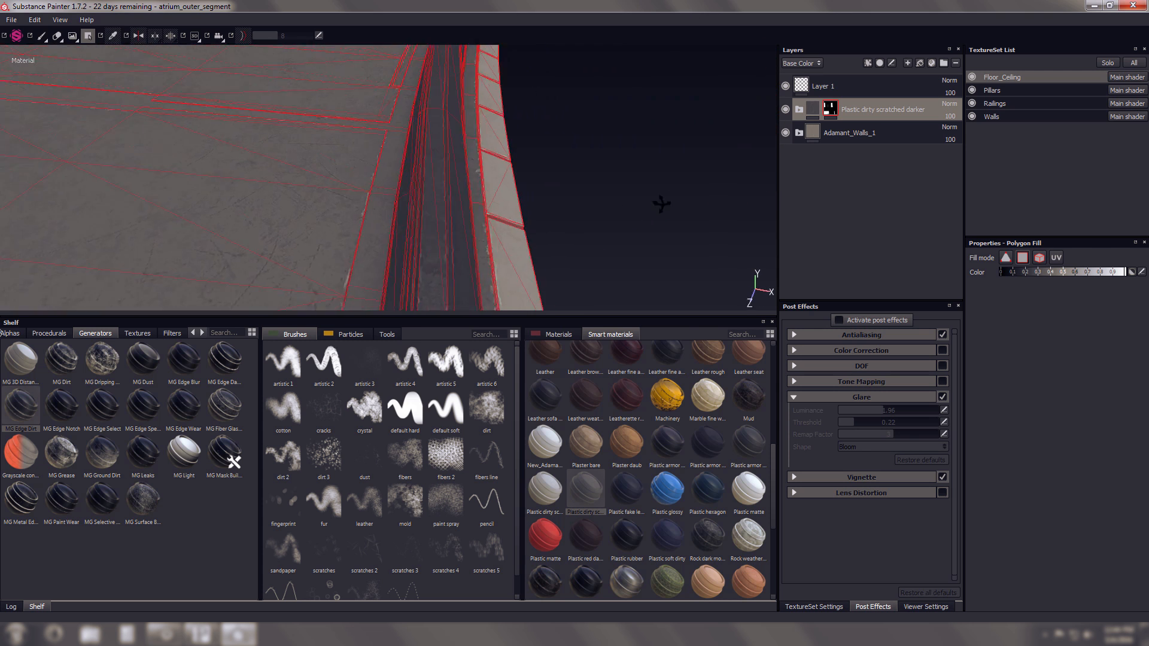
Choose a mask action for the dirty plastic layer and view the floor trim by the pillar.
right_click(830, 109)
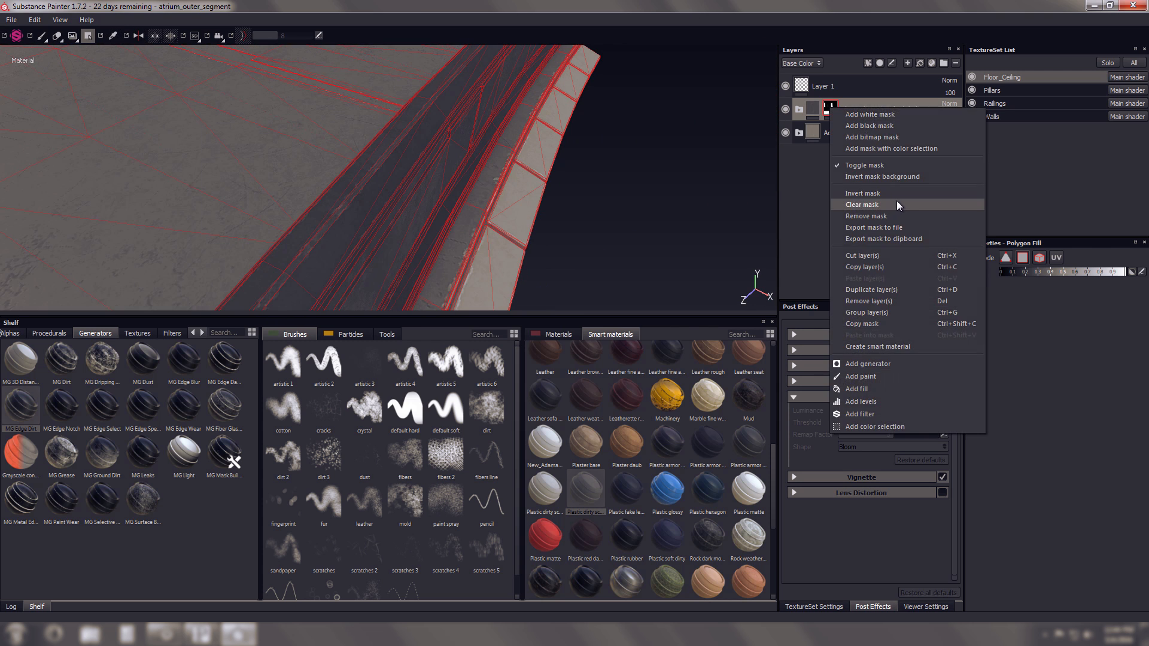
left_click(862, 205)
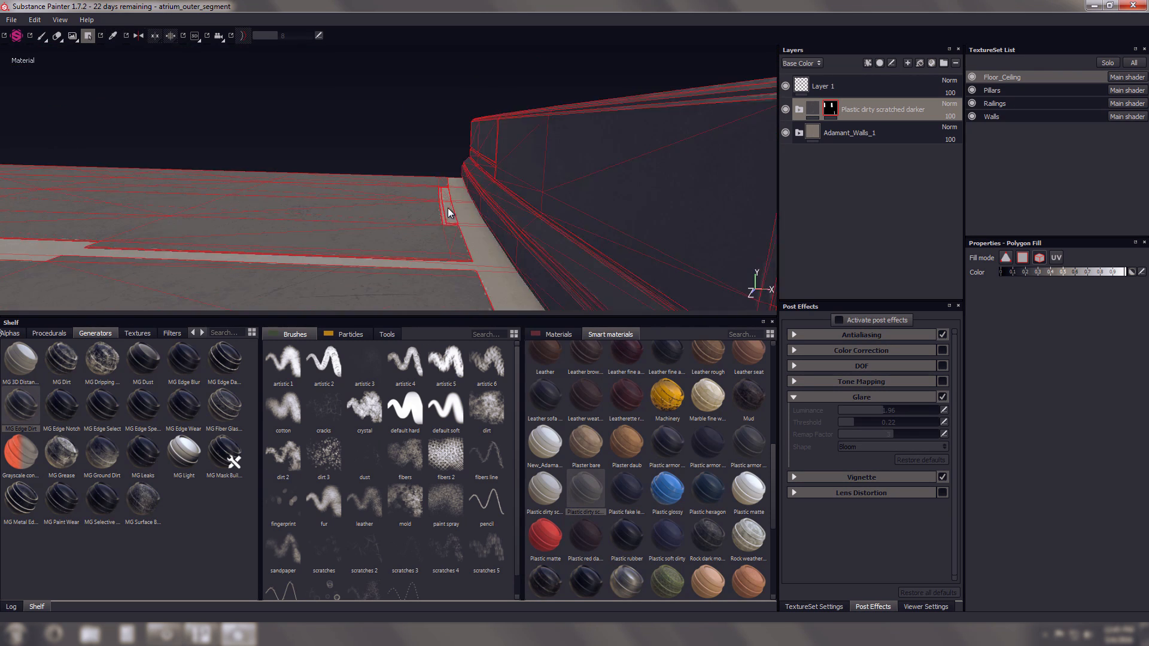
left_click_drag(447, 213, 409, 158)
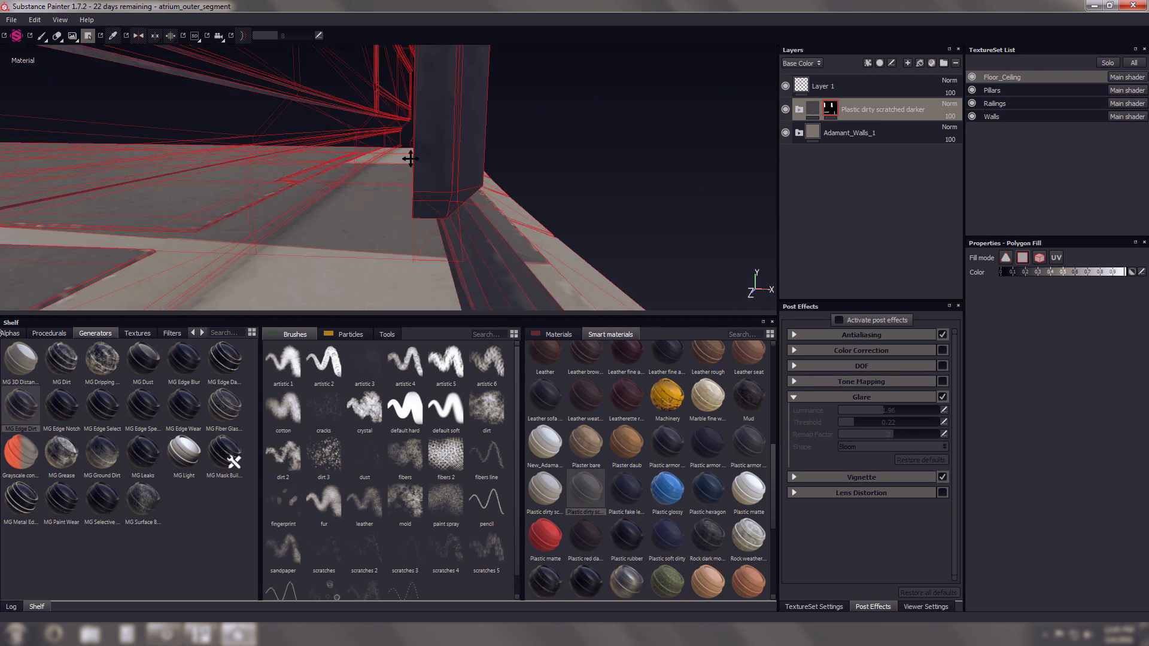
left_click_drag(409, 158, 370, 182)
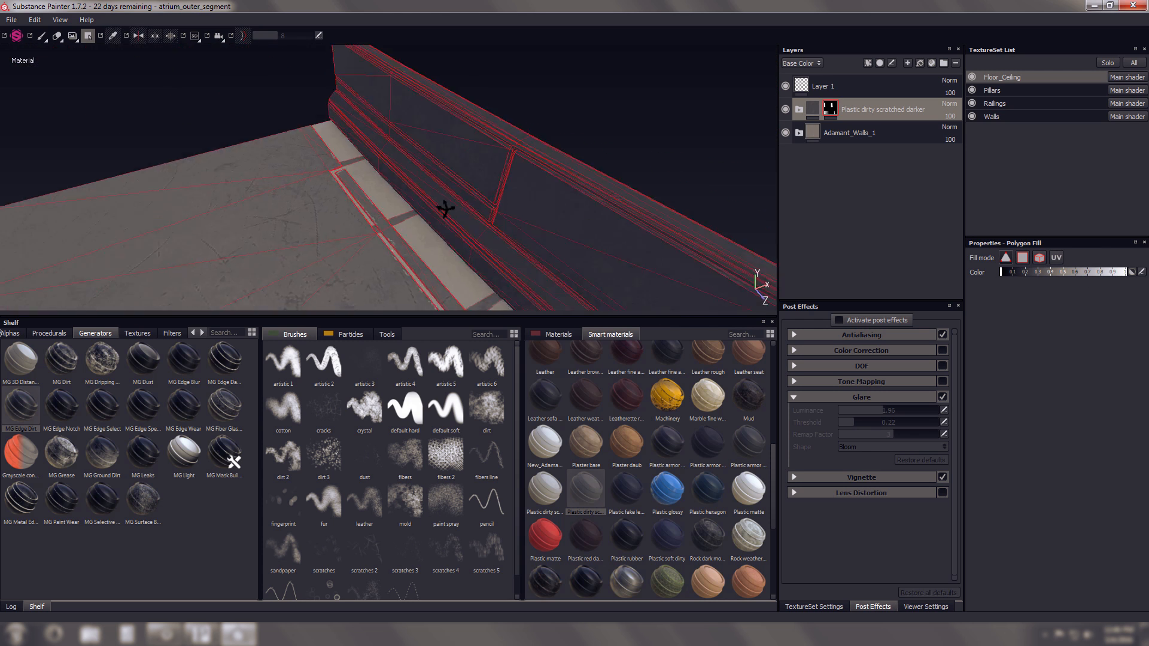
left_click_drag(445, 208, 409, 206)
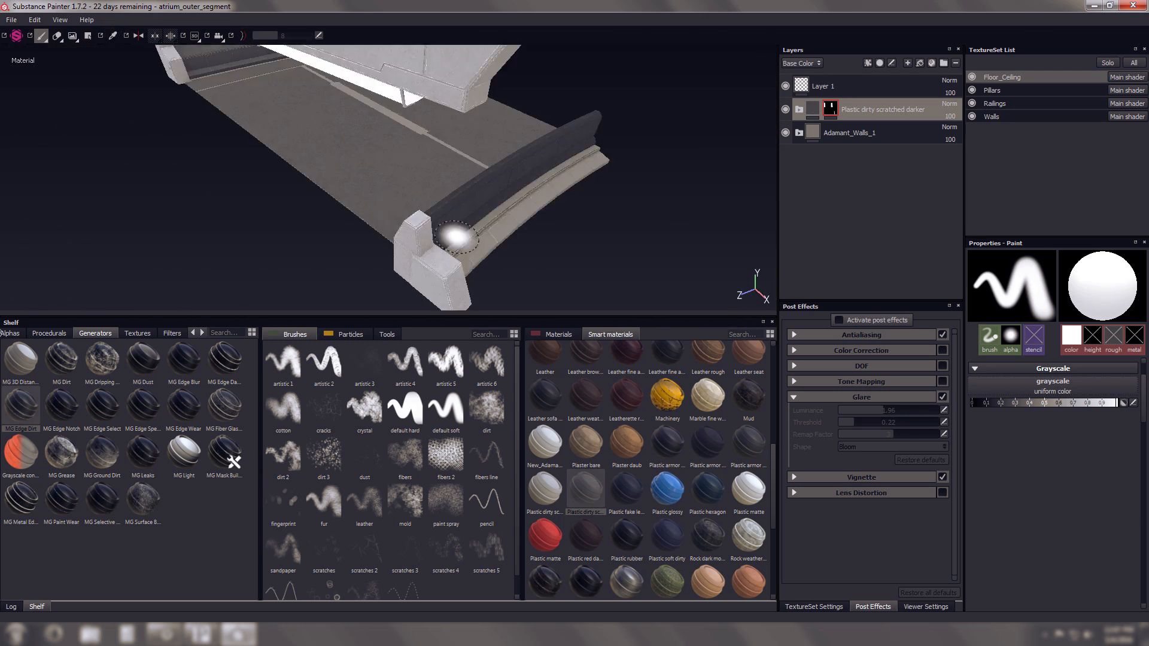
Paint and polygon-fill the mask along the trim end, floor strip and edge trim; open File.
left_click_drag(469, 235, 616, 113)
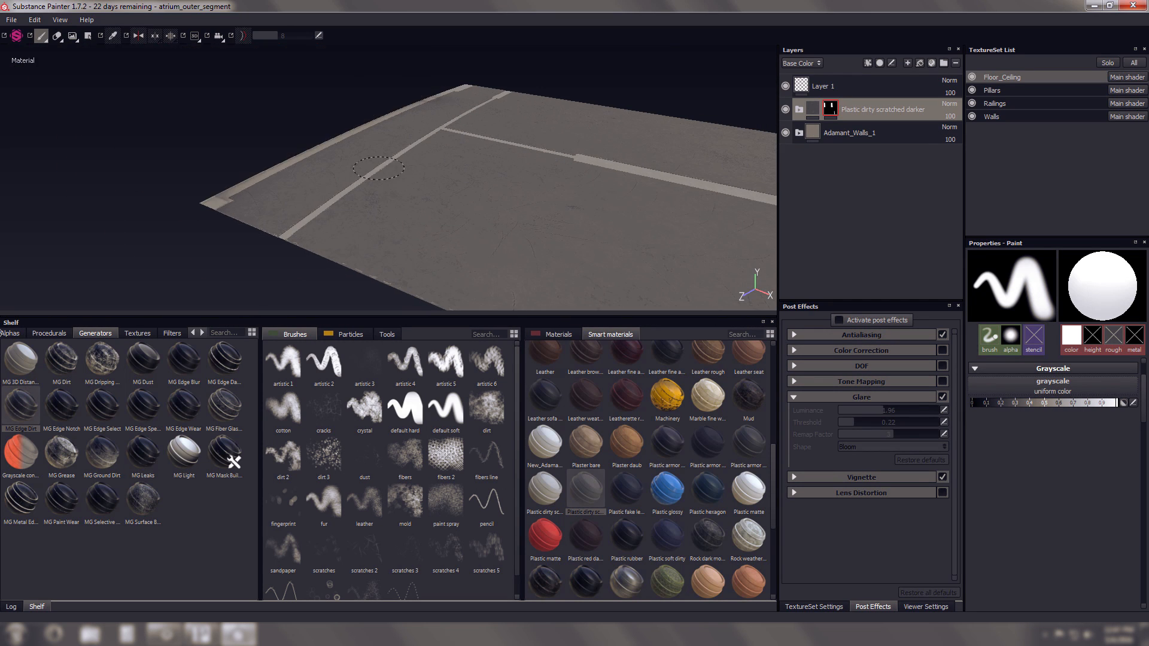
left_click_drag(381, 167, 546, 201)
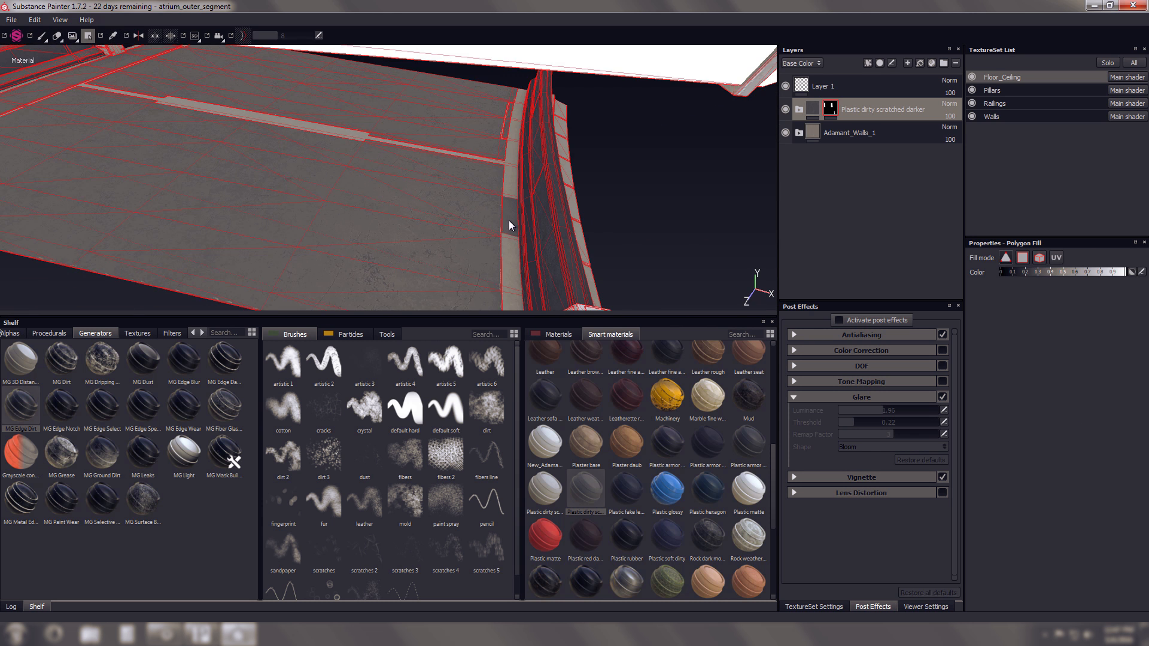
left_click_drag(509, 225, 456, 159)
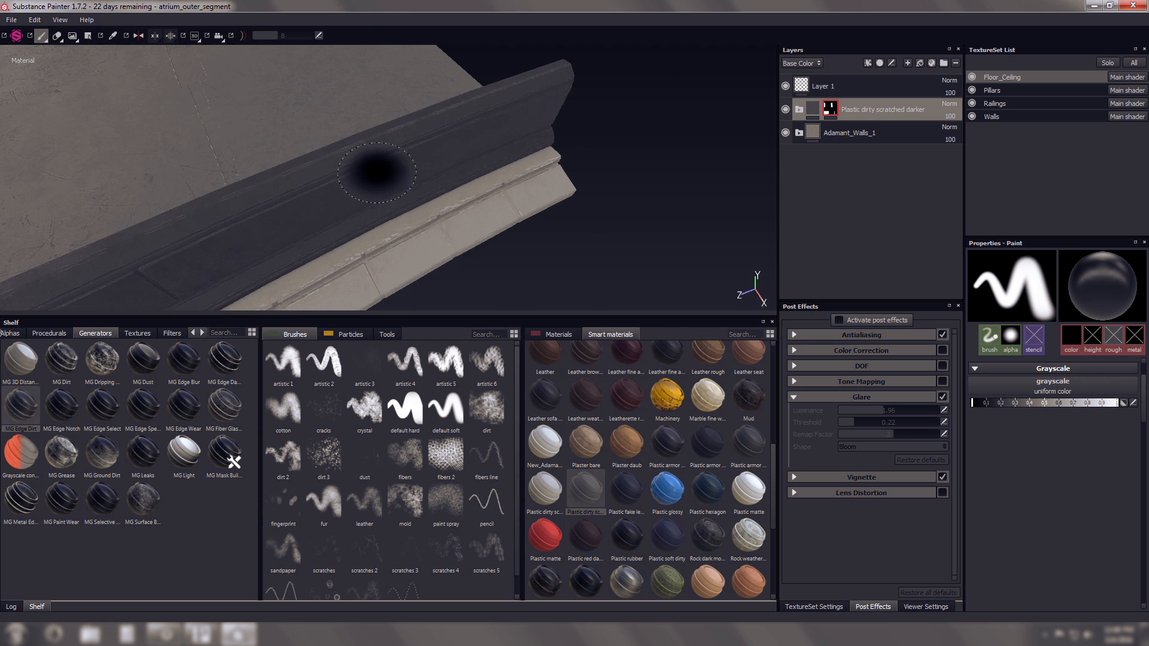
left_click(11, 20)
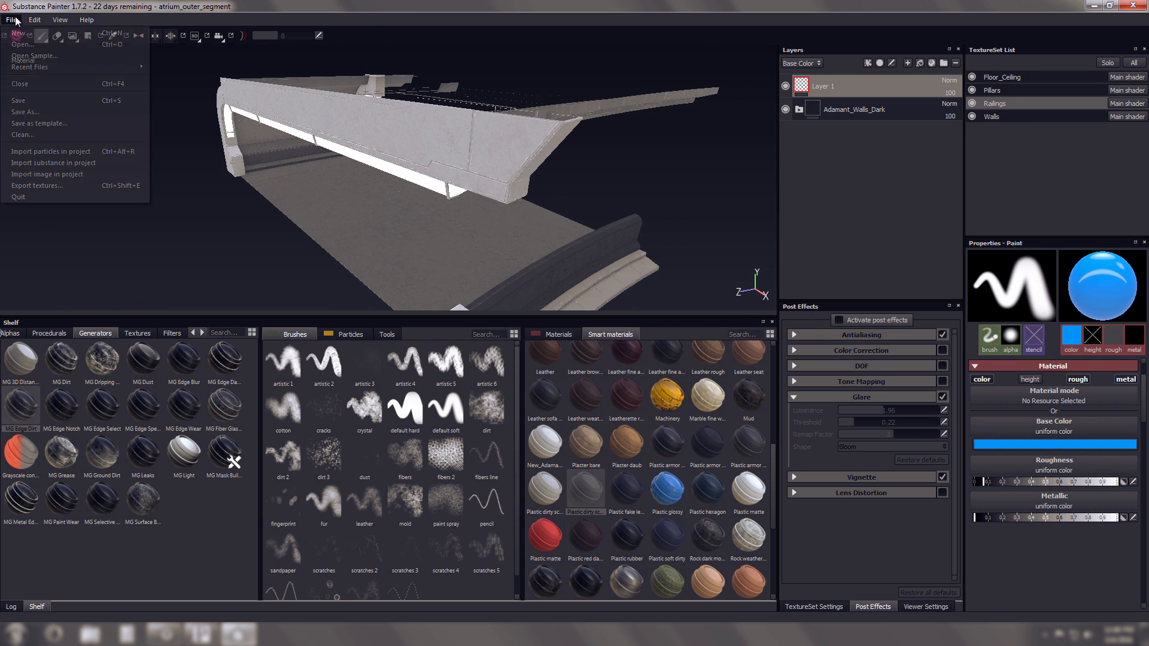
On Floor_Ceiling, hide the dirty plastic layer and drop in the Steel gun mat smart material.
left_click(18, 100)
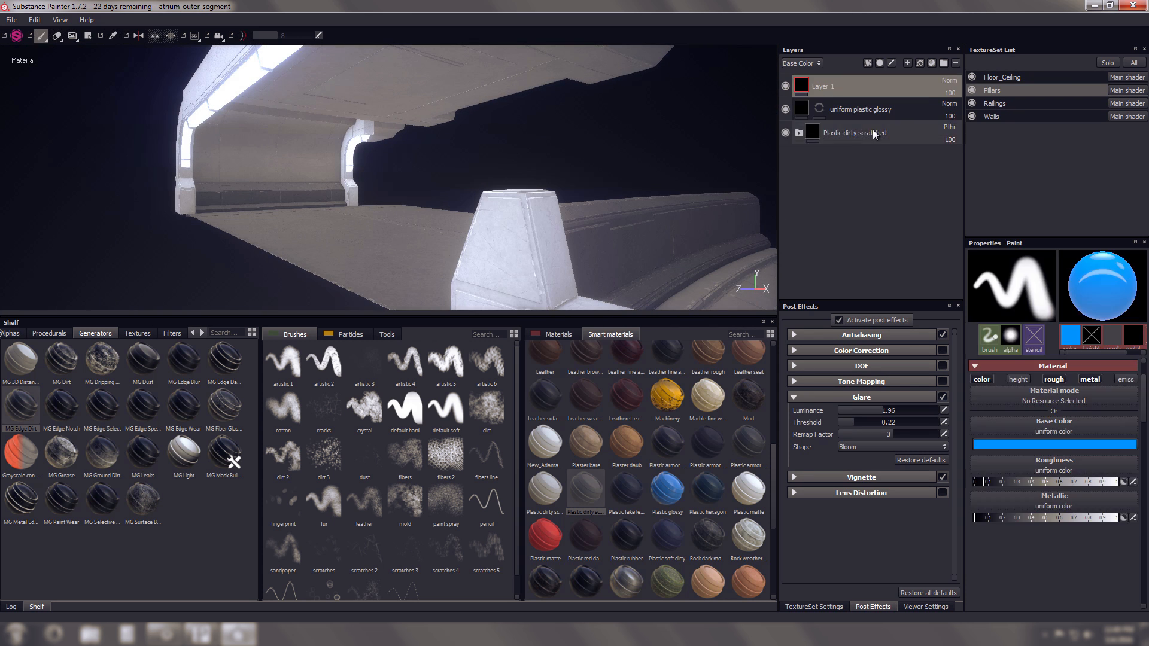
mouse_move(584, 502)
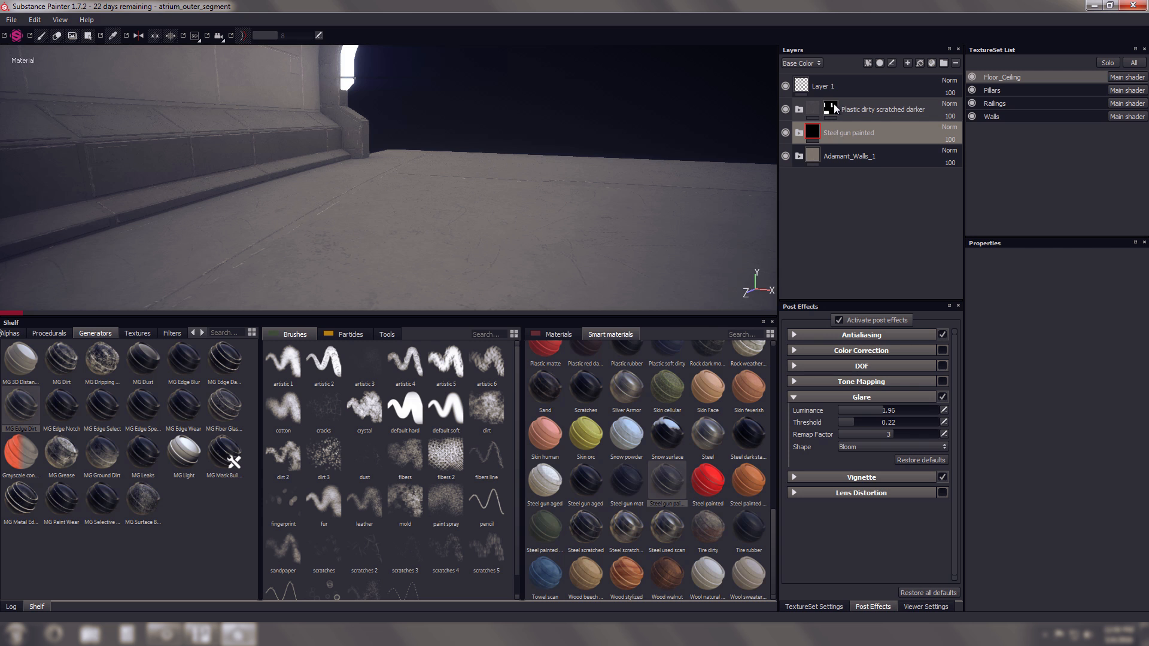
right_click(829, 109)
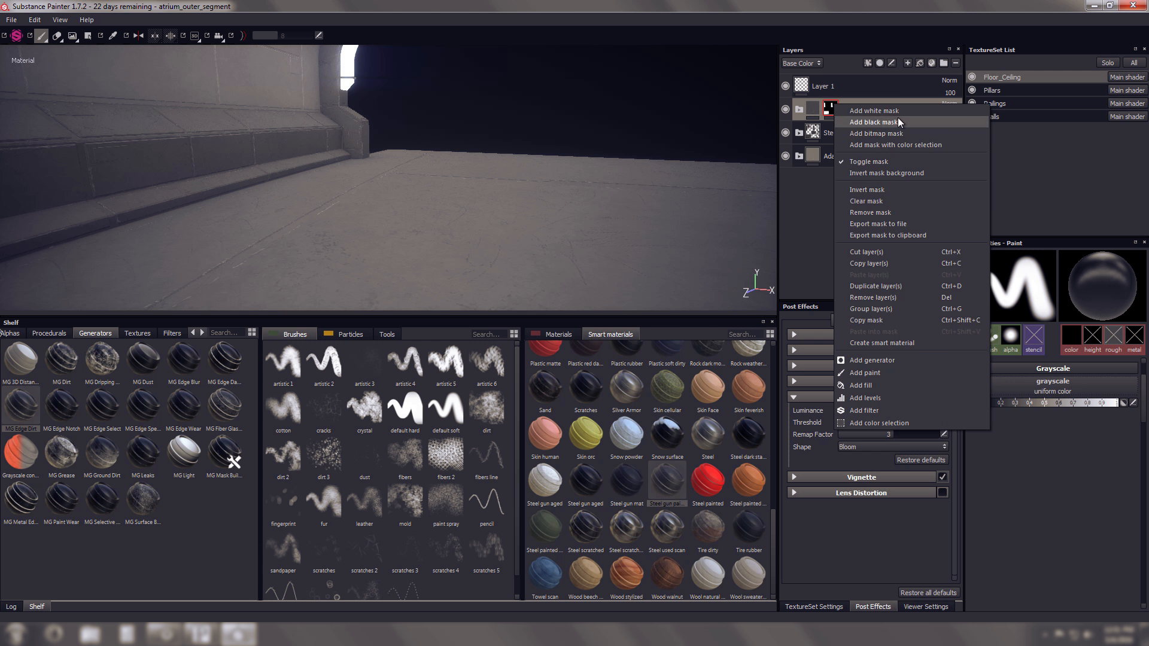
mouse_move(905, 306)
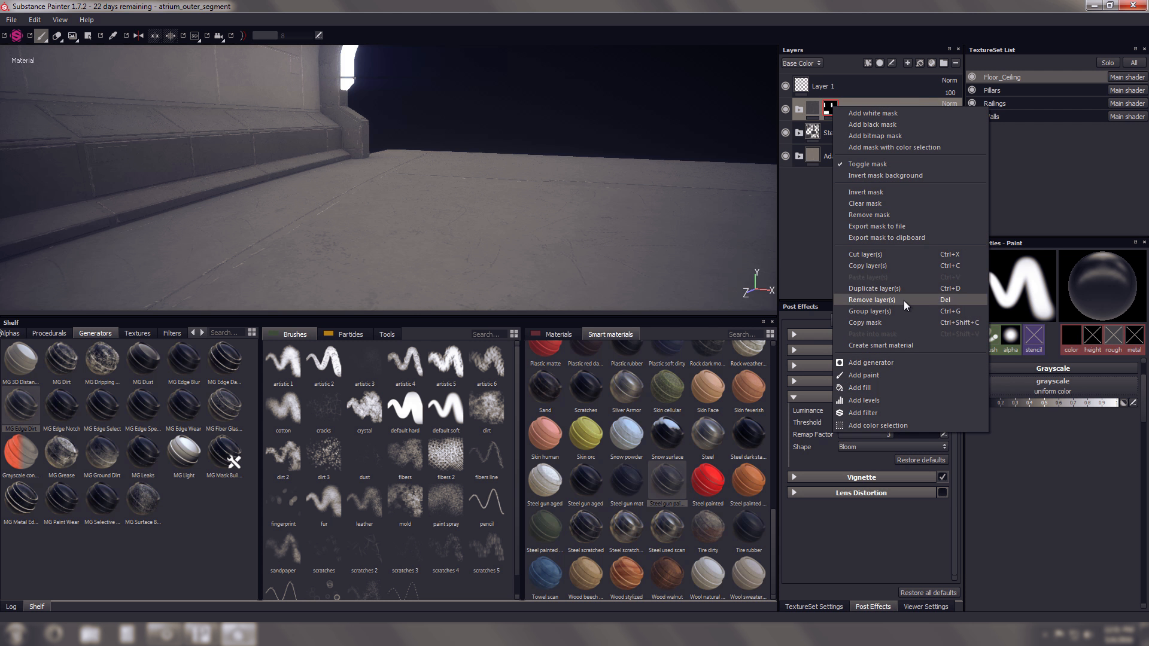
left_click(871, 300)
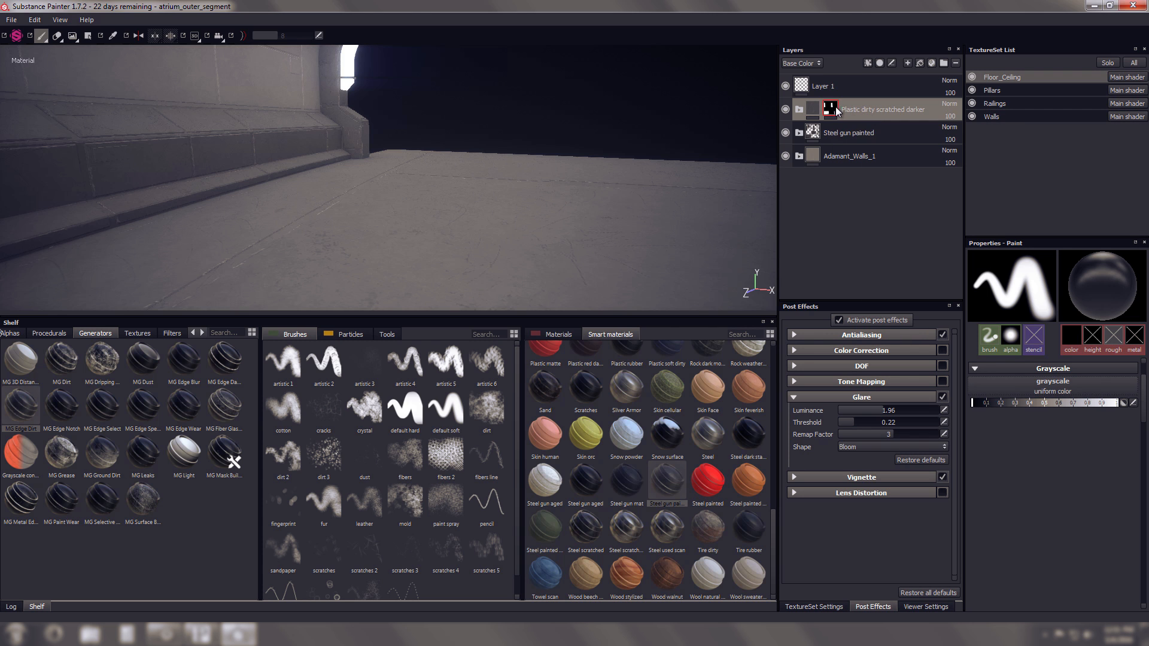
left_click(799, 108)
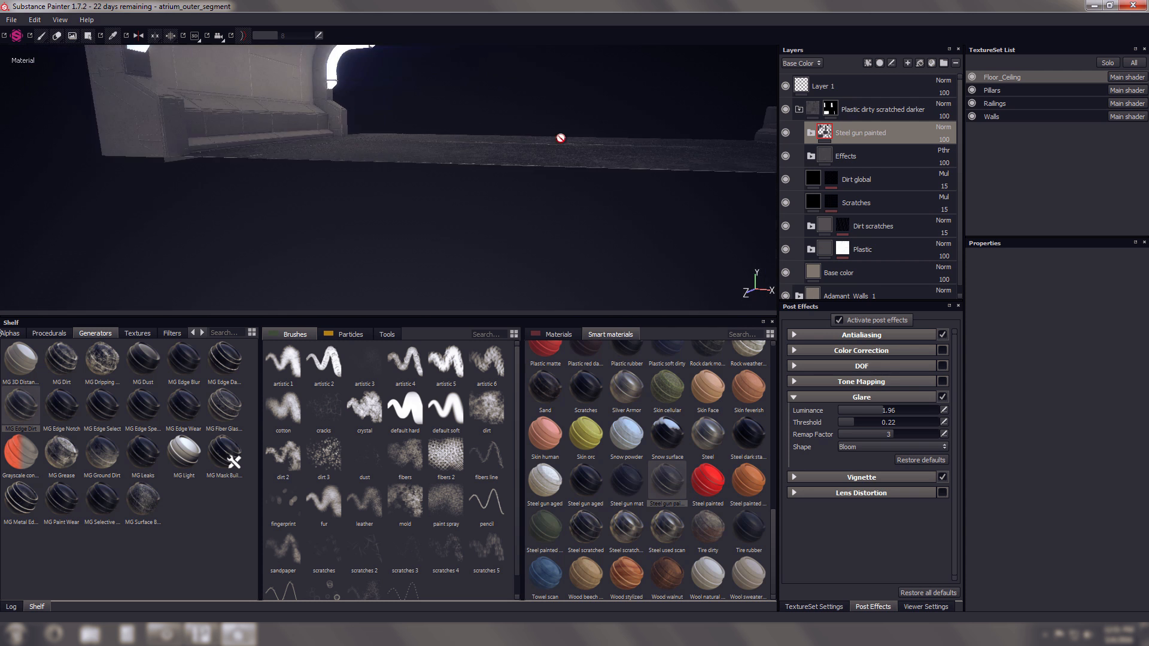
left_click_drag(561, 137, 414, 198)
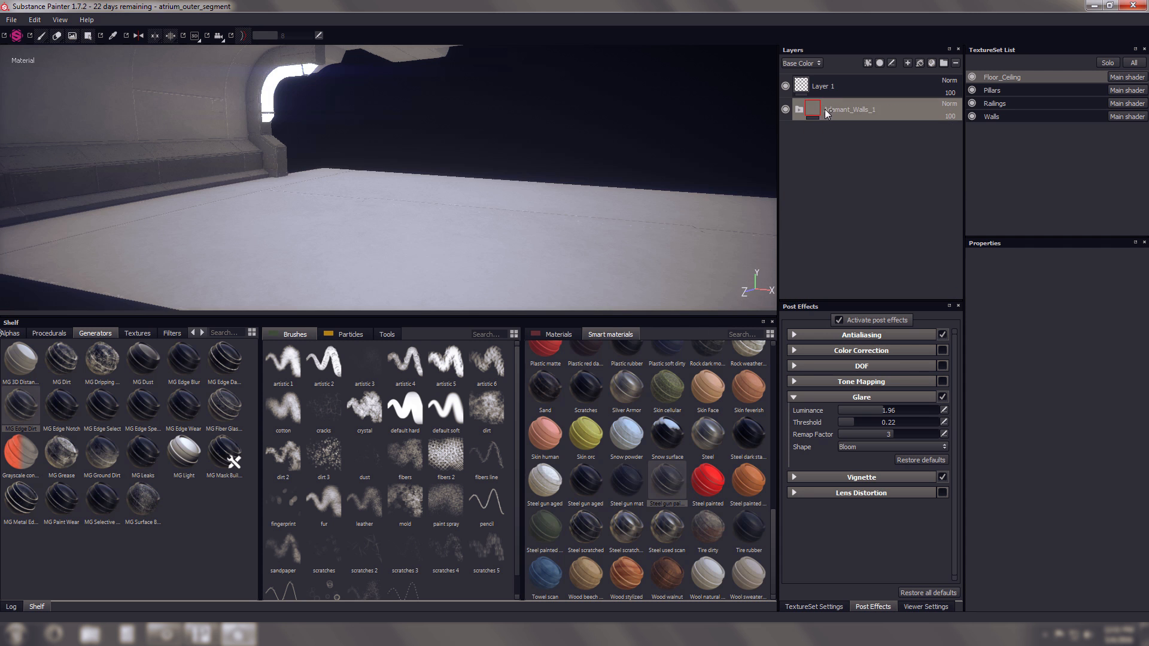
Add a black mask to the Steel gun mat layer.
right_click(850, 109)
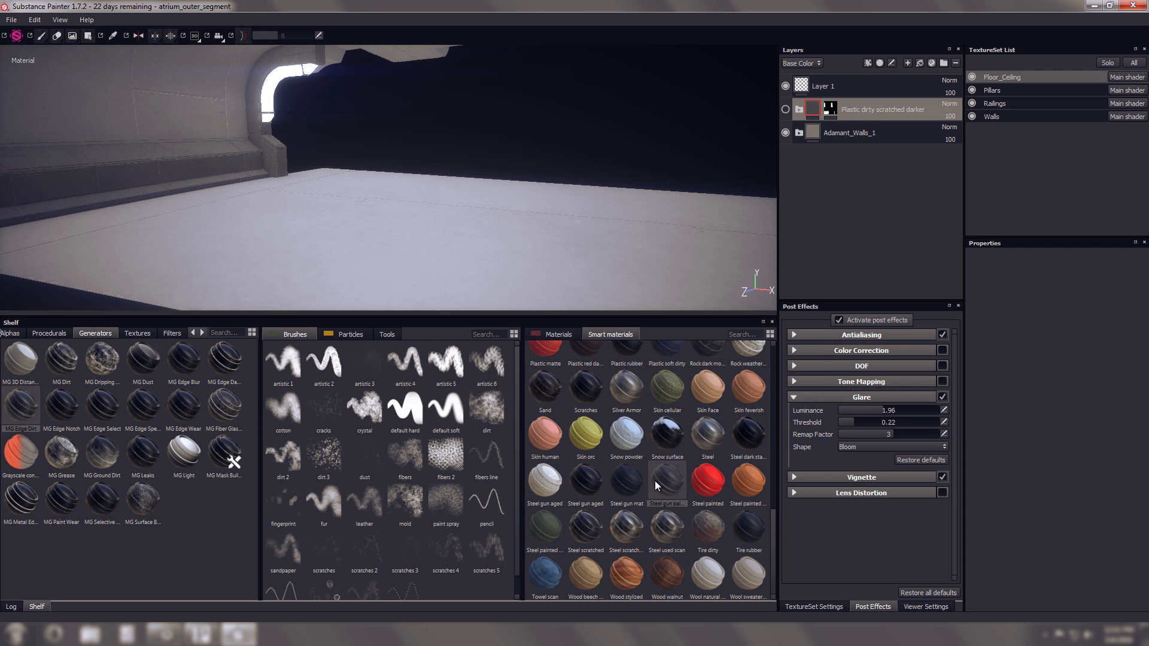
mouse_move(666, 502)
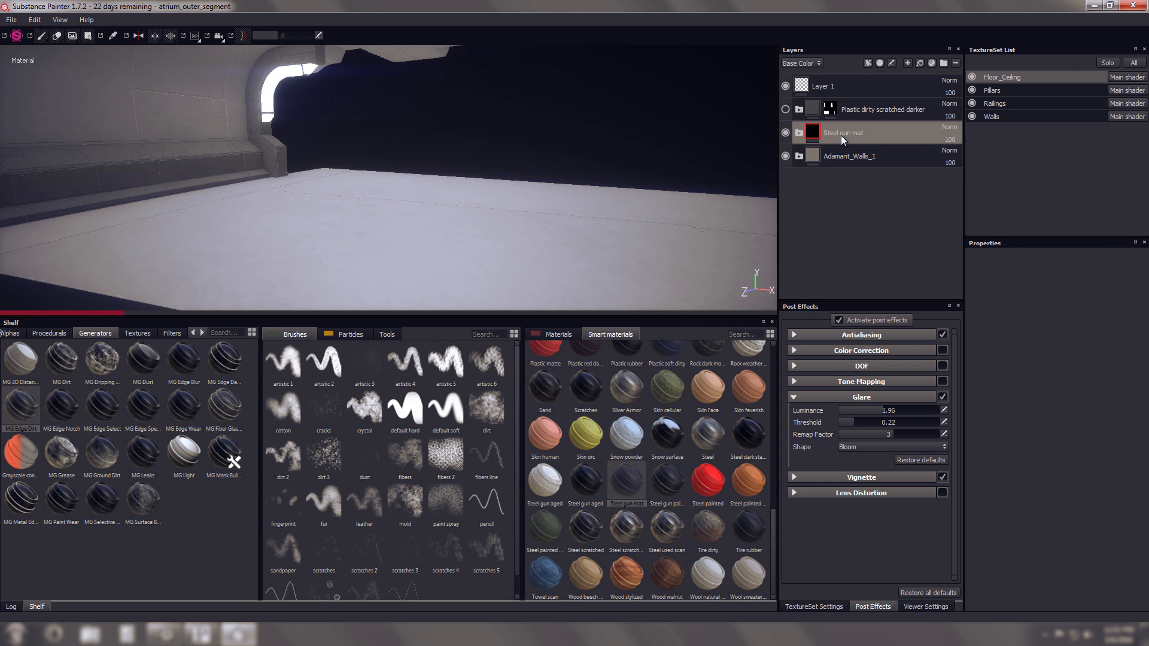
right_click(829, 131)
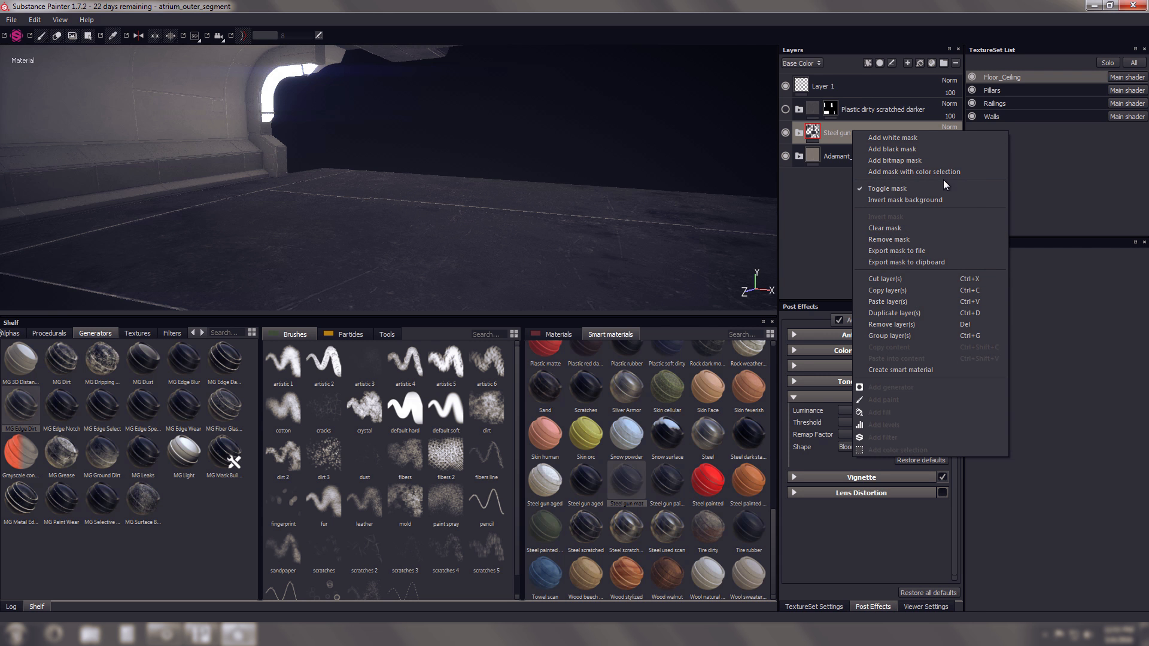
left_click(844, 133)
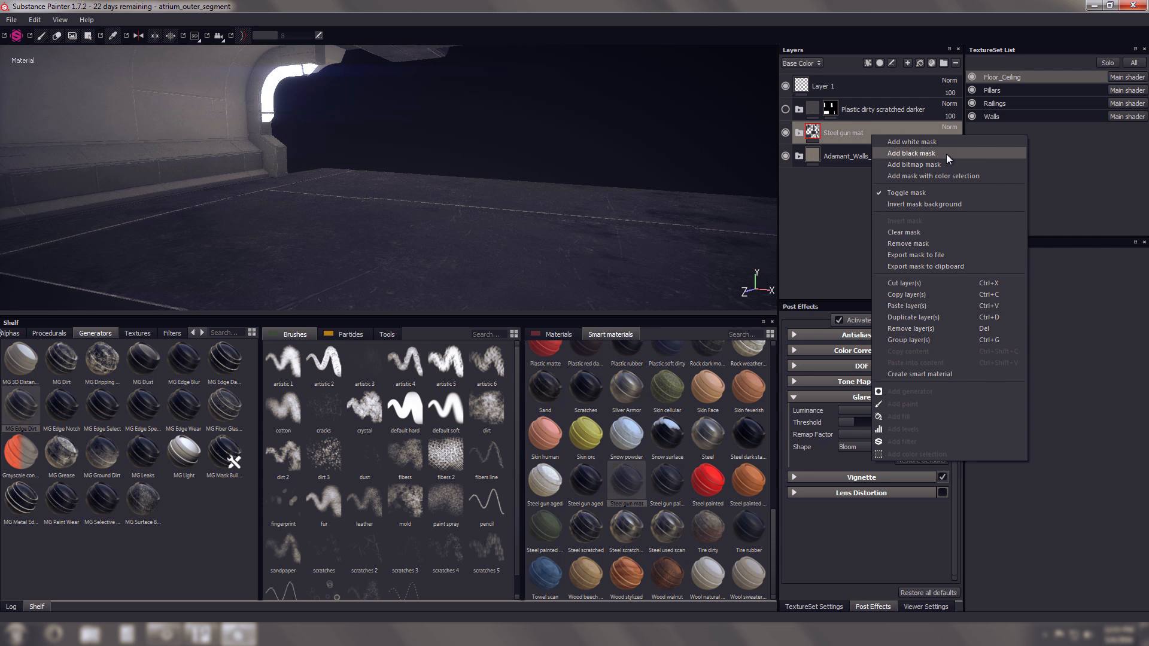
left_click(911, 153)
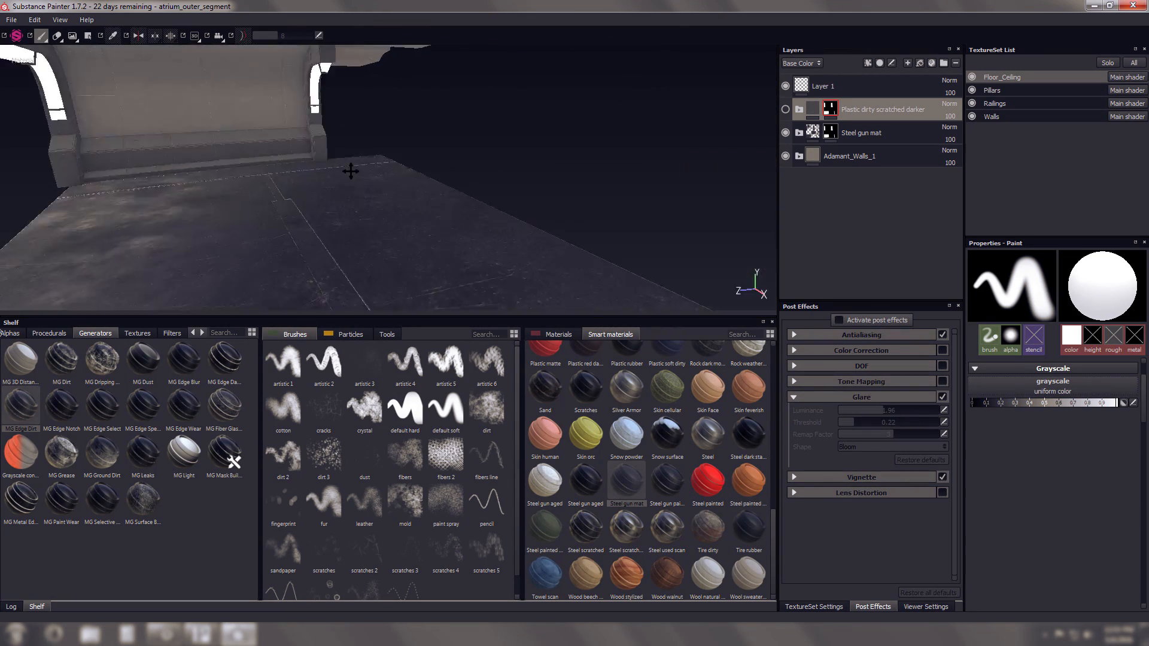
Switch the Metal fill to Steel Rust and Wear and adjust its colour as Painter freezes.
left_click_drag(350, 171, 427, 182)
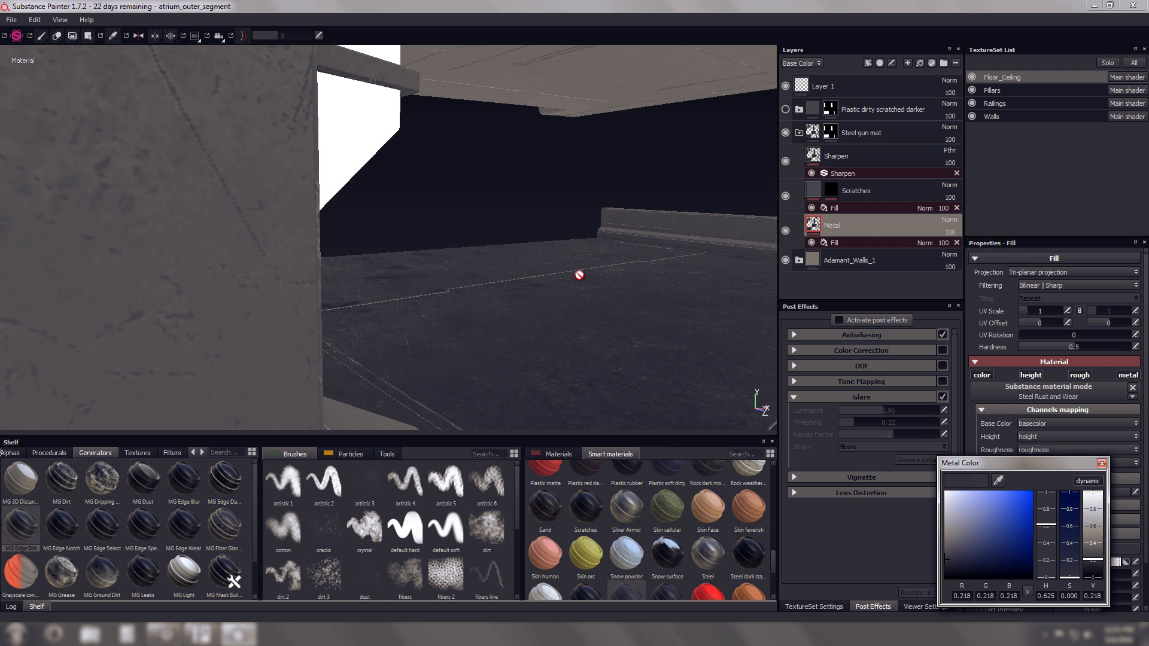
left_click_drag(579, 274, 493, 249)
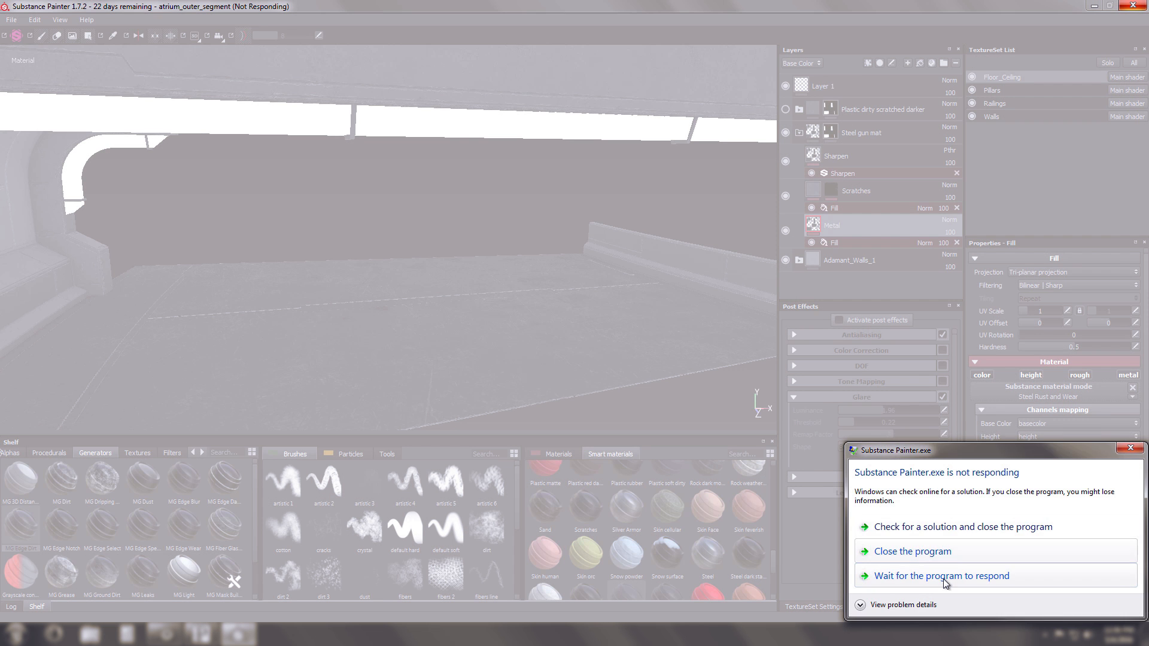
Wait for Painter to recover and export the four texture sets to Jaspera/textures/atrium_outer_walls.
left_click(941, 576)
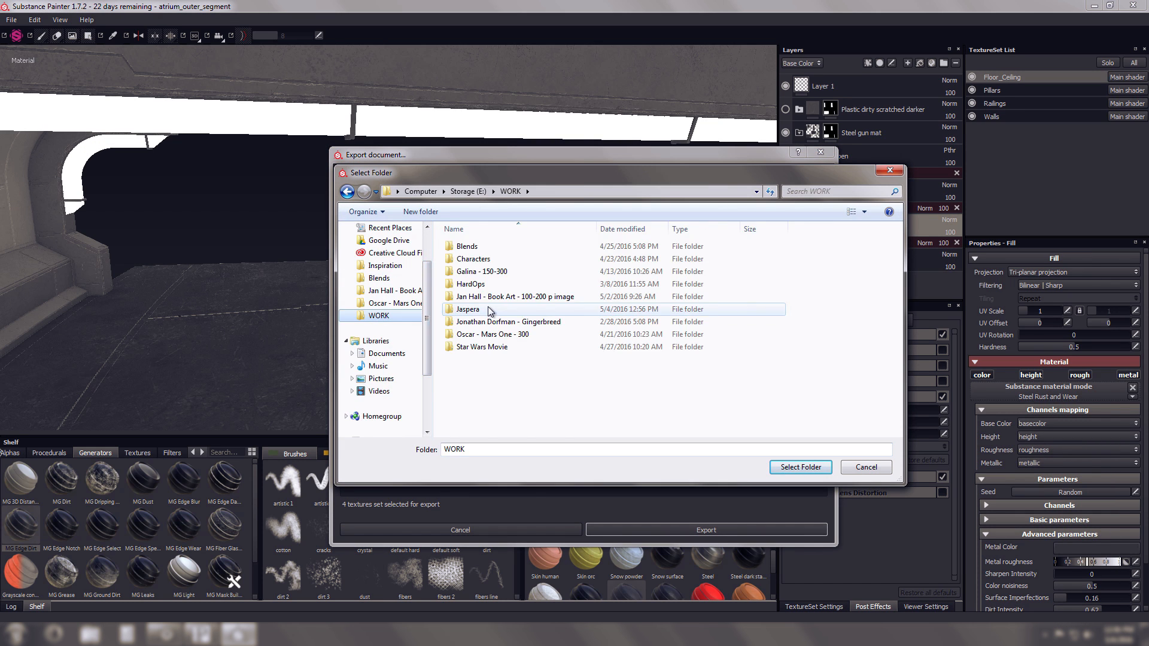
double_click(467, 309)
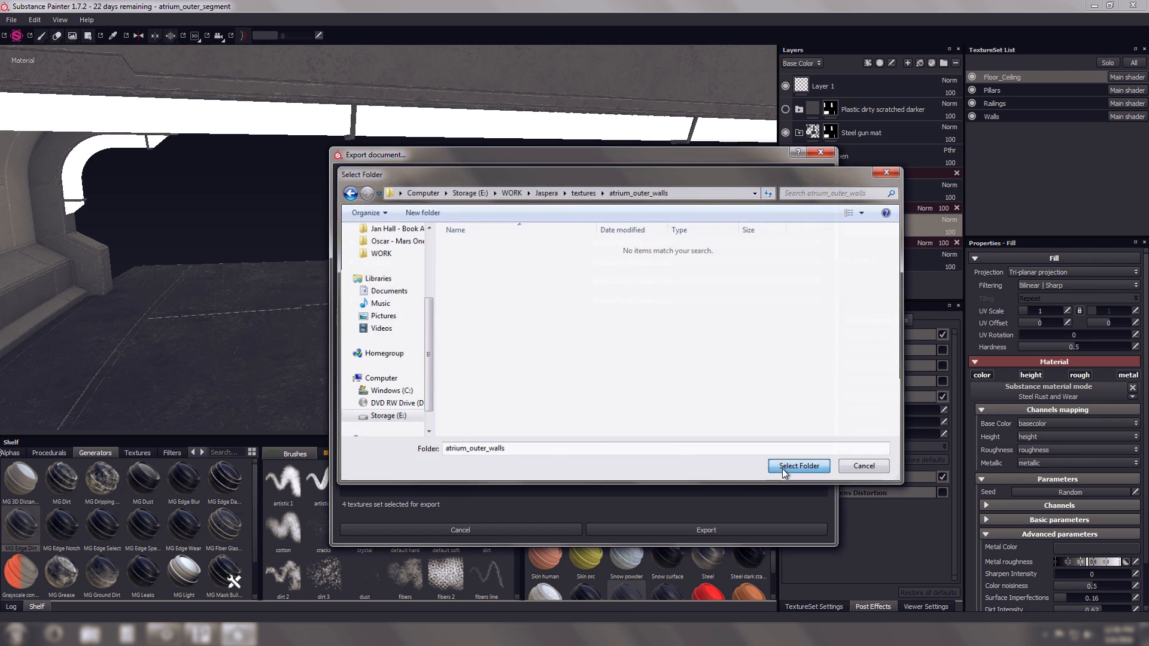
left_click(798, 466)
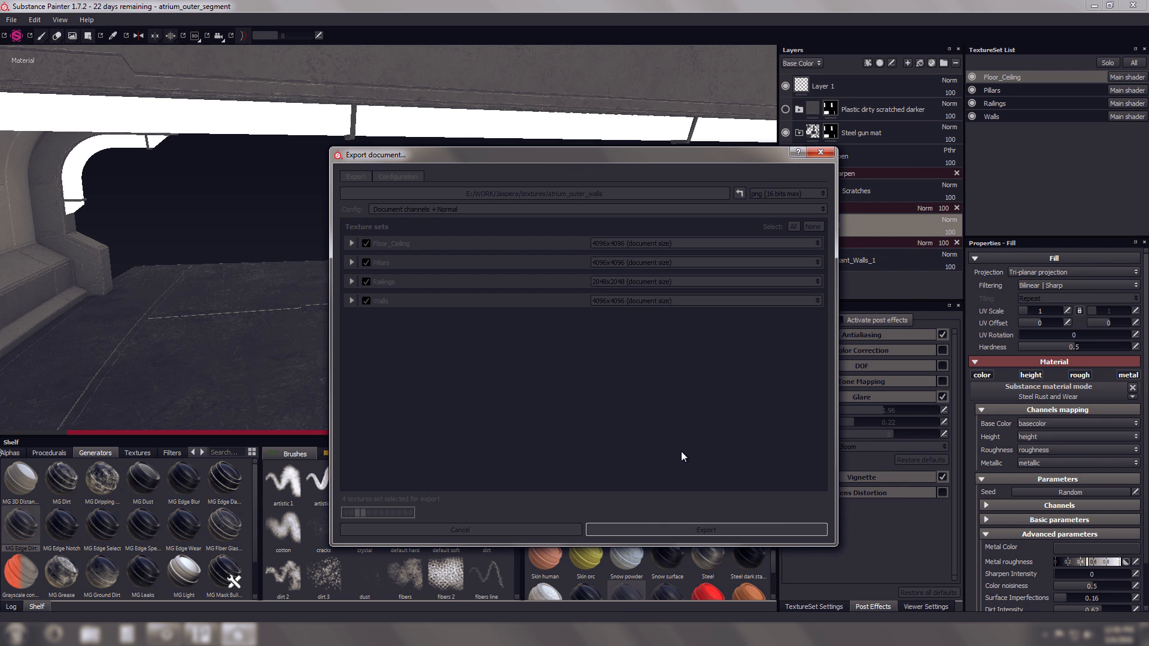
mouse_move(520, 300)
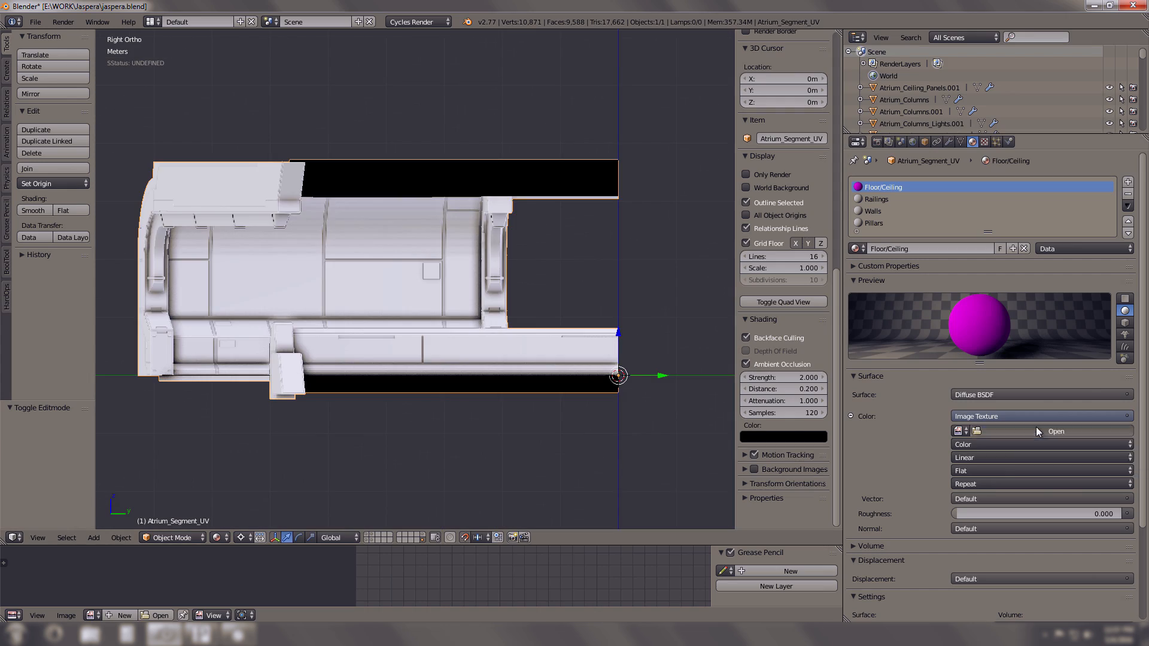
Load Pillars_Base_Color into the colour Image Texture node using the list-view file browser.
left_click(1055, 430)
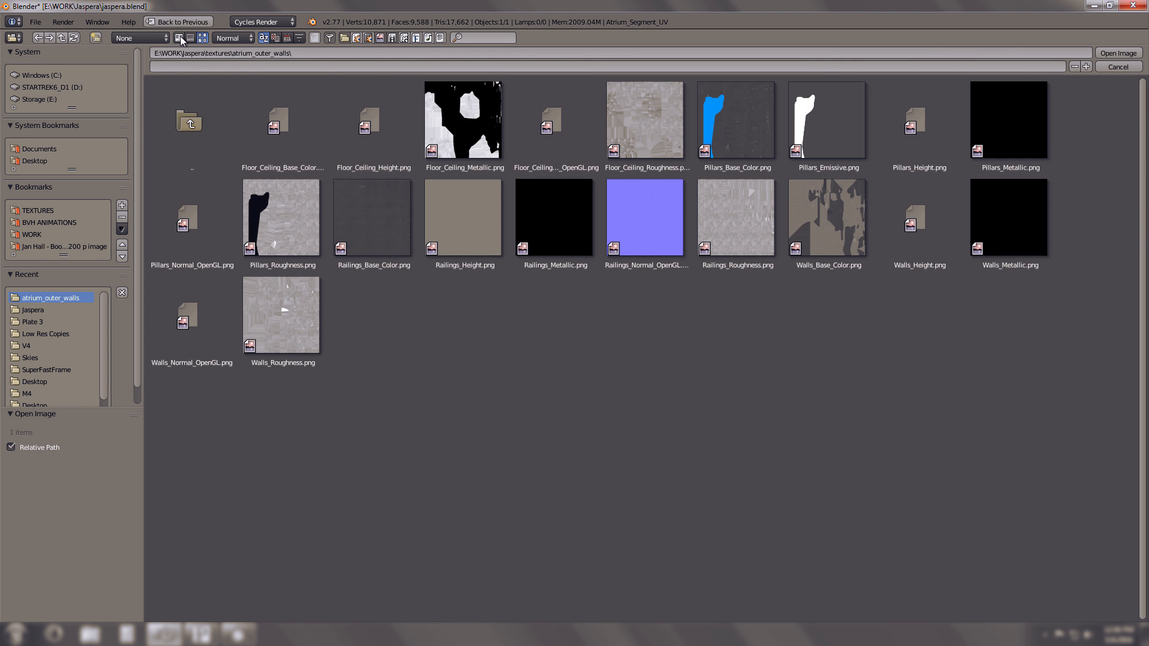
left_click(201, 37)
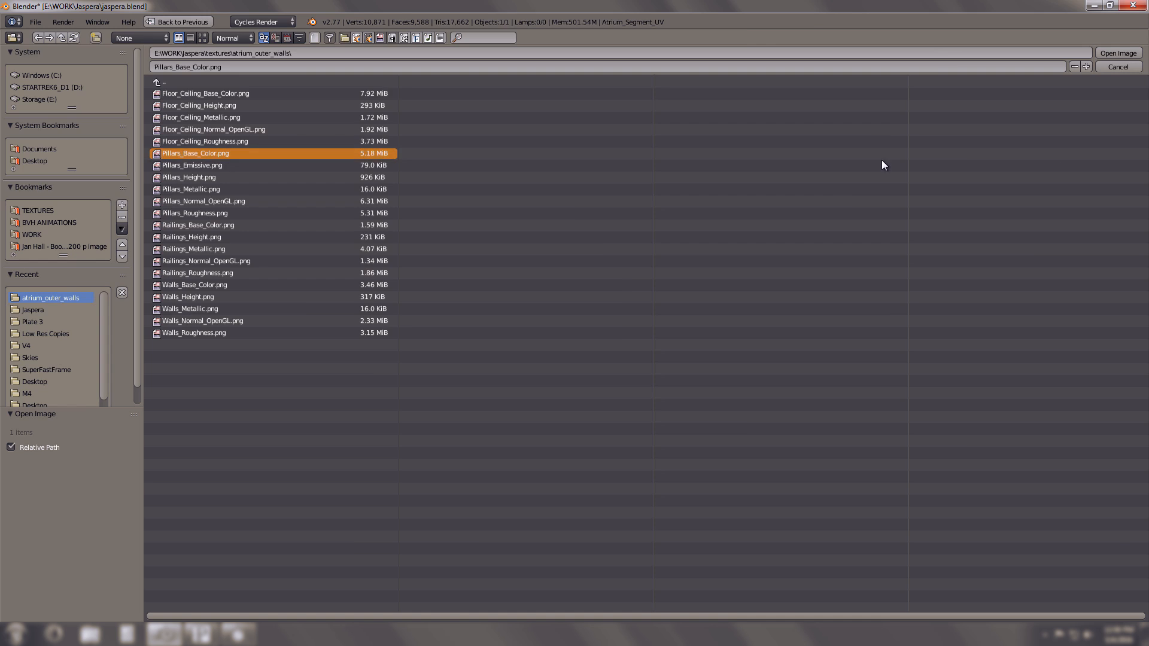
left_click(1117, 52)
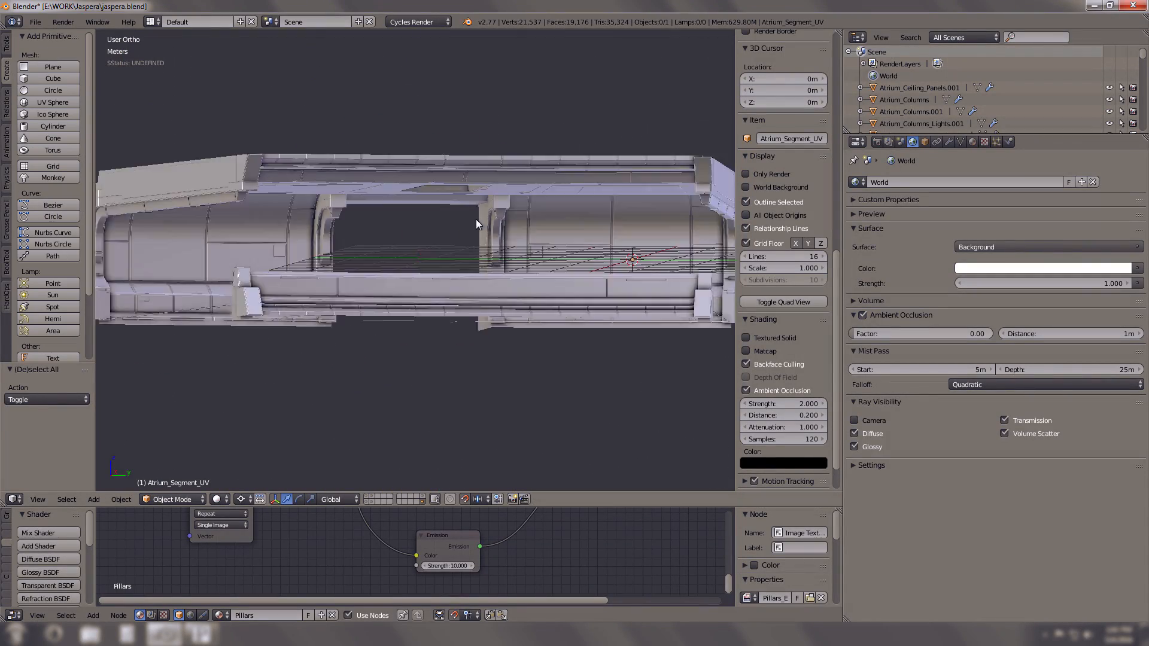
Place the light-blue rectangular area light strips, rotating one by 11 degrees.
left_click(35, 22)
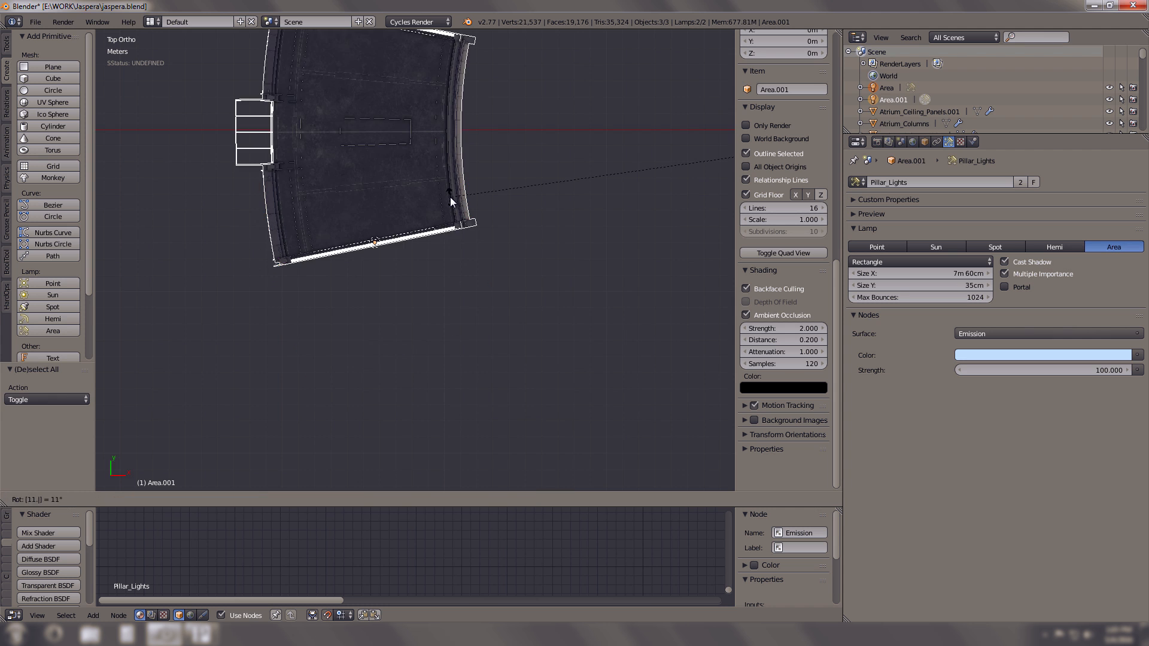
left_click(34, 21)
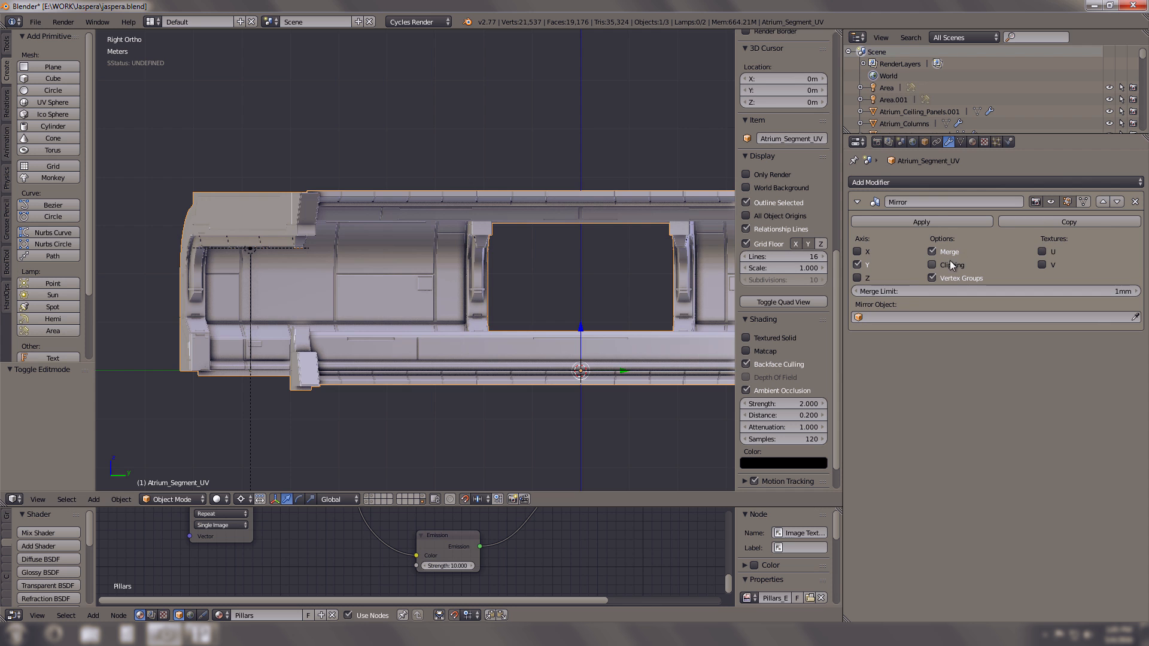
Toggle Edit Mode with Tab while extending the atrium hall.
key("Tab")
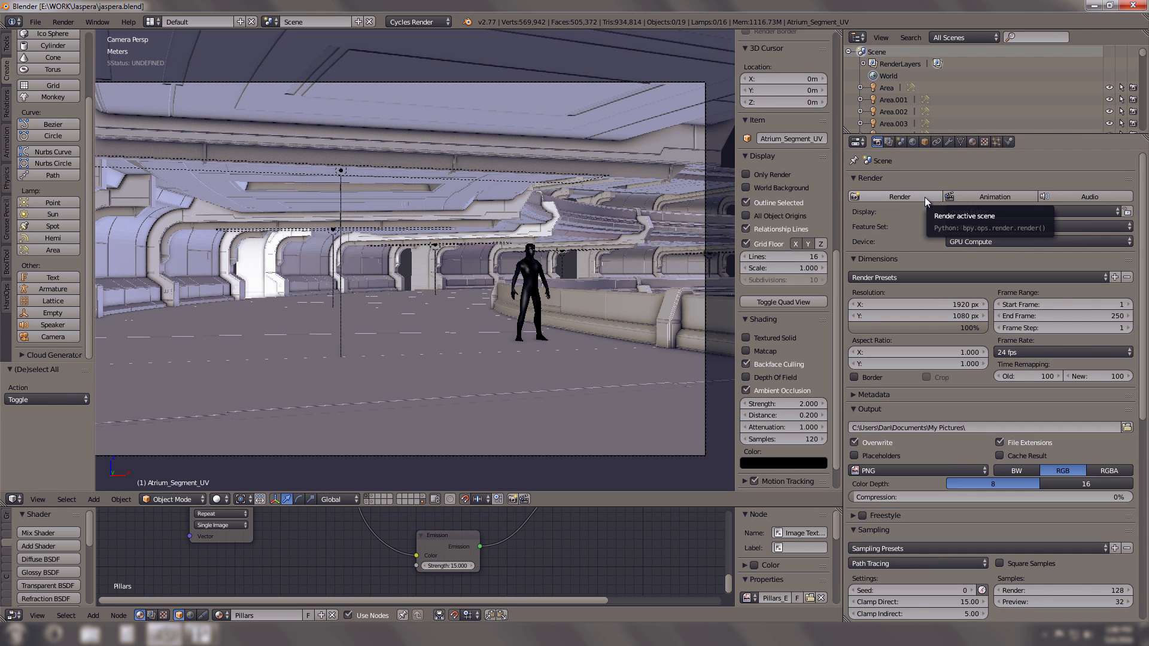
Render the camera view of the blue-lit hall and switch to the Compositing workspace.
left_click(894, 197)
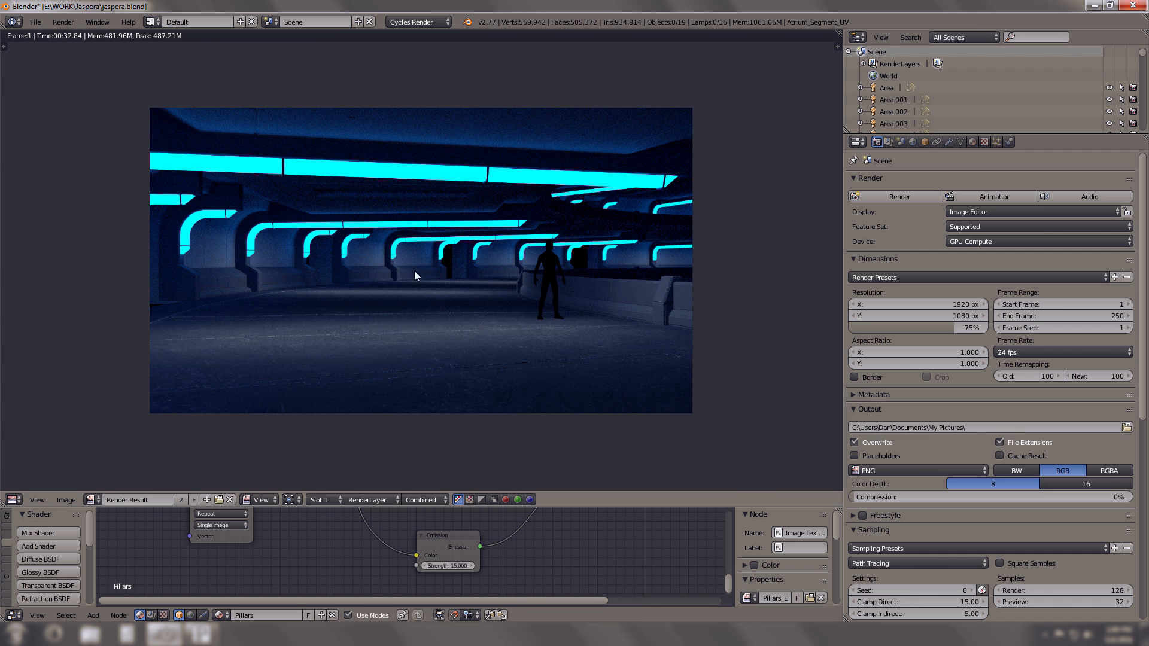
left_click(152, 22)
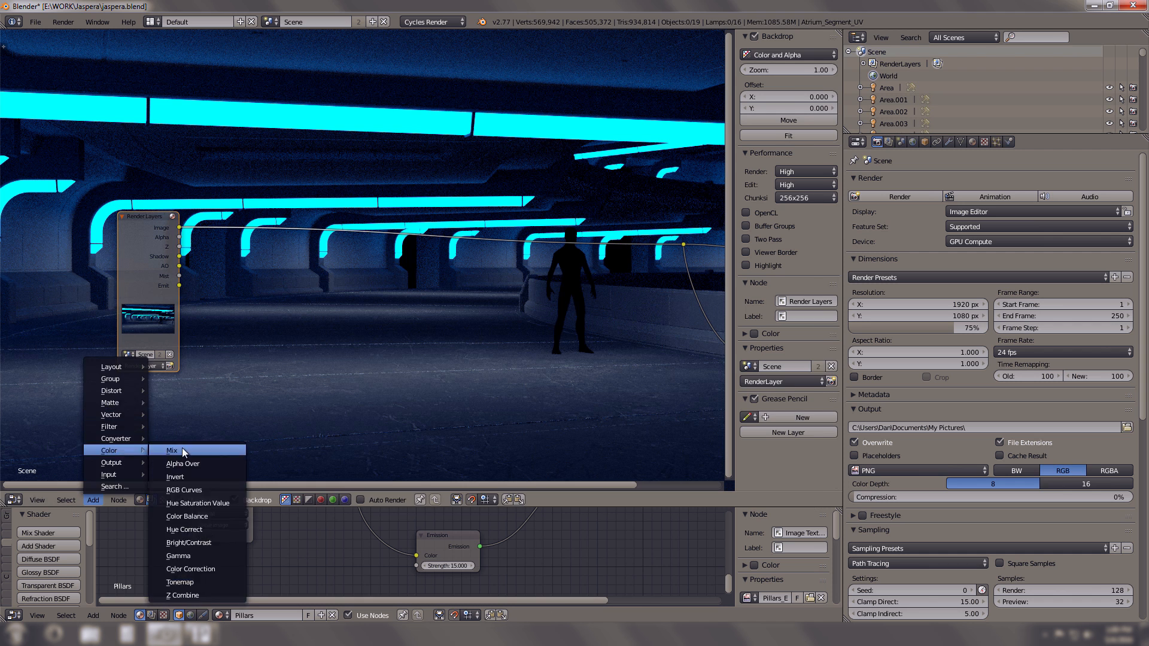
Add a colour Mix node and brighten the emission through the RGB Curves node.
left_click(172, 450)
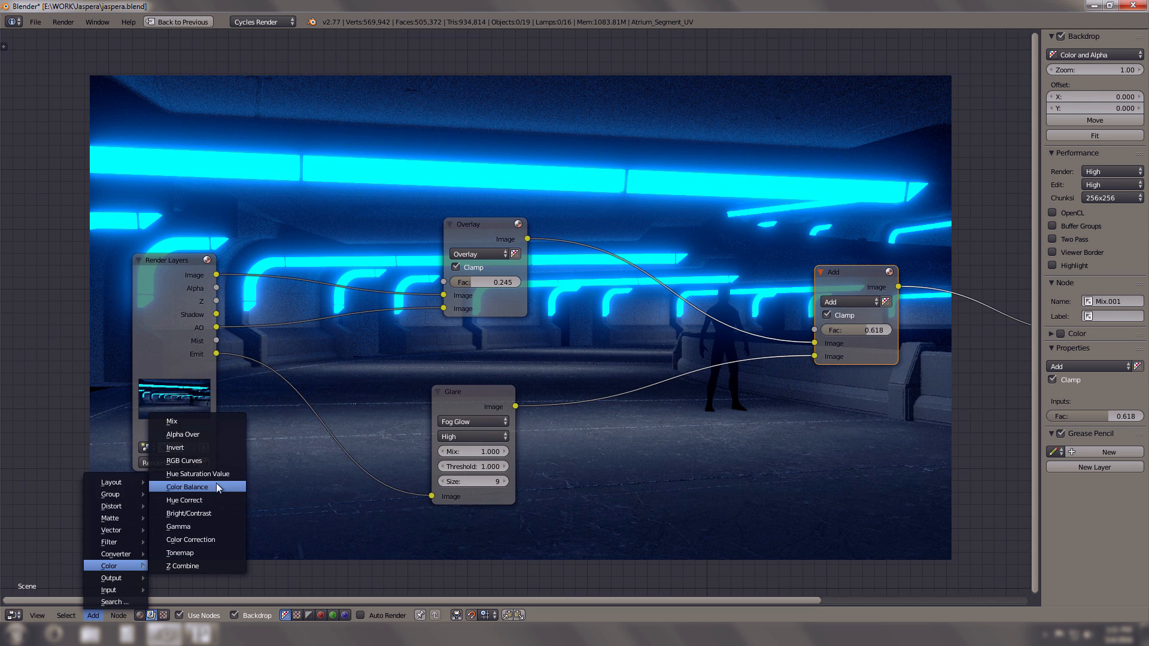
mouse_move(183, 500)
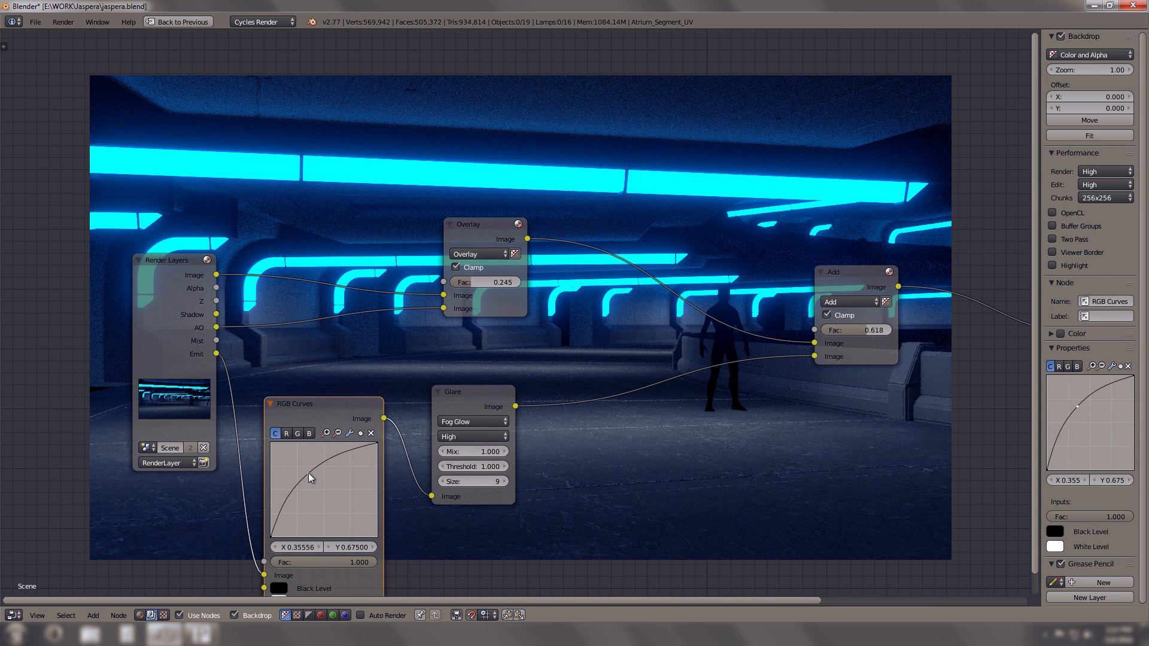
left_click(309, 433)
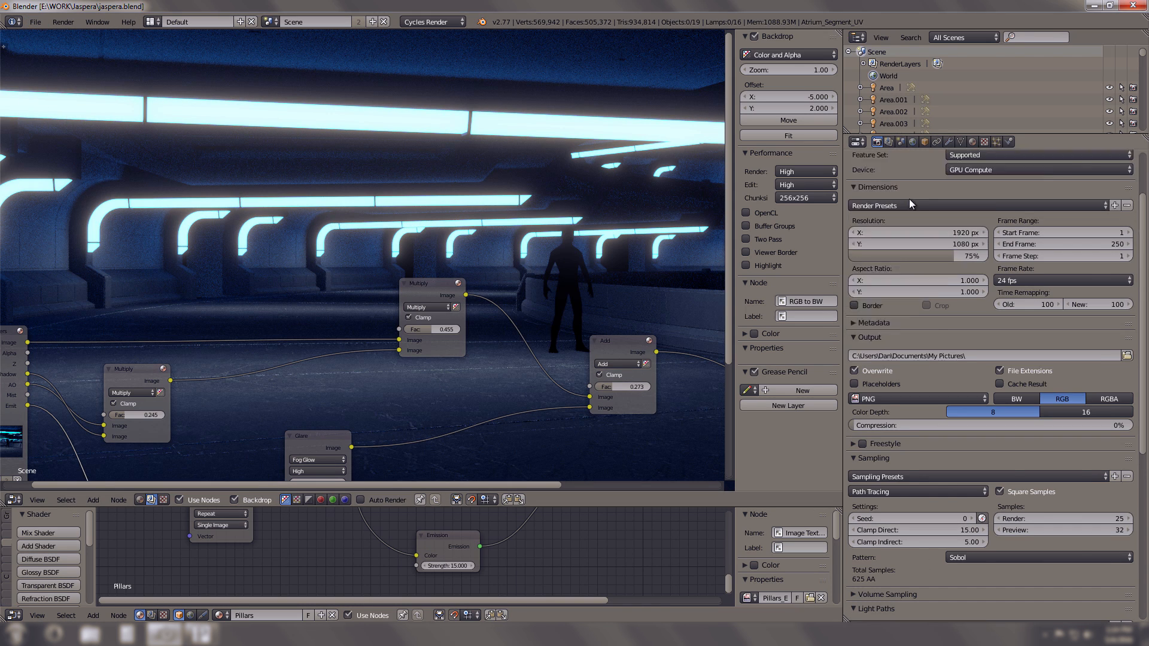
Start a fresh render of the hall and choose a colour management look.
key("F12")
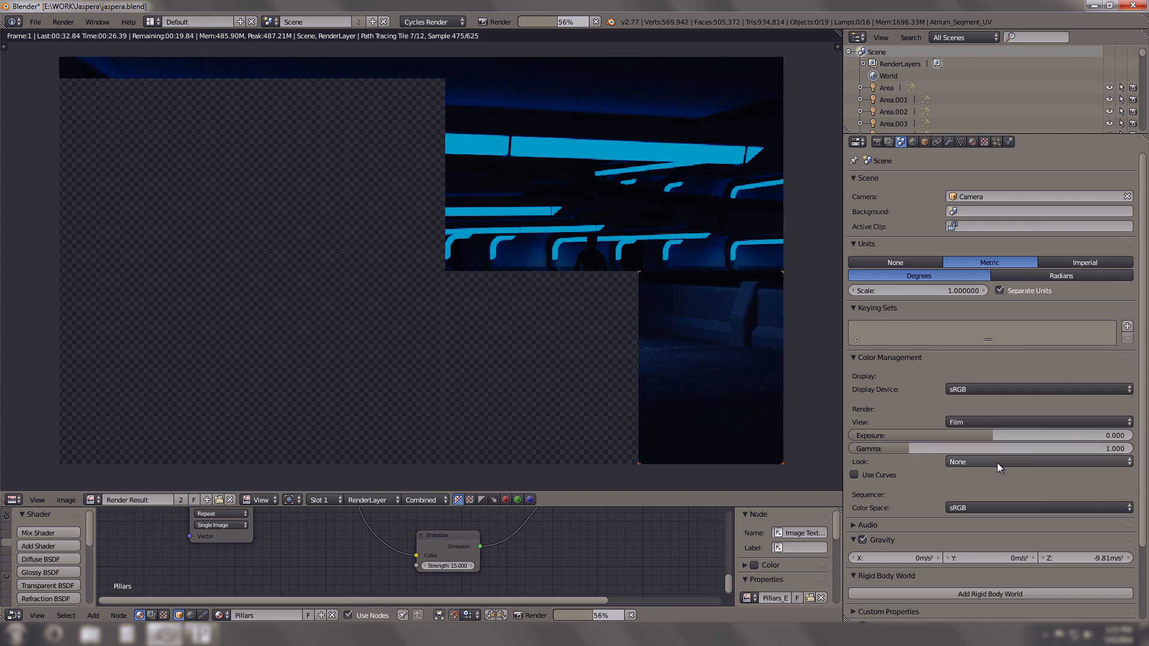
left_click(1033, 461)
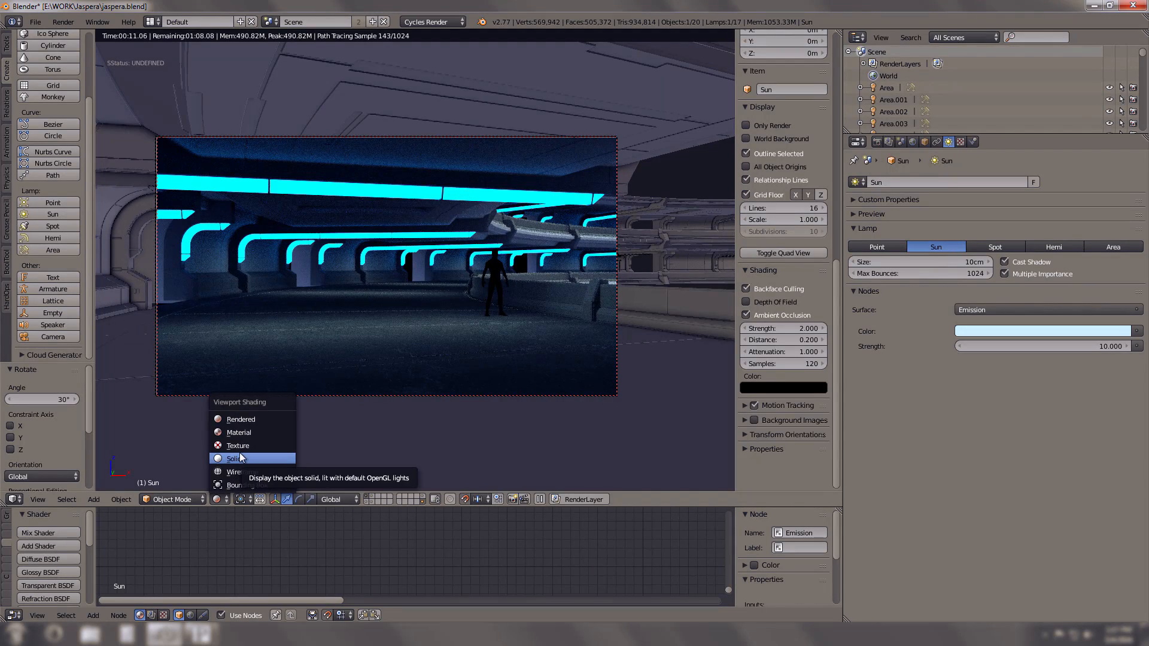
Switch to solid shading, pick the Floor_Ceiling_Height texture, and return to the atrium_outer_walls folder.
left_click(235, 458)
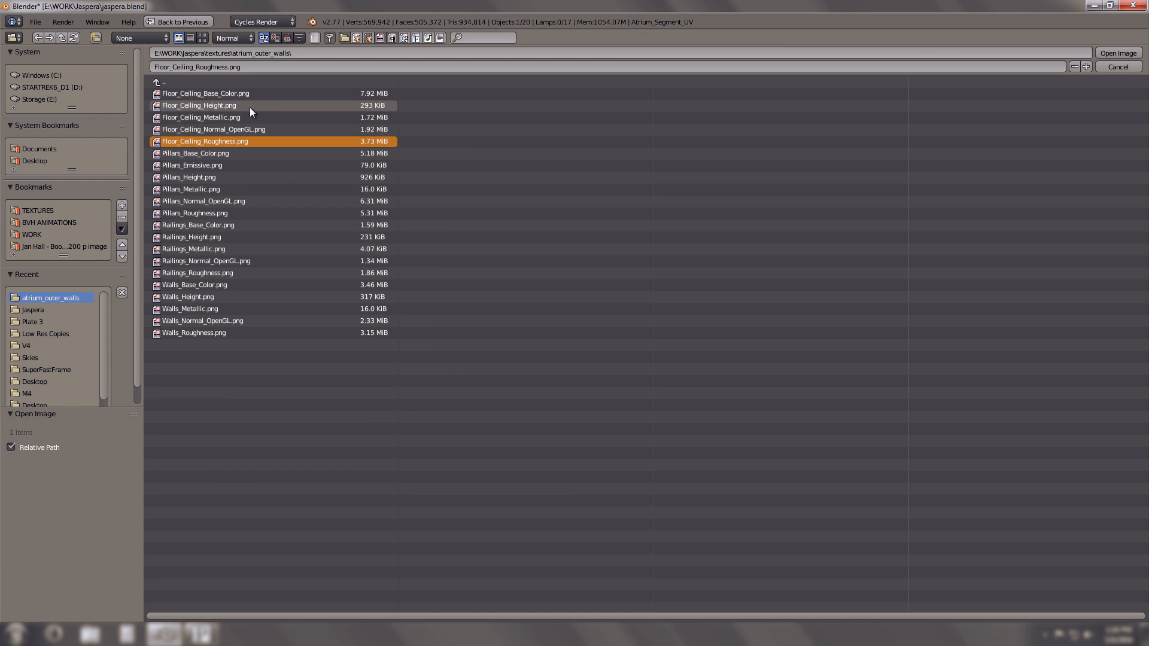
left_click(1117, 66)
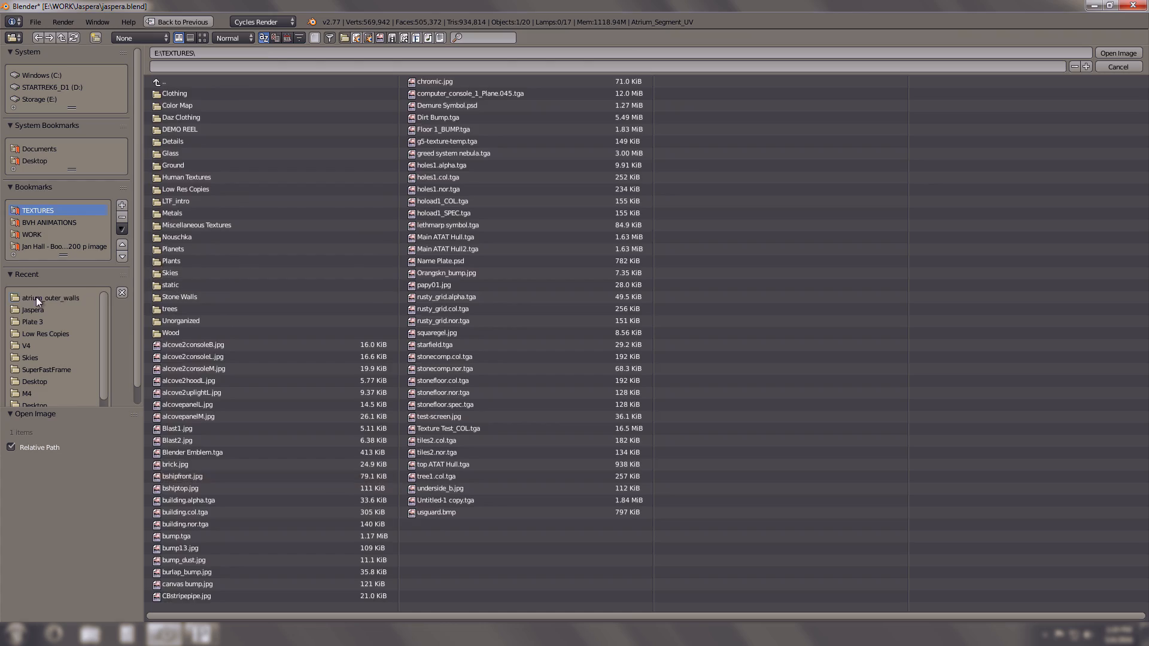
double_click(49, 297)
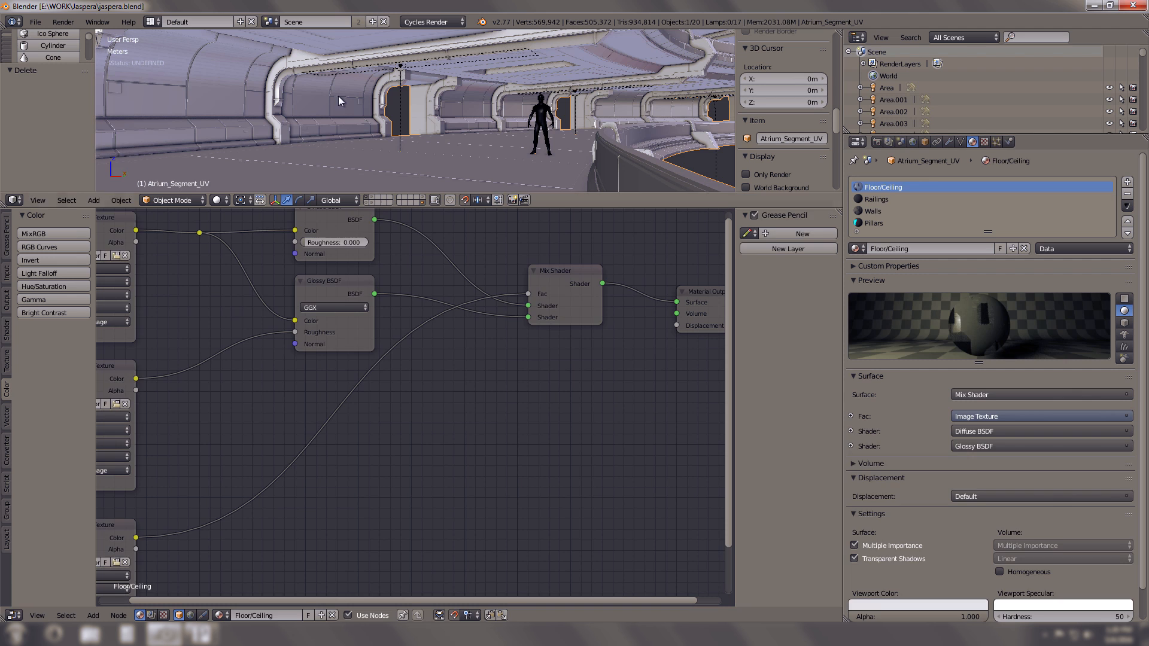
Edit the Walls material's nodes and browse for an image file for its new texture.
left_click(874, 211)
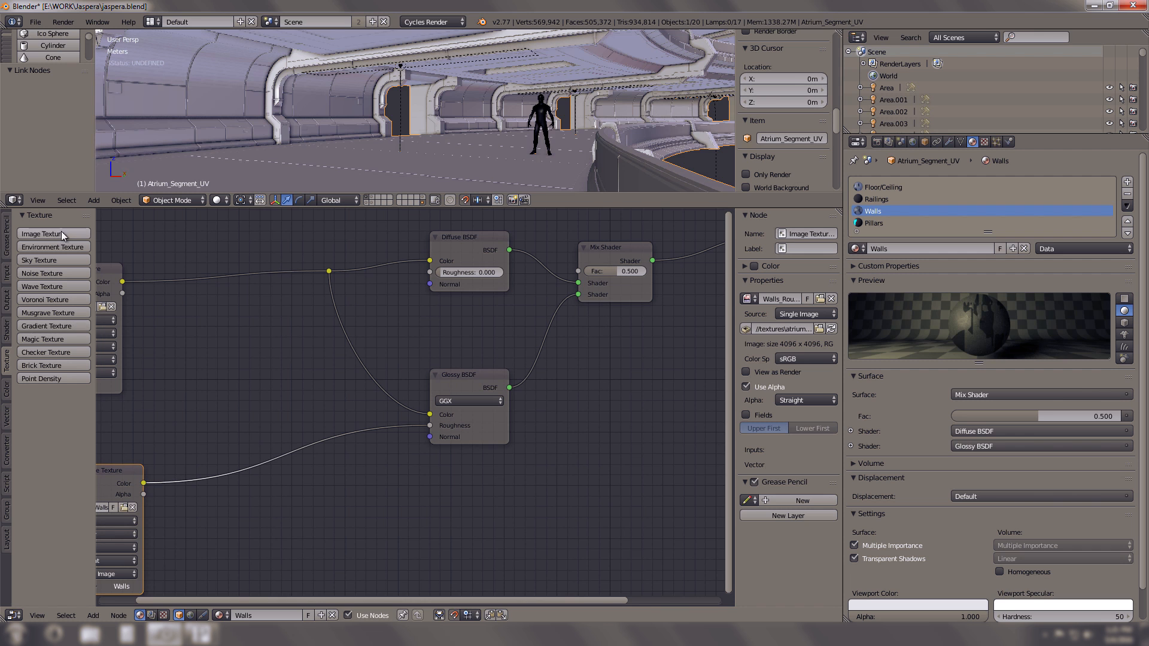
left_click(746, 330)
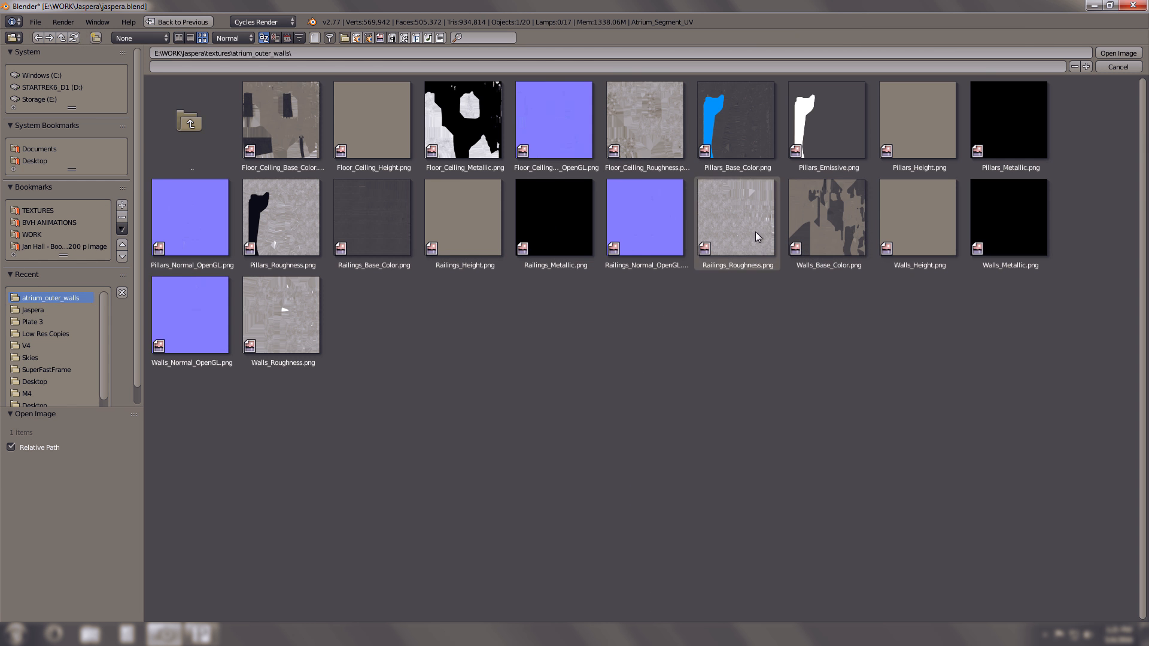